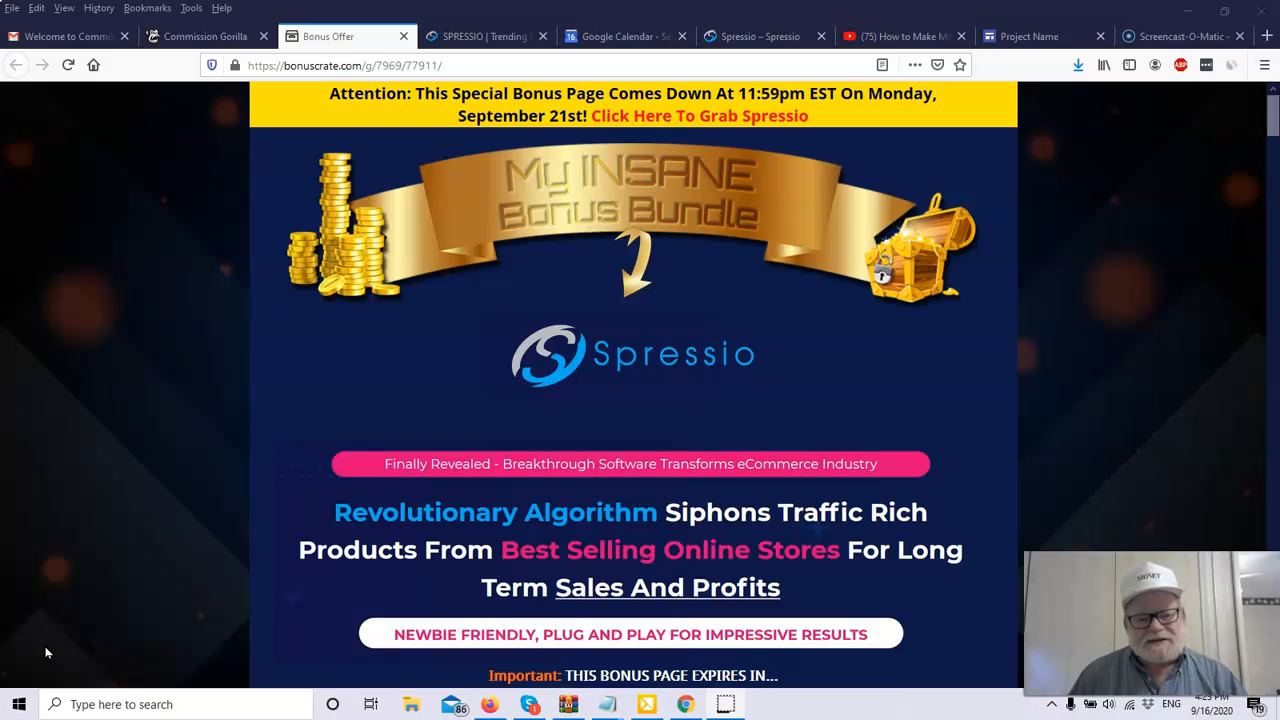
Scroll the bonus page past the headline and countdown to the 'So What Is Spressio All About?' section.
scroll("down", 3)
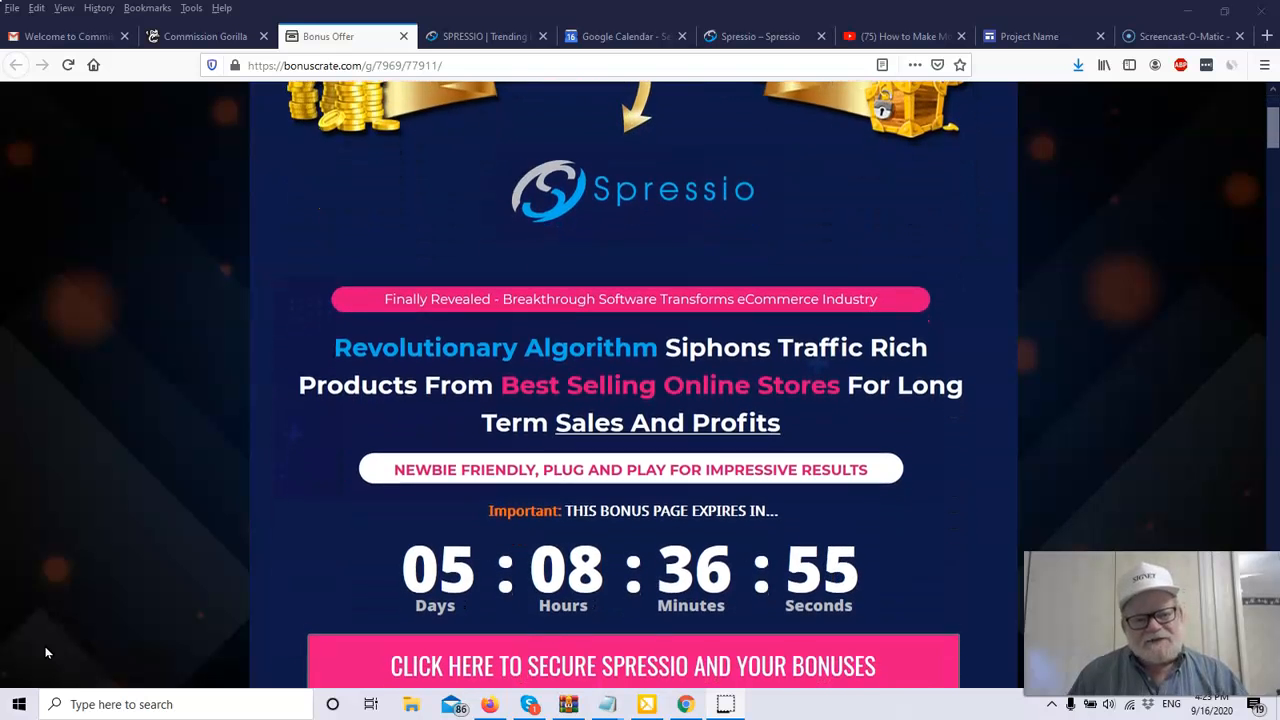
scroll("down", 3)
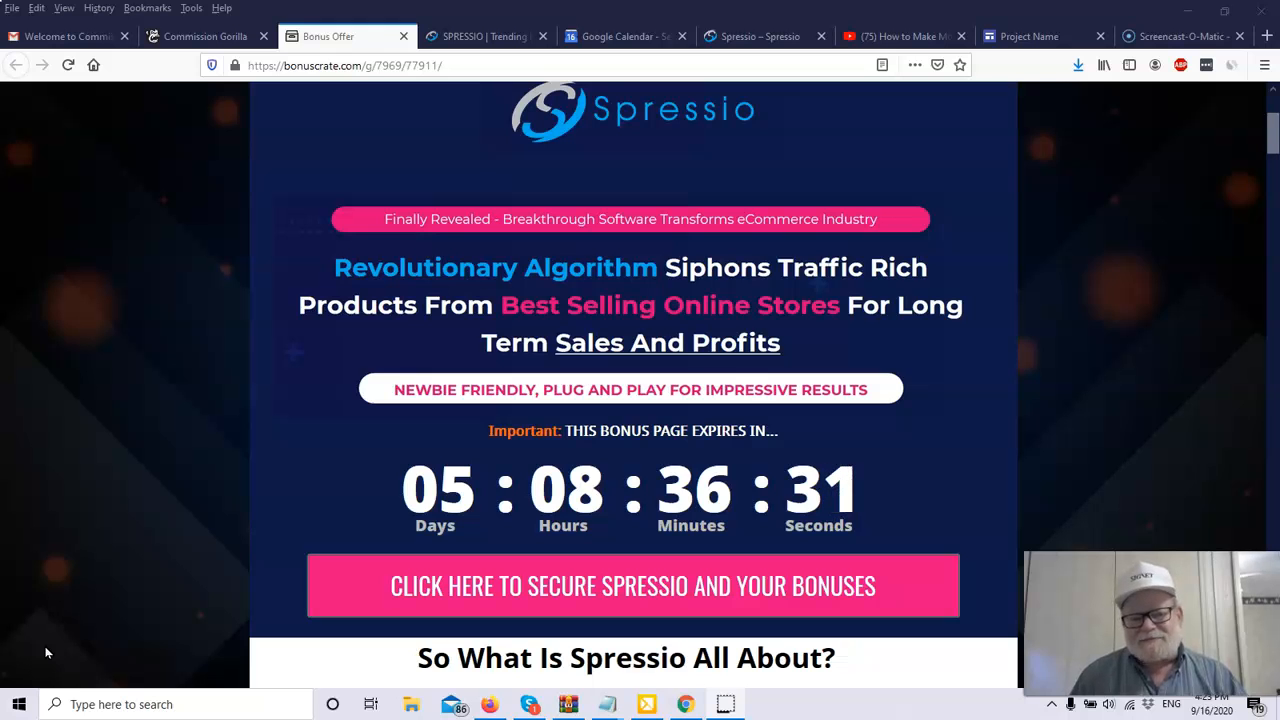
scroll("down", 3)
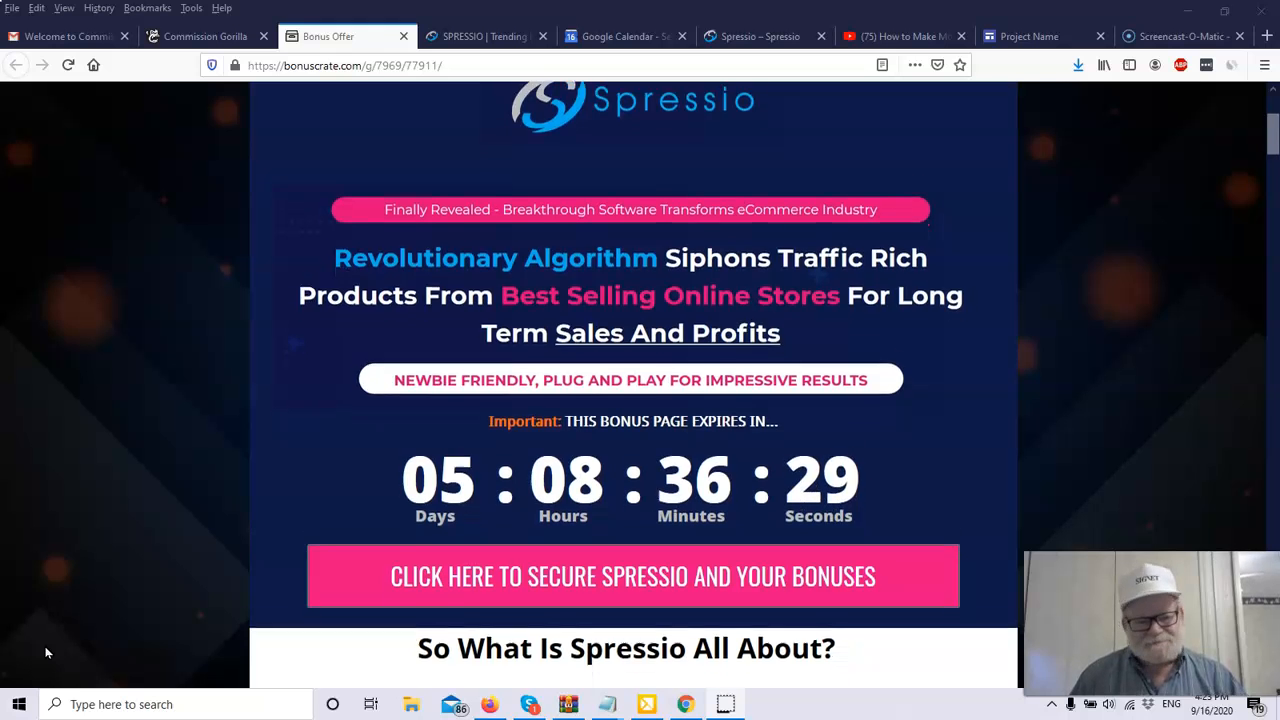
scroll("down", 3)
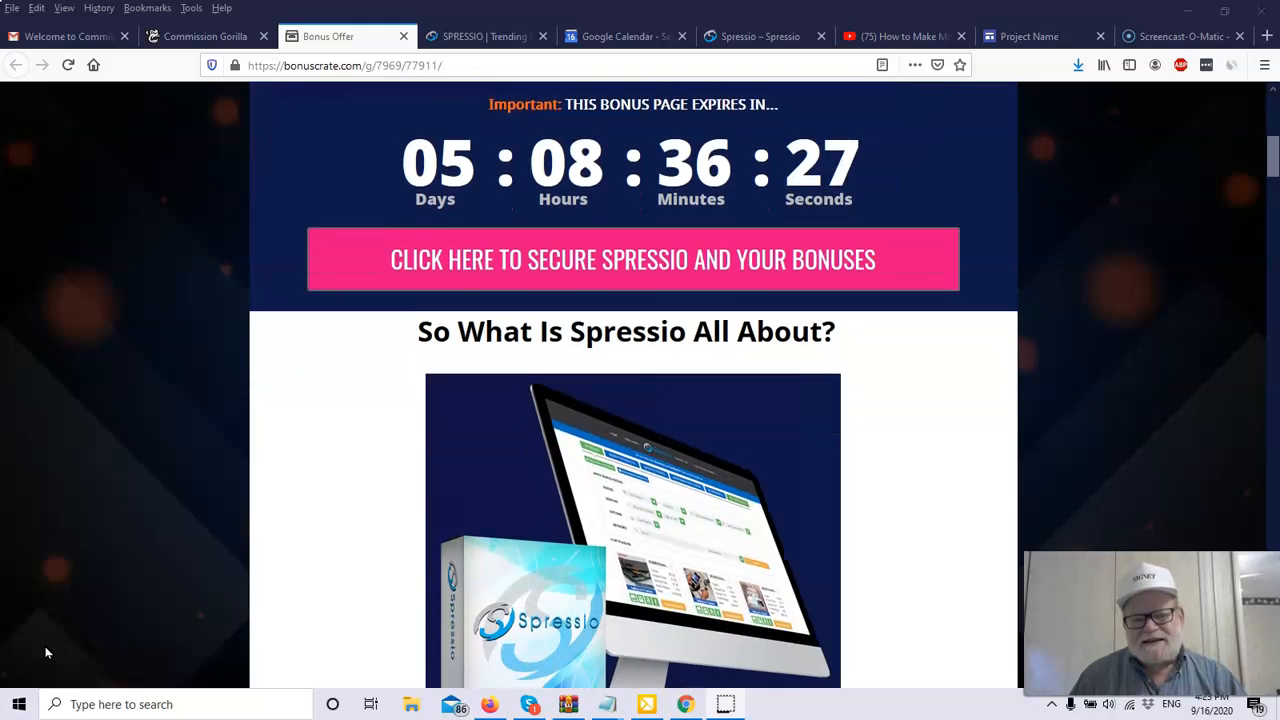
scroll("down", 3)
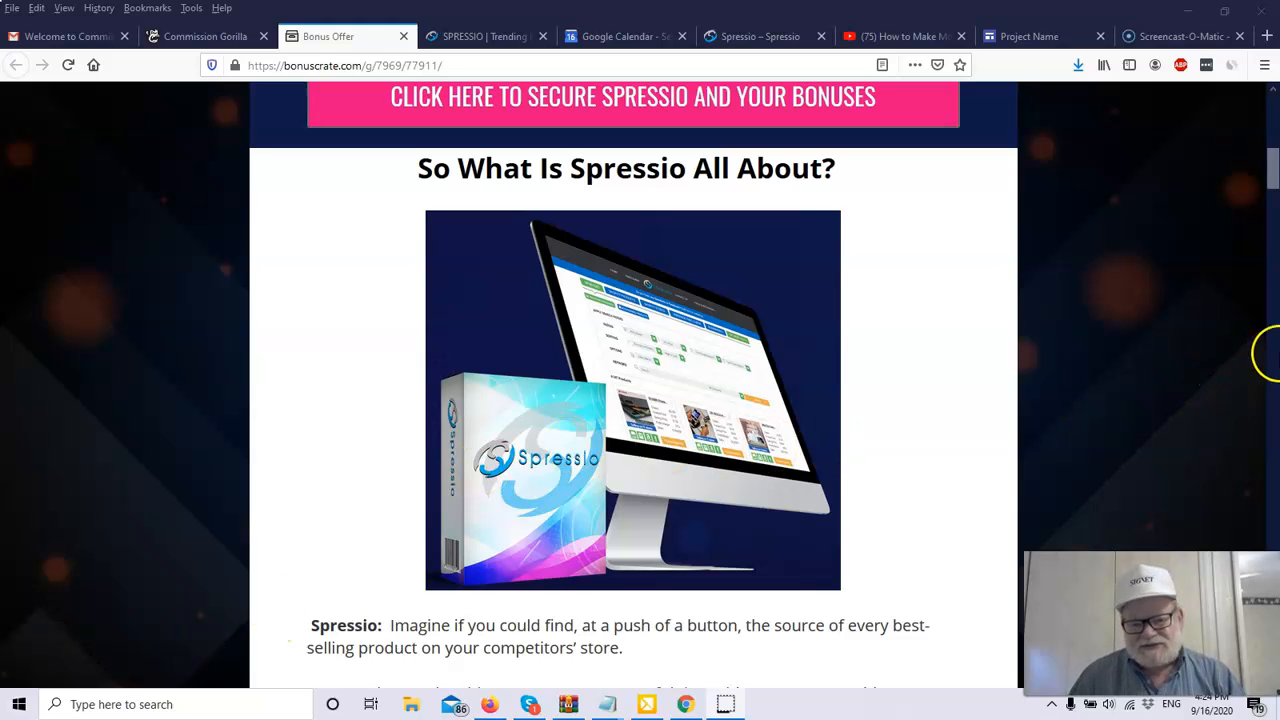
Scroll to the full Spressio feature list ending with VIP support and commercial rights.
scroll("down", 3)
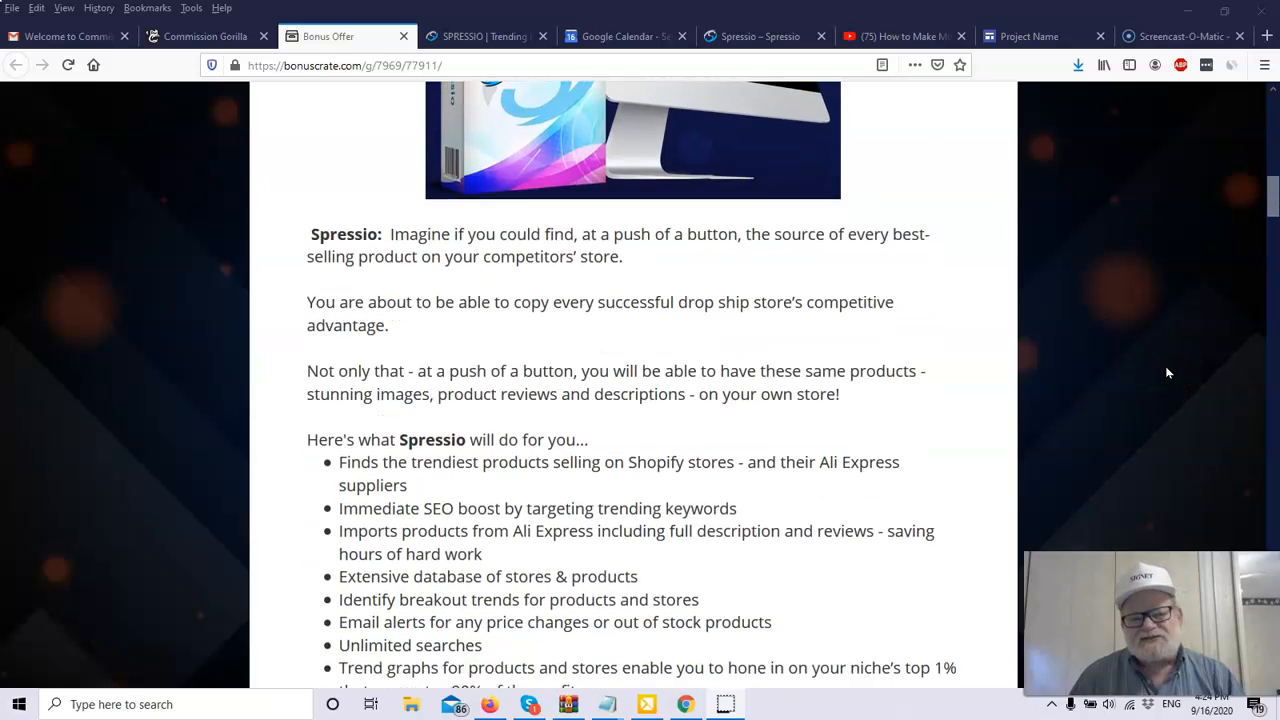
scroll("down", 3)
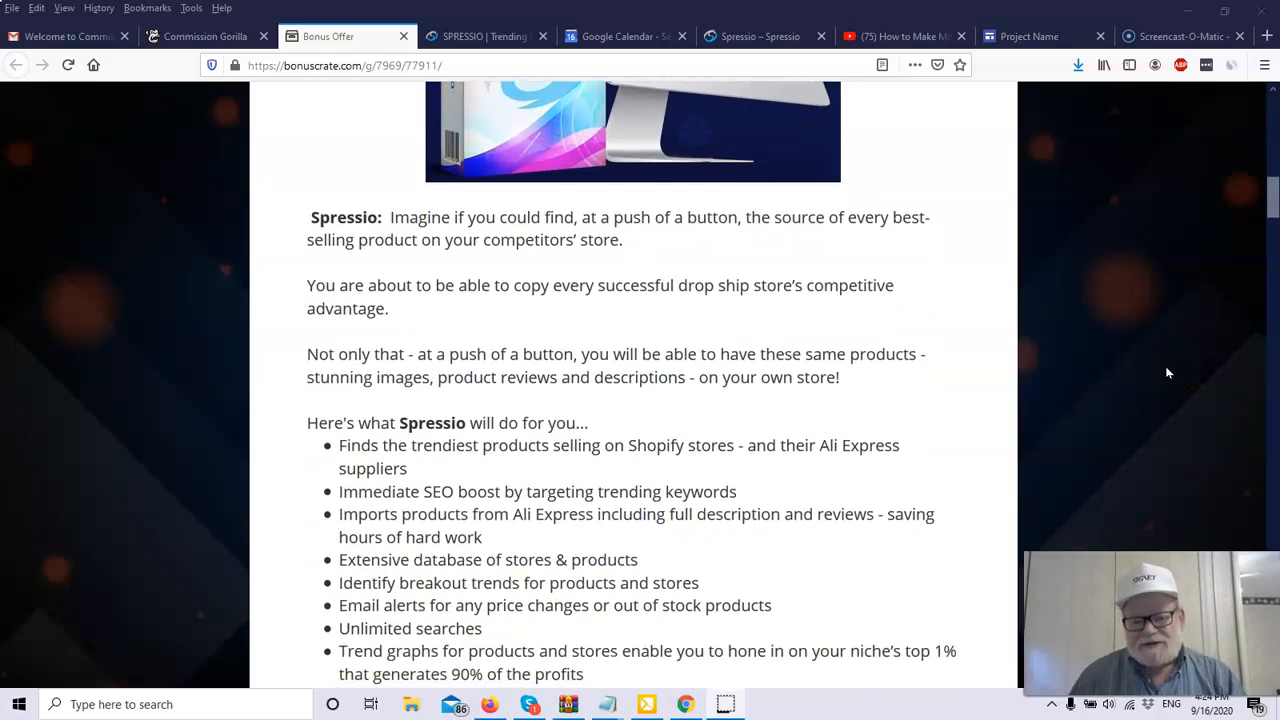
scroll("down", 3)
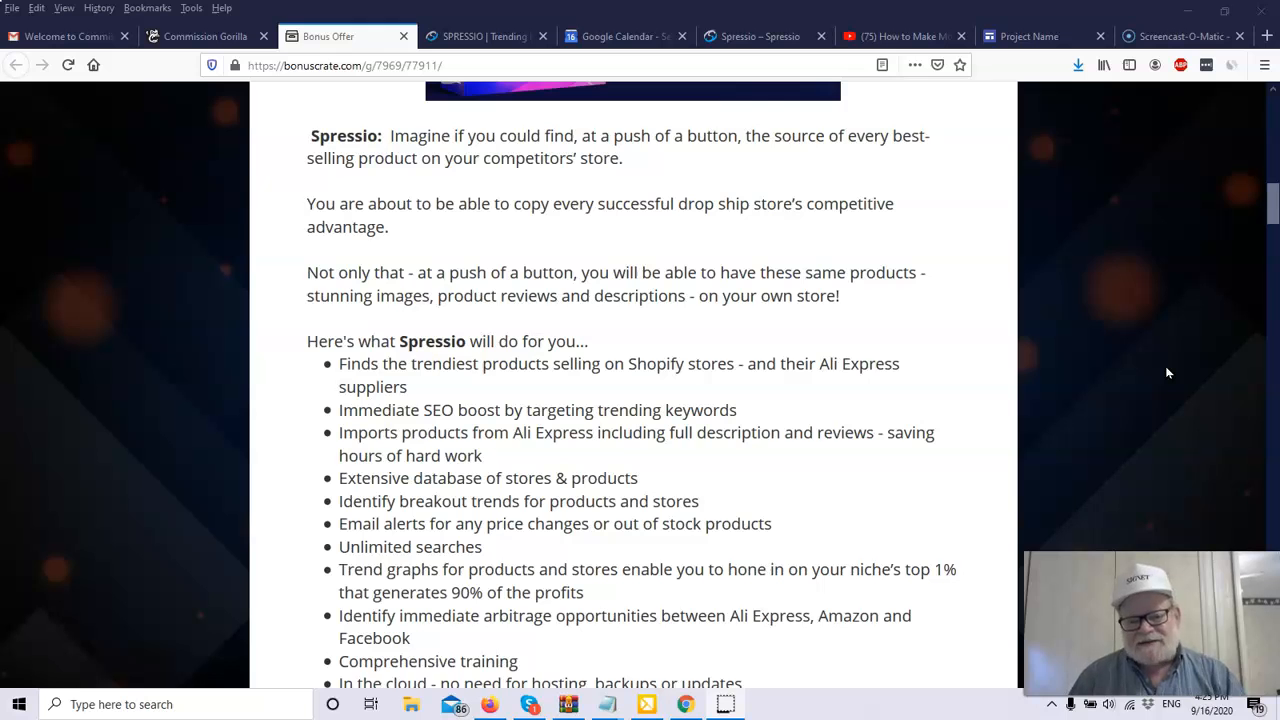
scroll("down", 3)
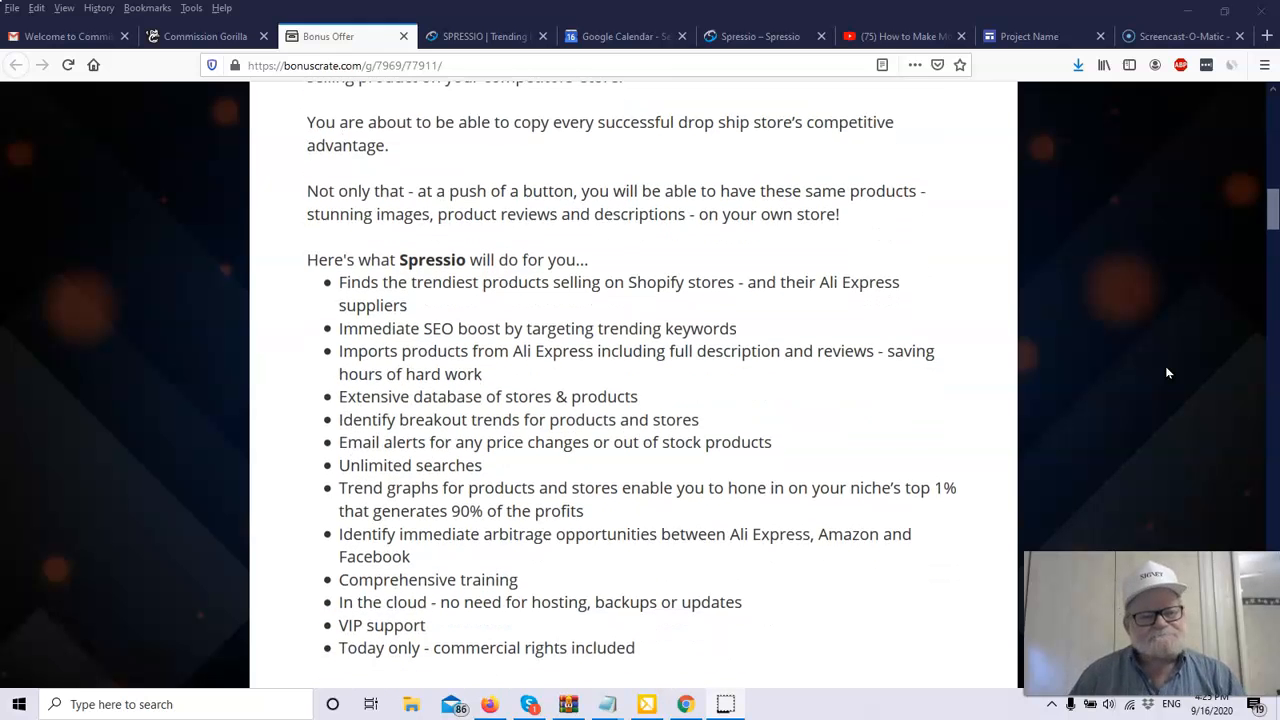
scroll("down", 3)
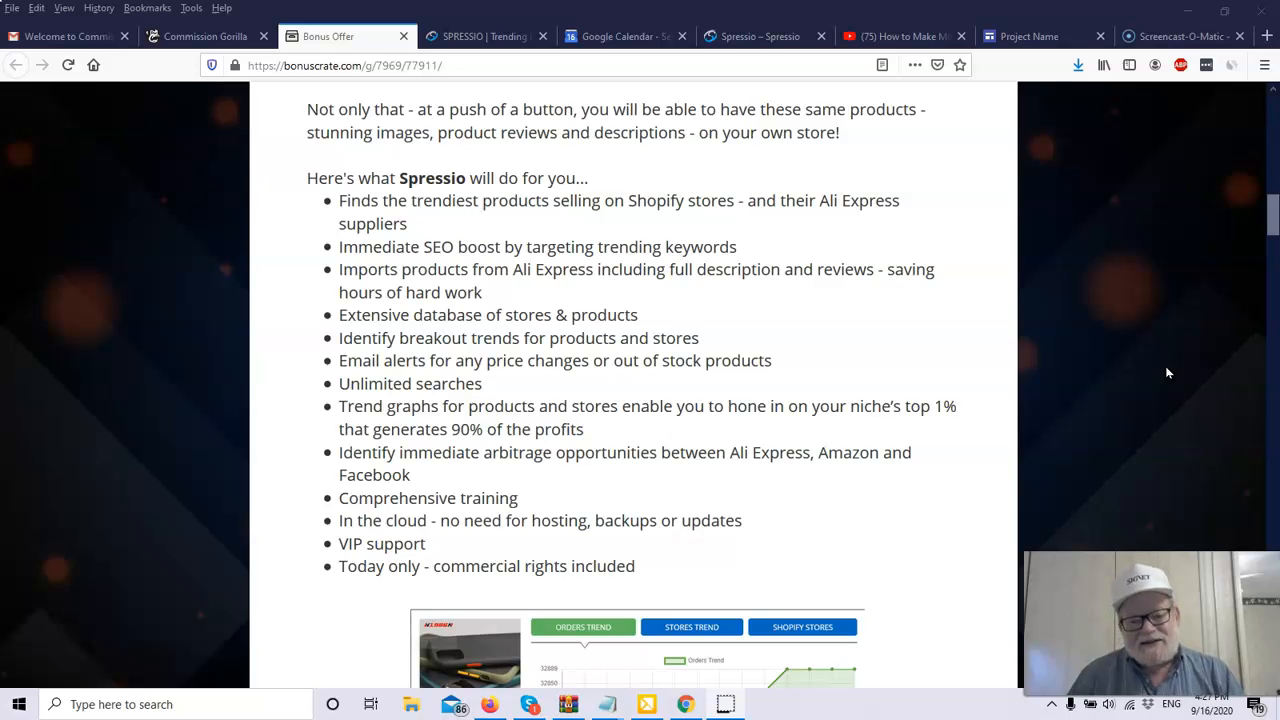
mouse_move(1058, 412)
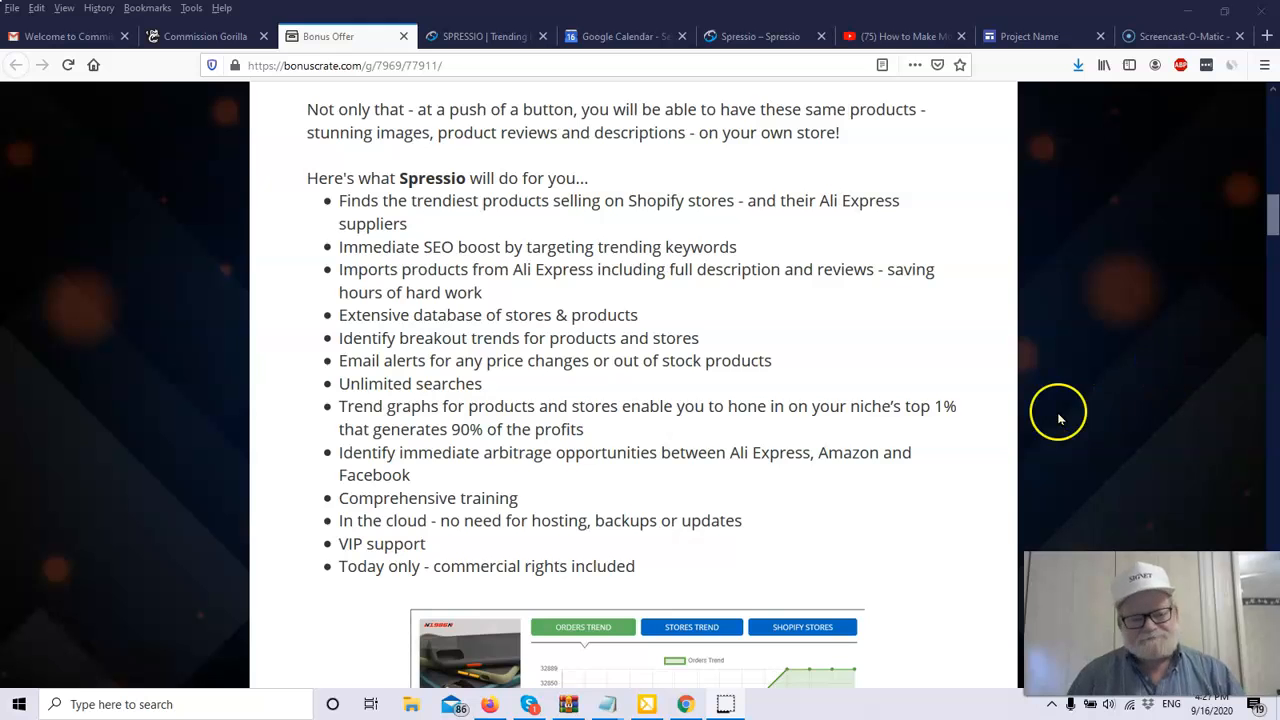
Scroll to the Orders Trend screenshot and the Prices & Up-Sells section with Spressio Front End $49.
scroll("down", 3)
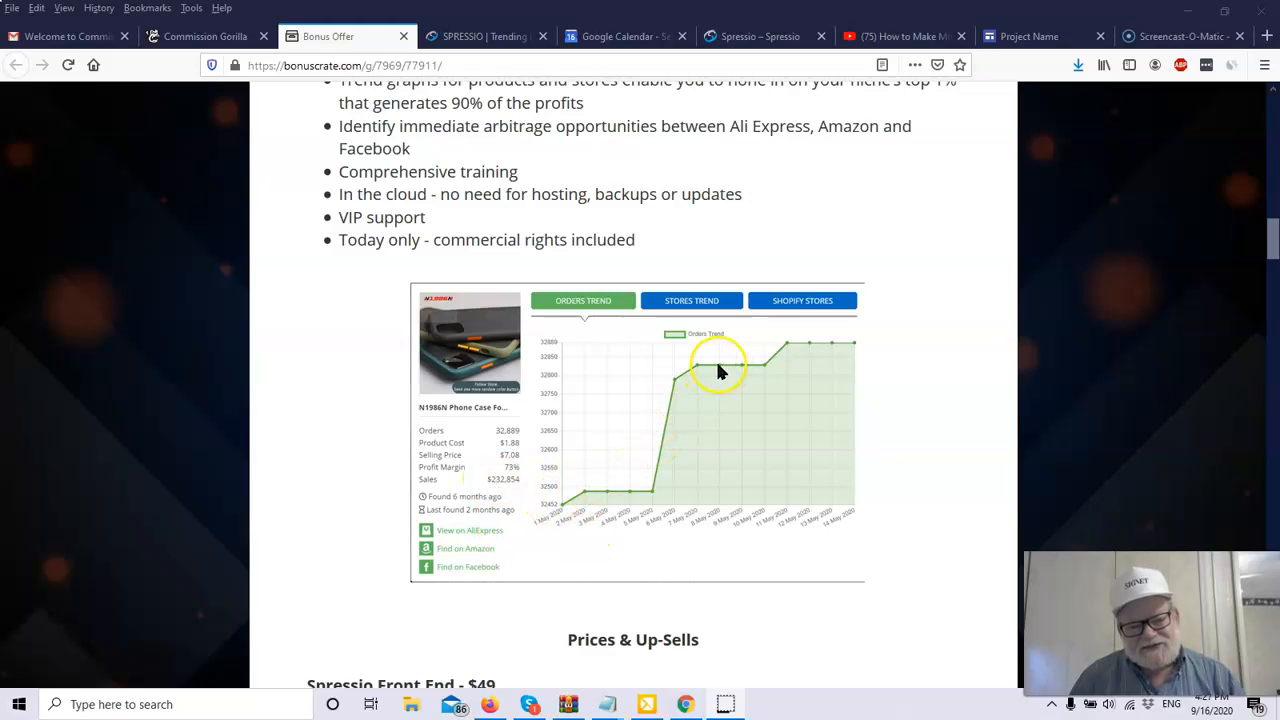
mouse_move(516, 420)
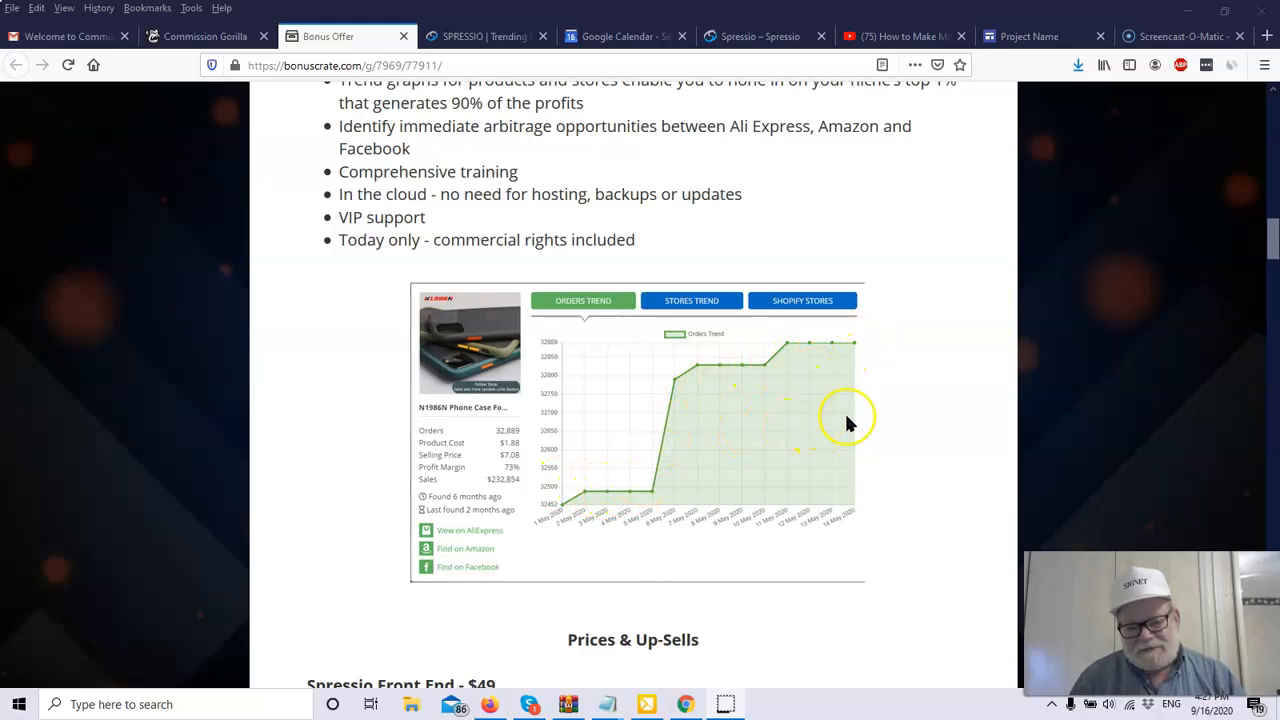
mouse_move(880, 442)
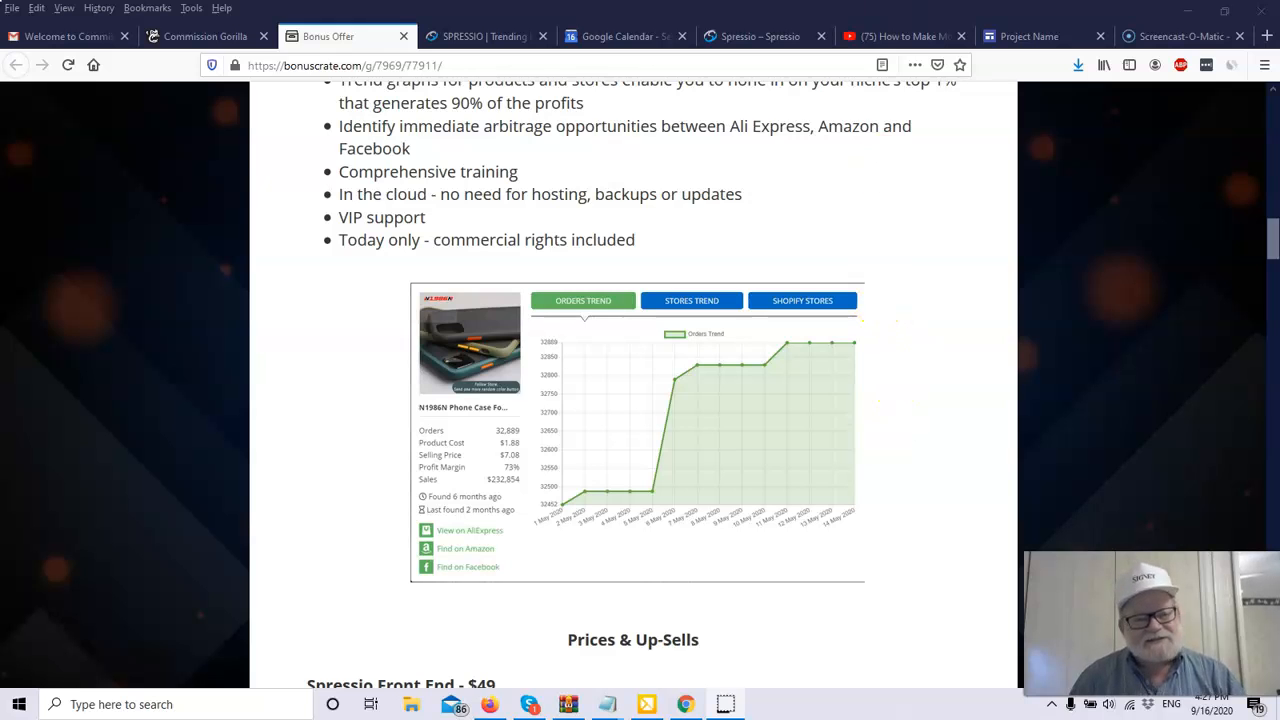
mouse_move(490, 36)
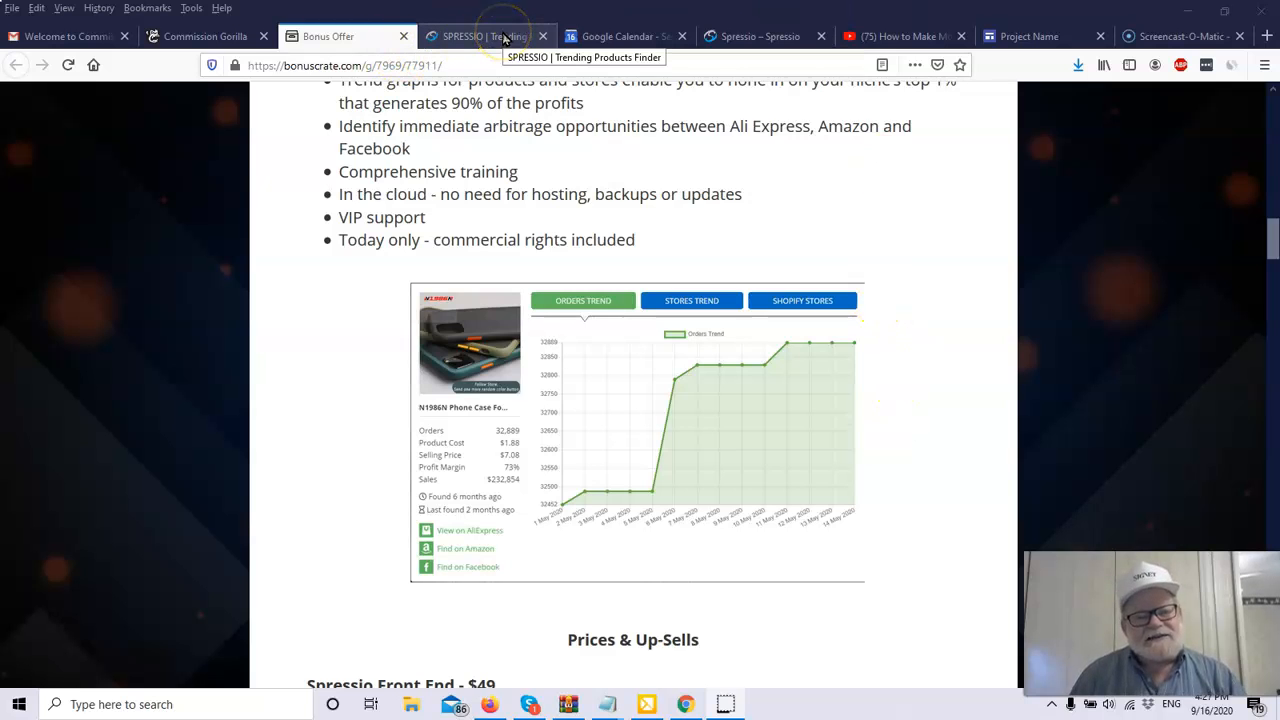
Switch to the 'SPRESSIO | Trending Products Finder' tab showing the members Home dashboard.
left_click(488, 36)
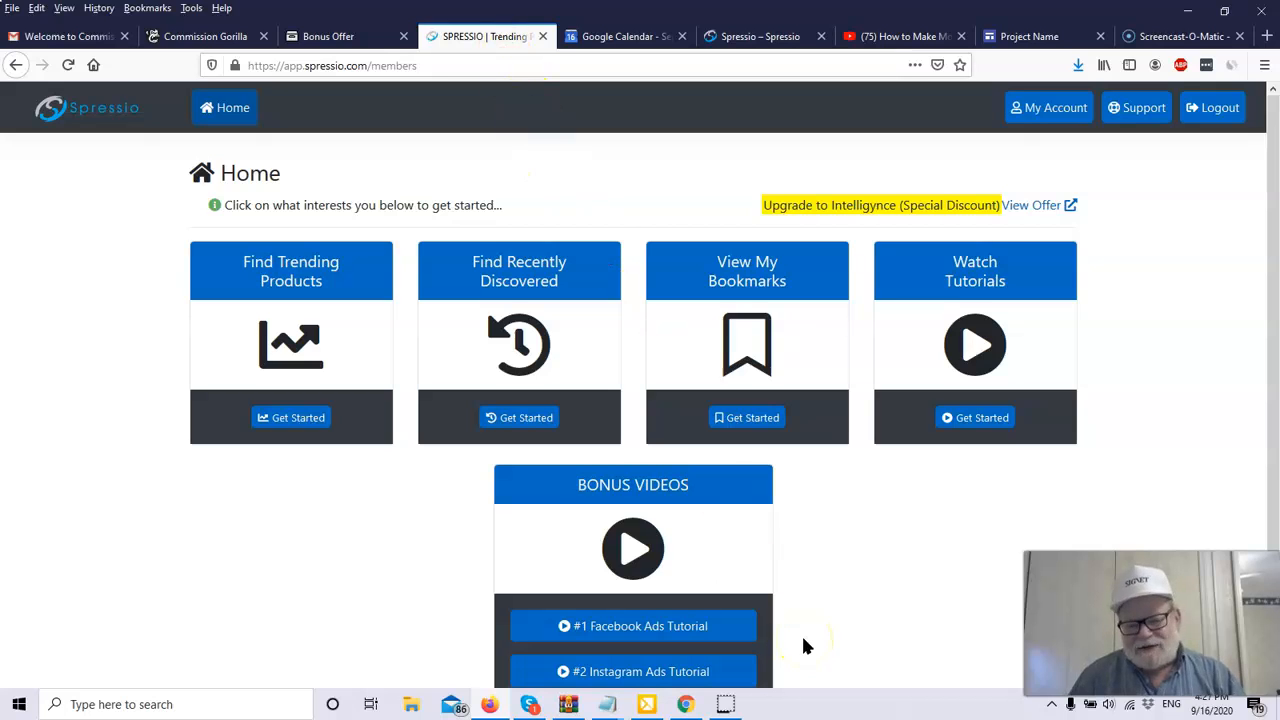
mouse_move(112, 368)
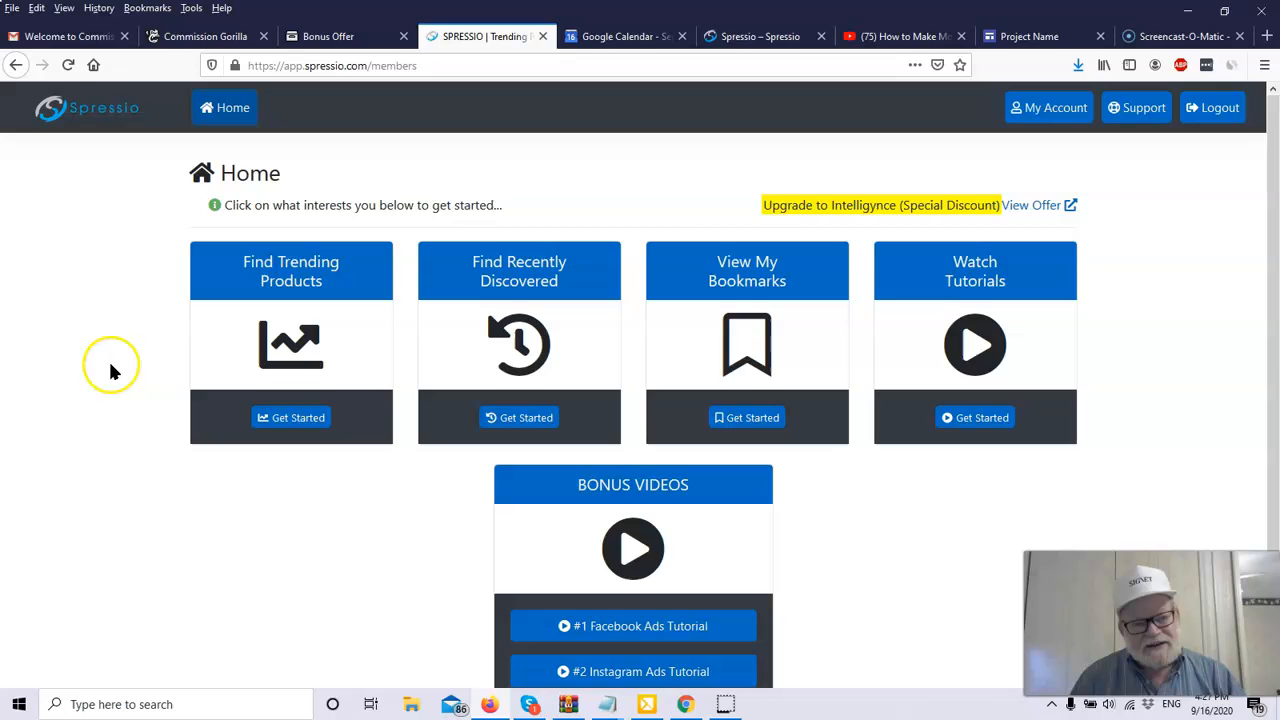
mouse_move(316, 284)
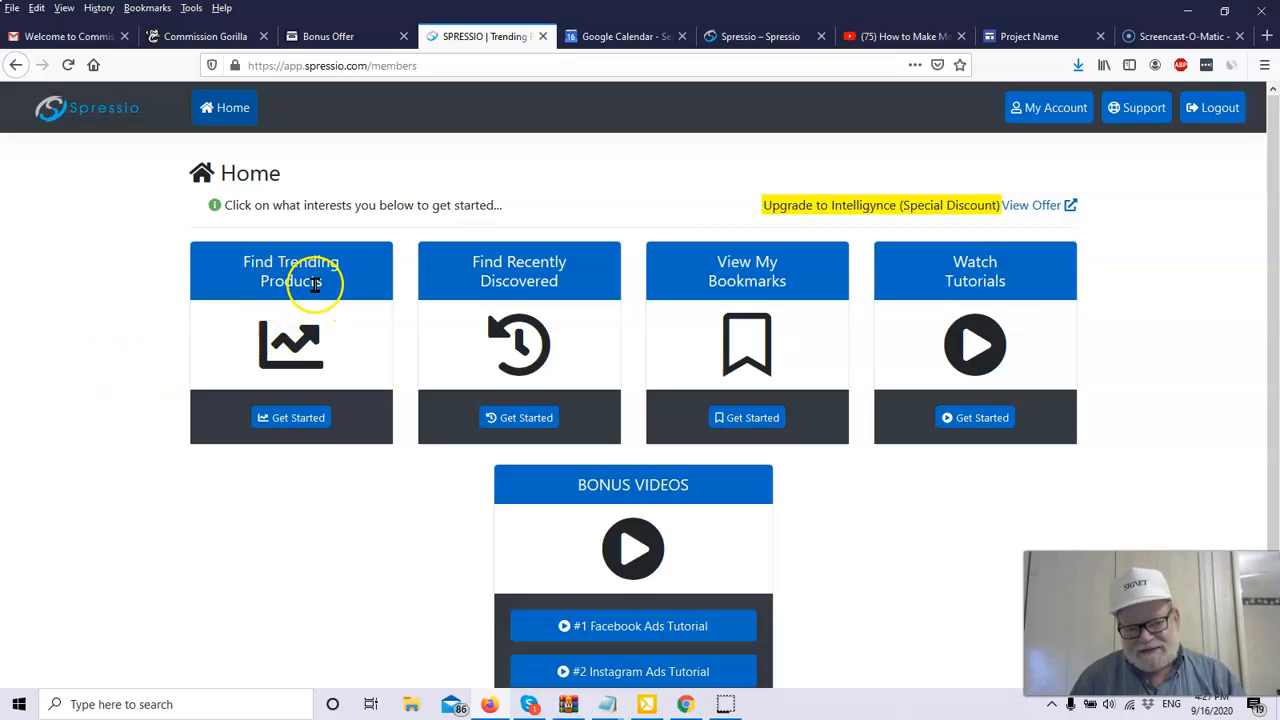
mouse_move(544, 304)
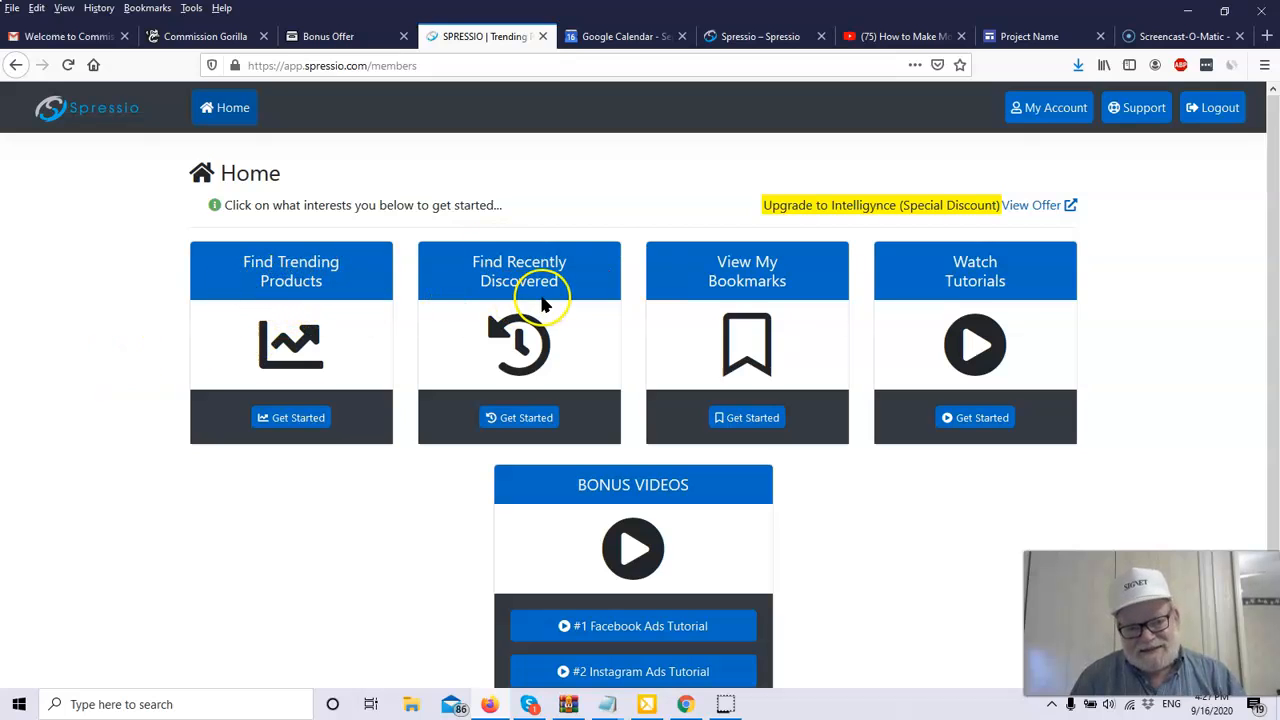
mouse_move(748, 308)
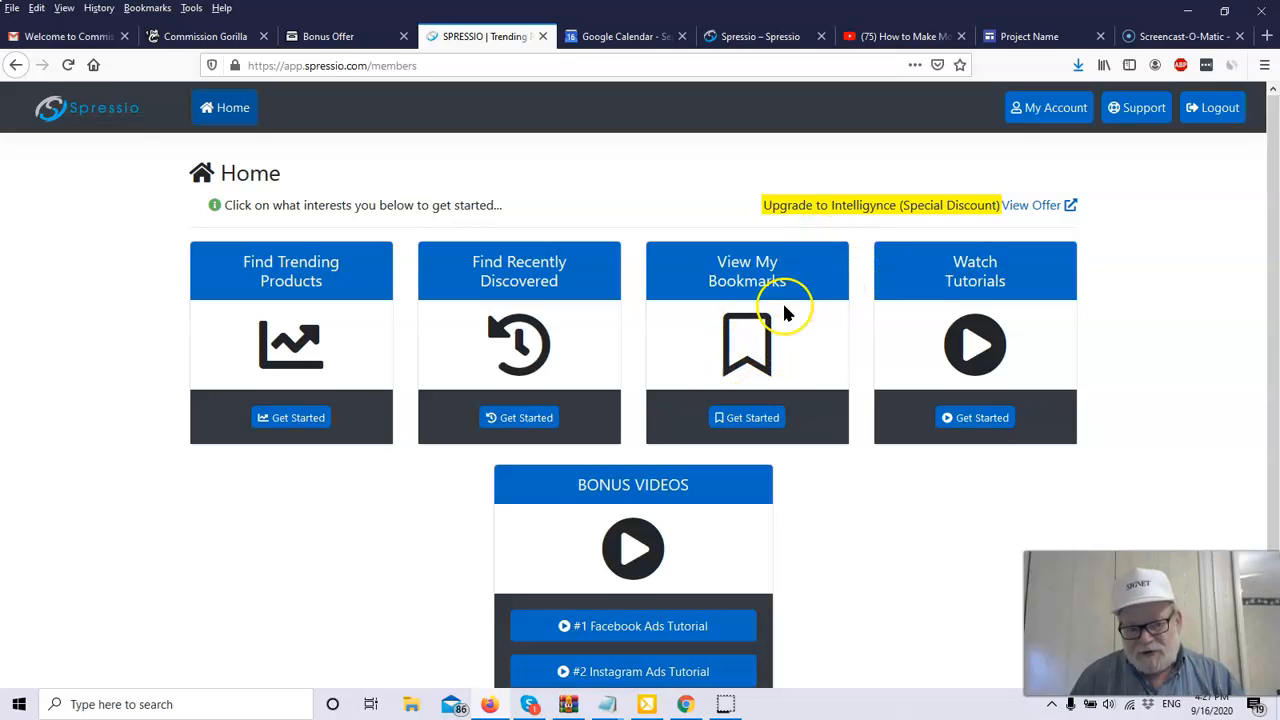
mouse_move(770, 310)
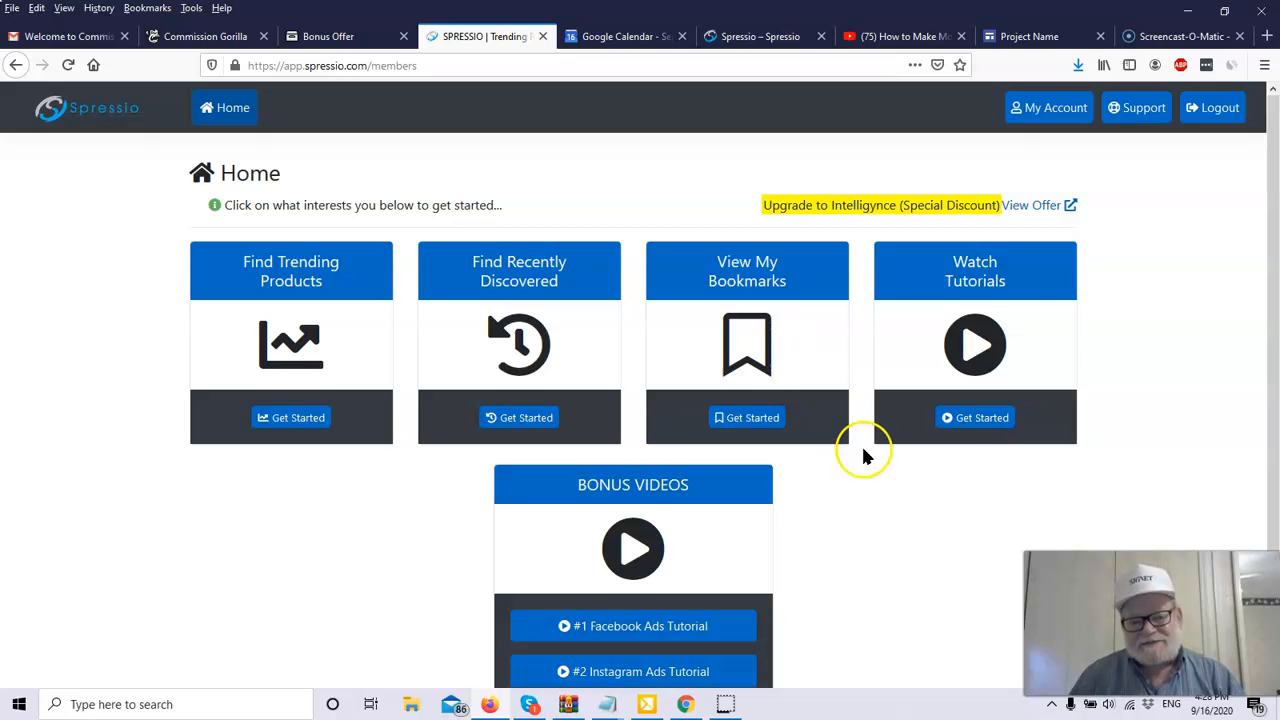
mouse_move(1060, 376)
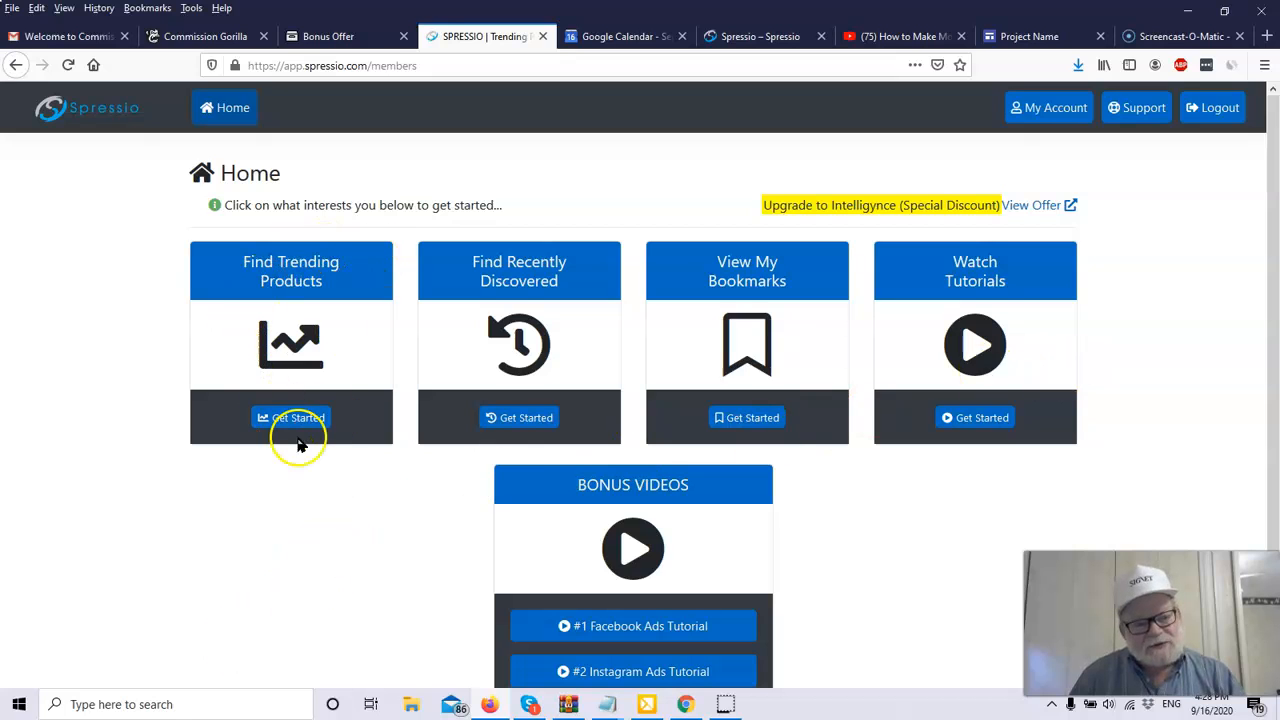
left_click(292, 418)
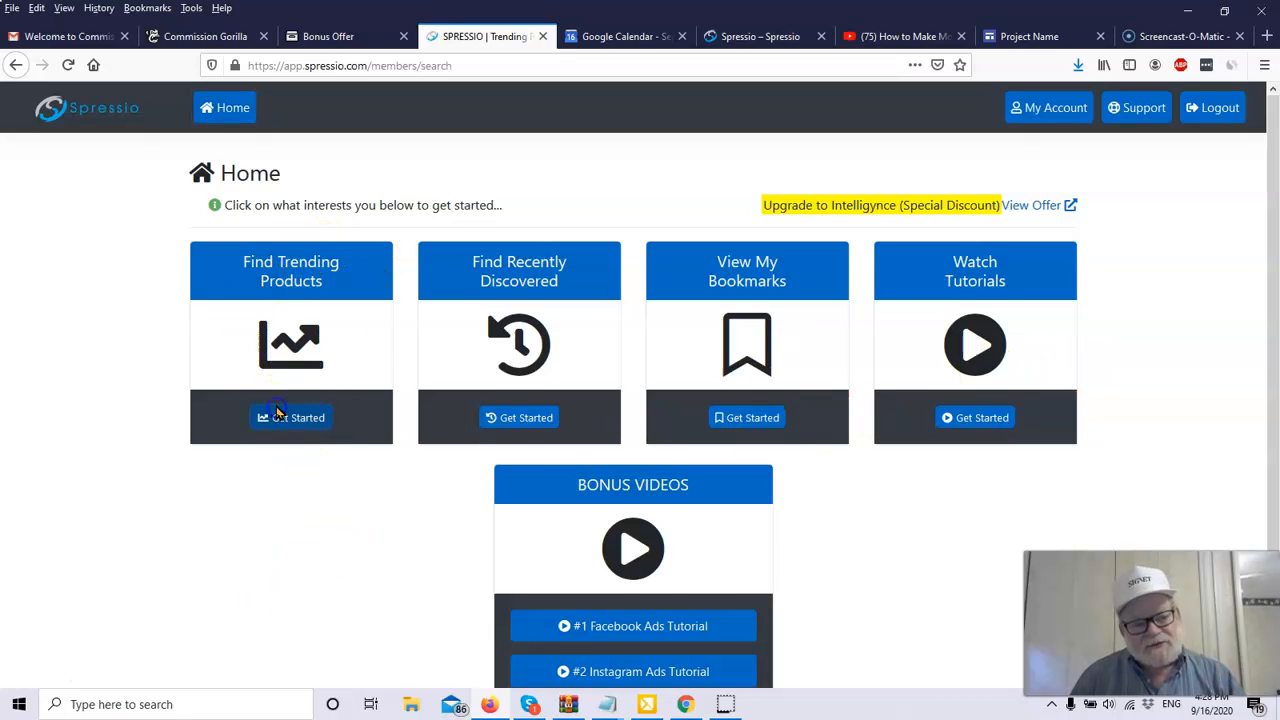
left_click(290, 418)
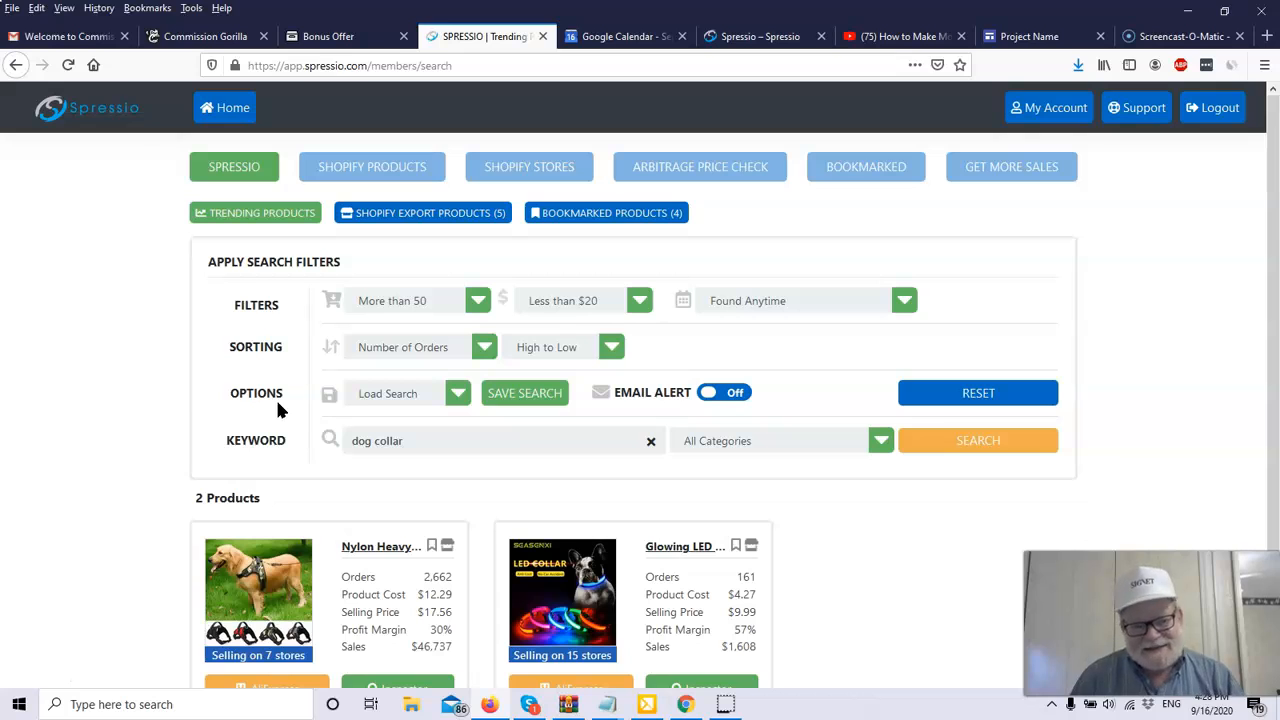
mouse_move(800, 384)
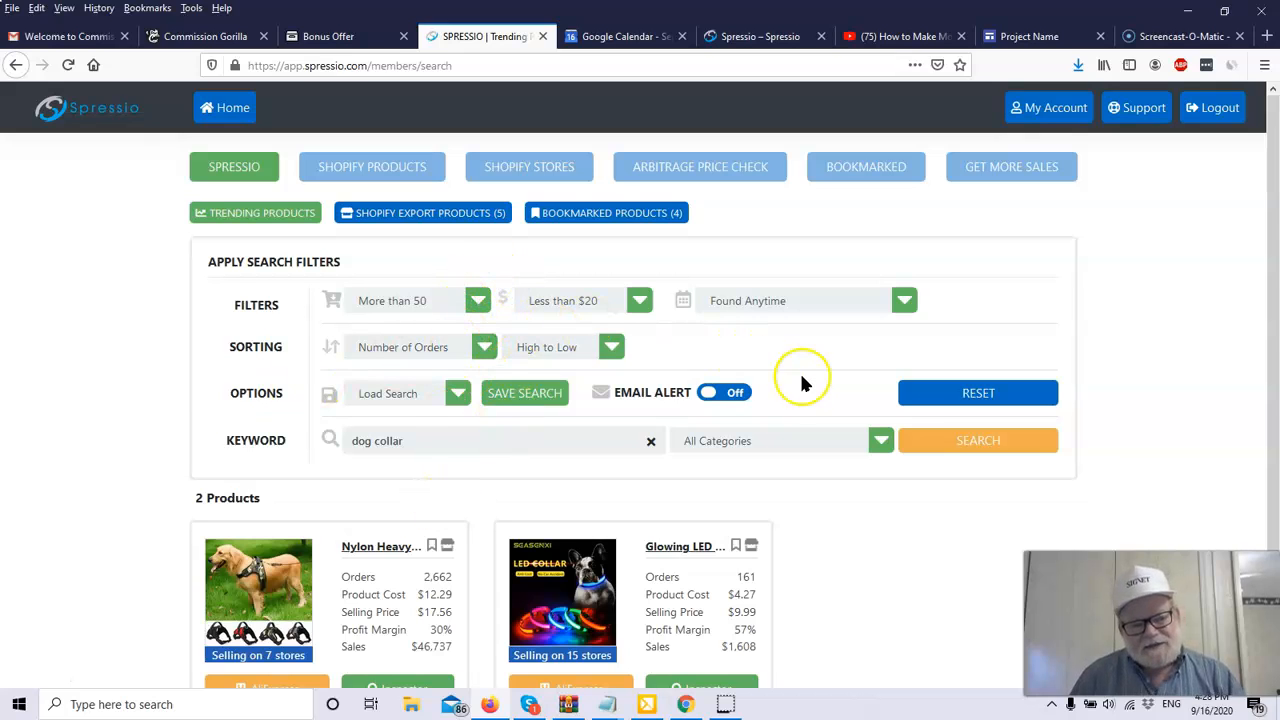
mouse_move(410, 316)
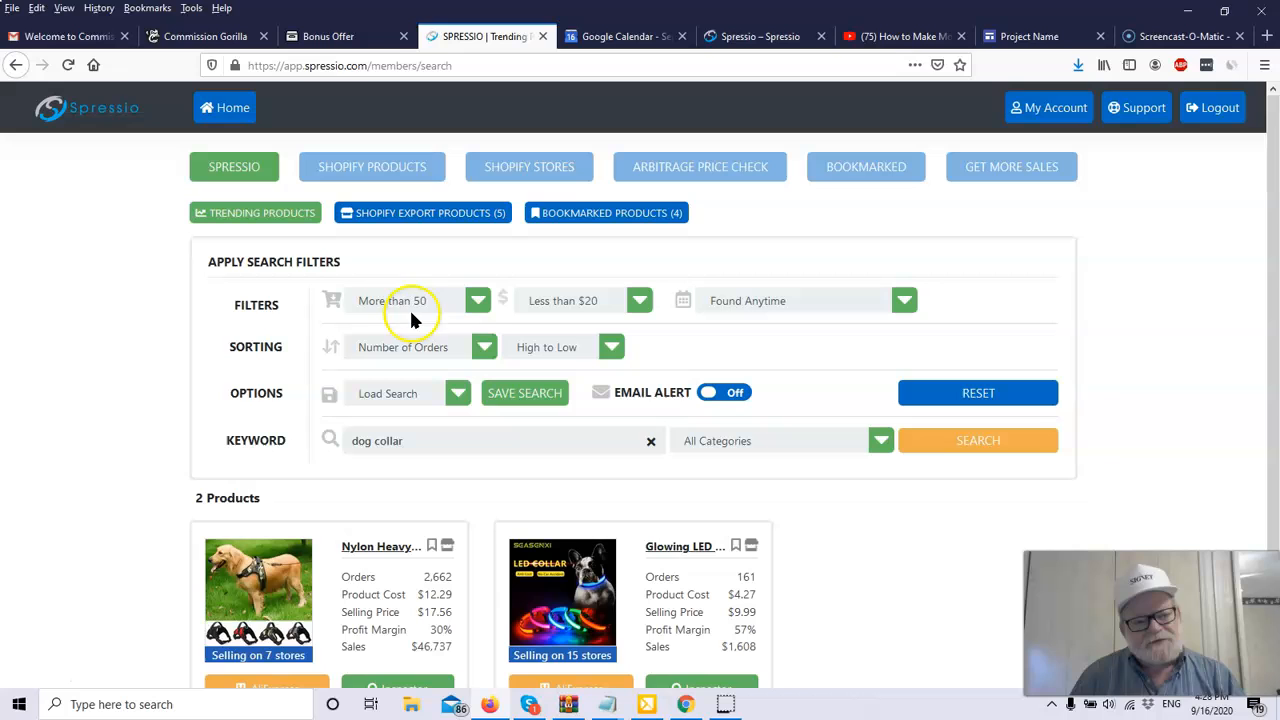
left_click(478, 300)
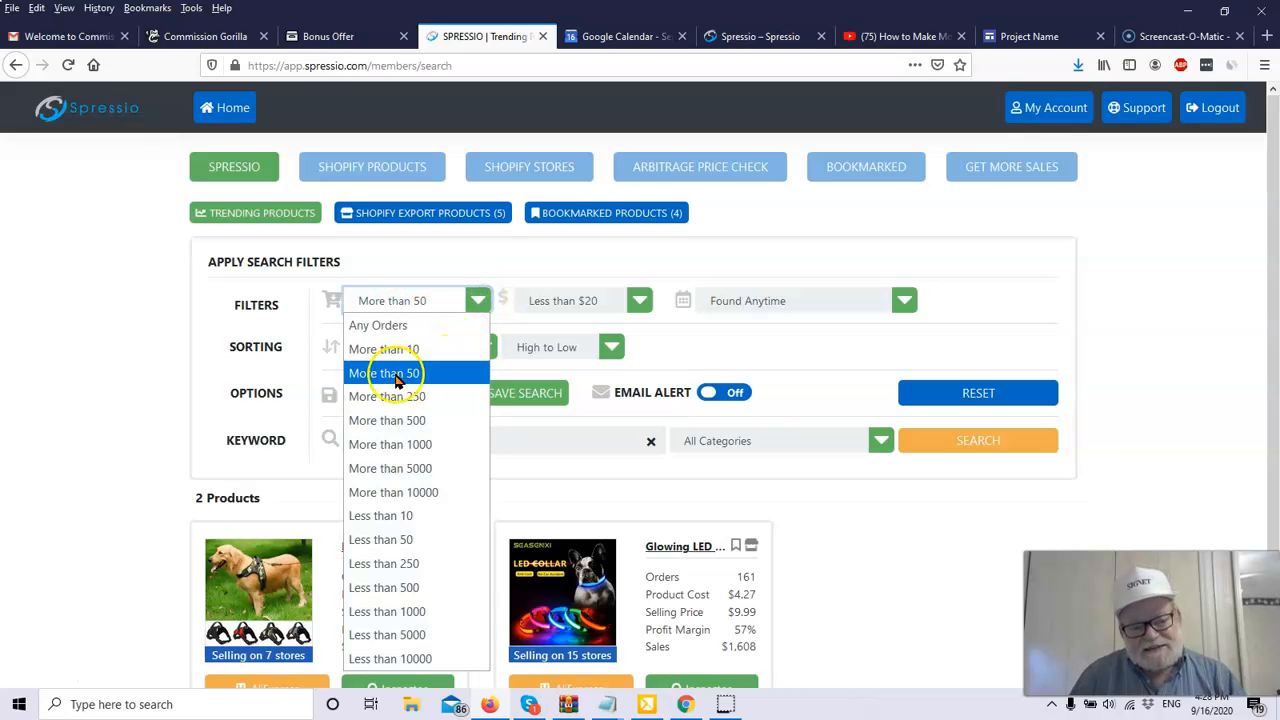
left_click(384, 372)
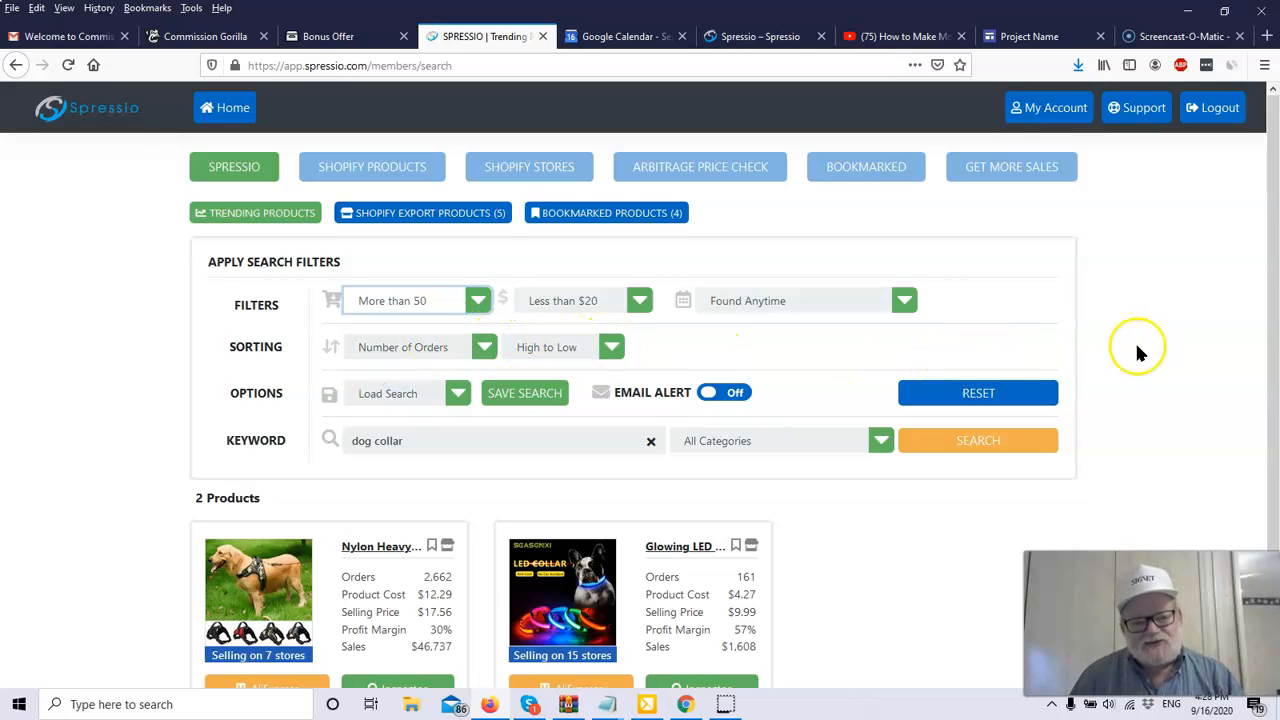
mouse_move(540, 328)
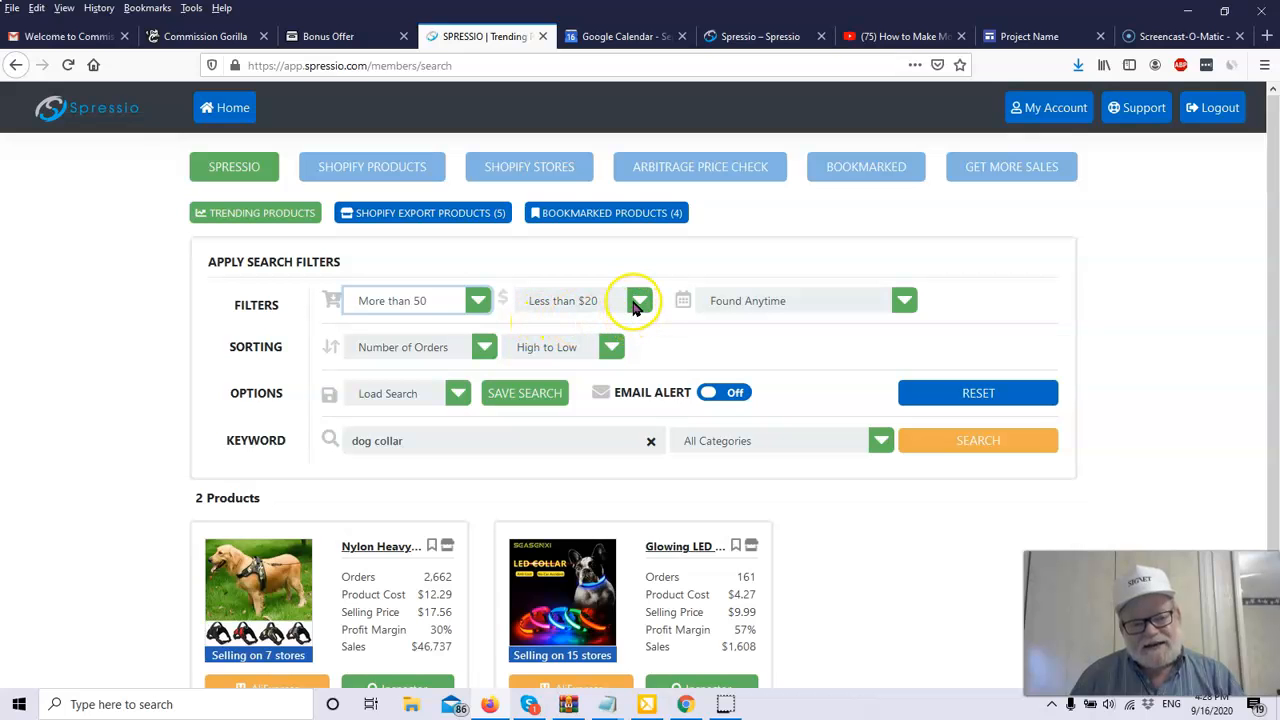
left_click(640, 300)
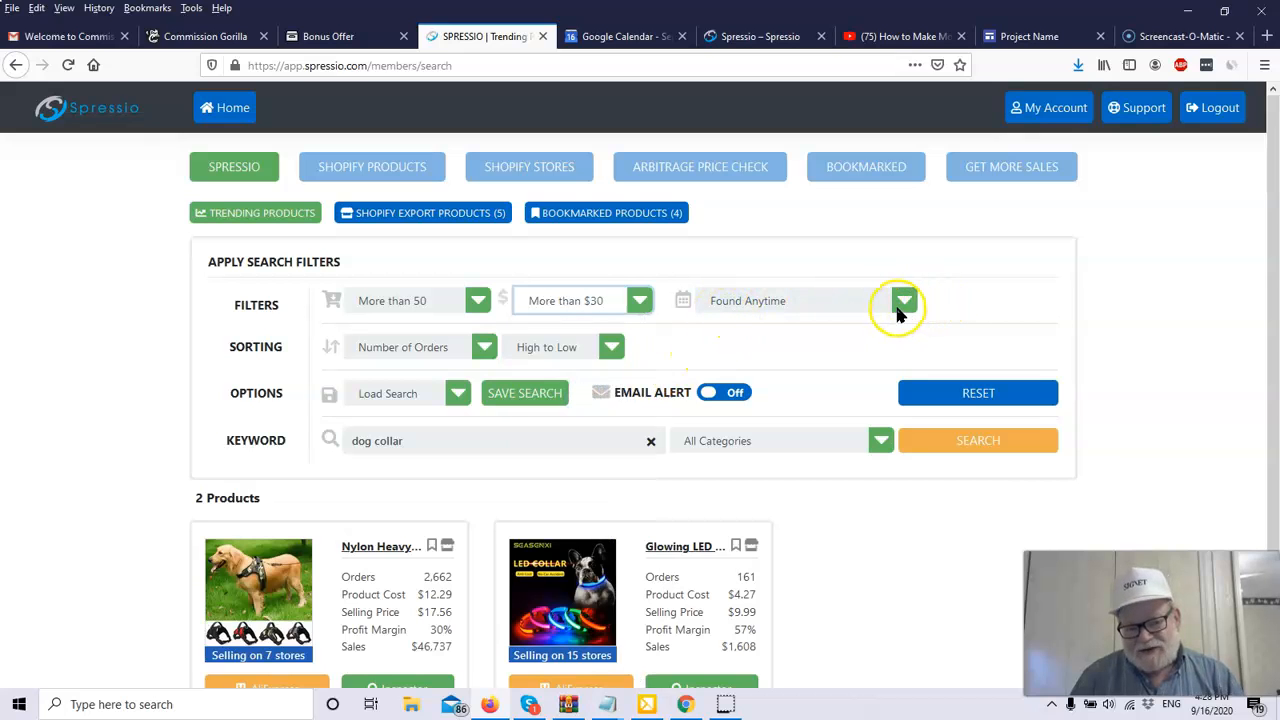
left_click(904, 300)
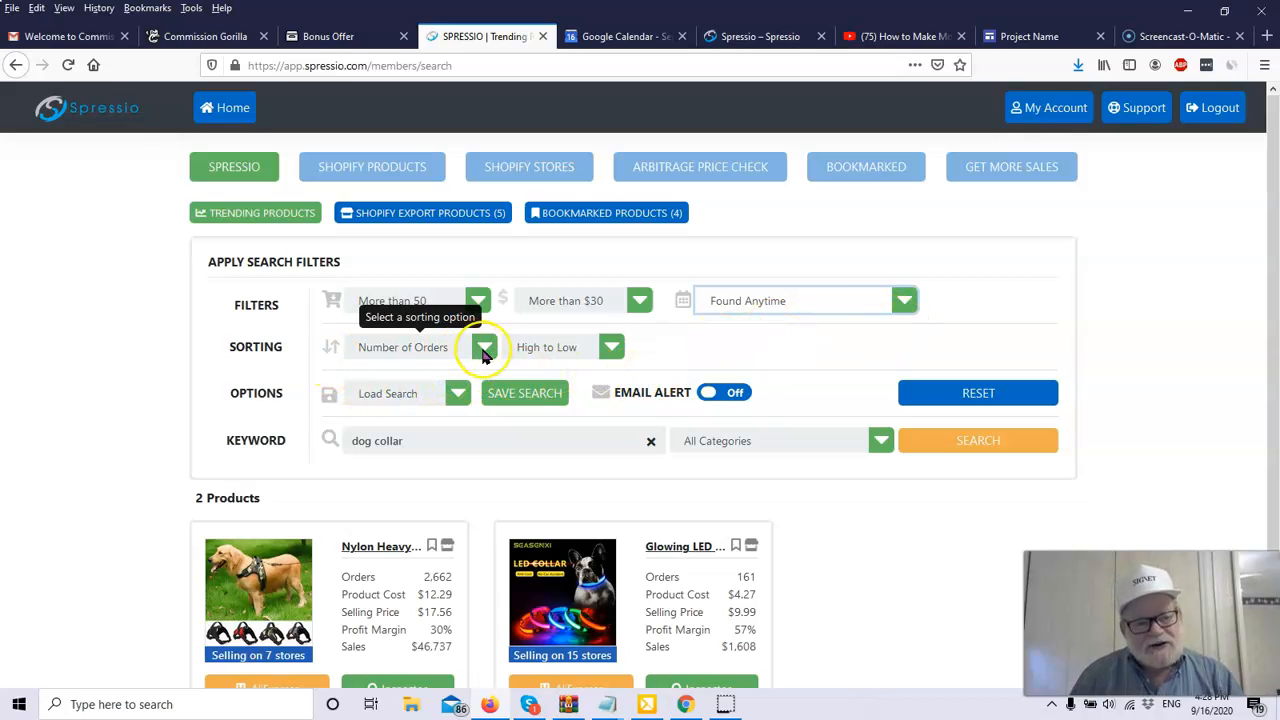
left_click(484, 348)
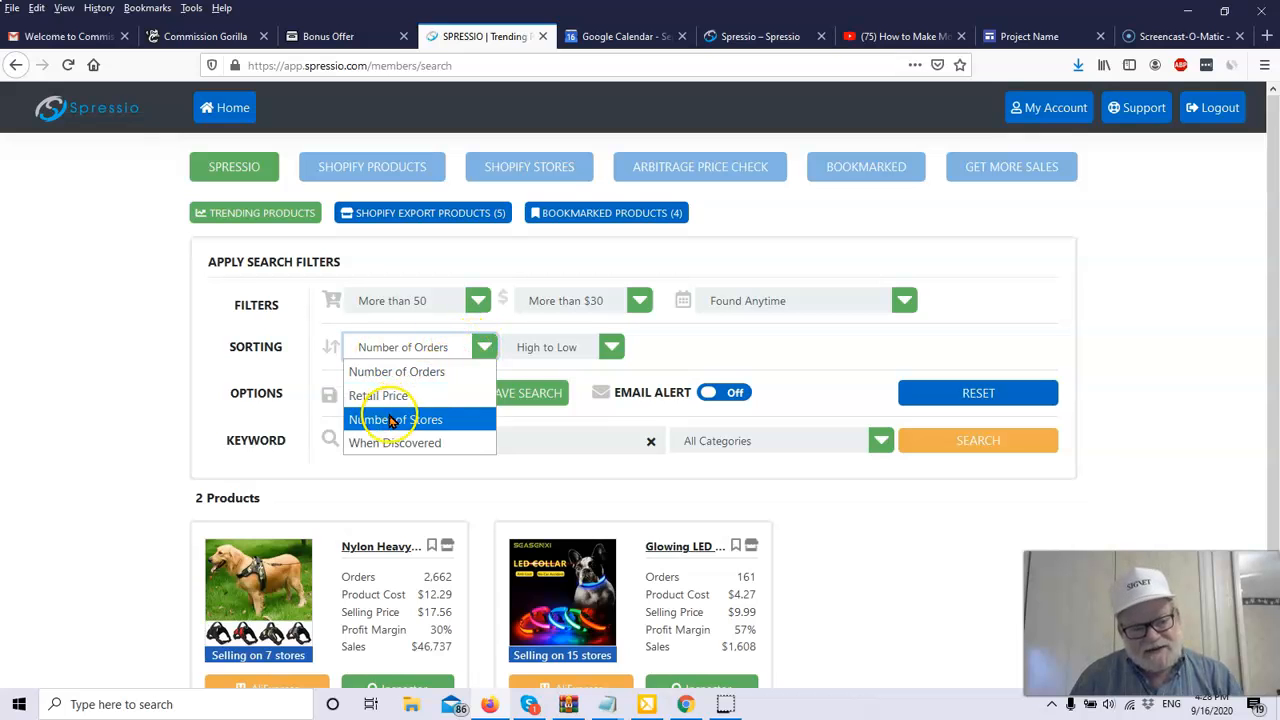
mouse_move(418, 442)
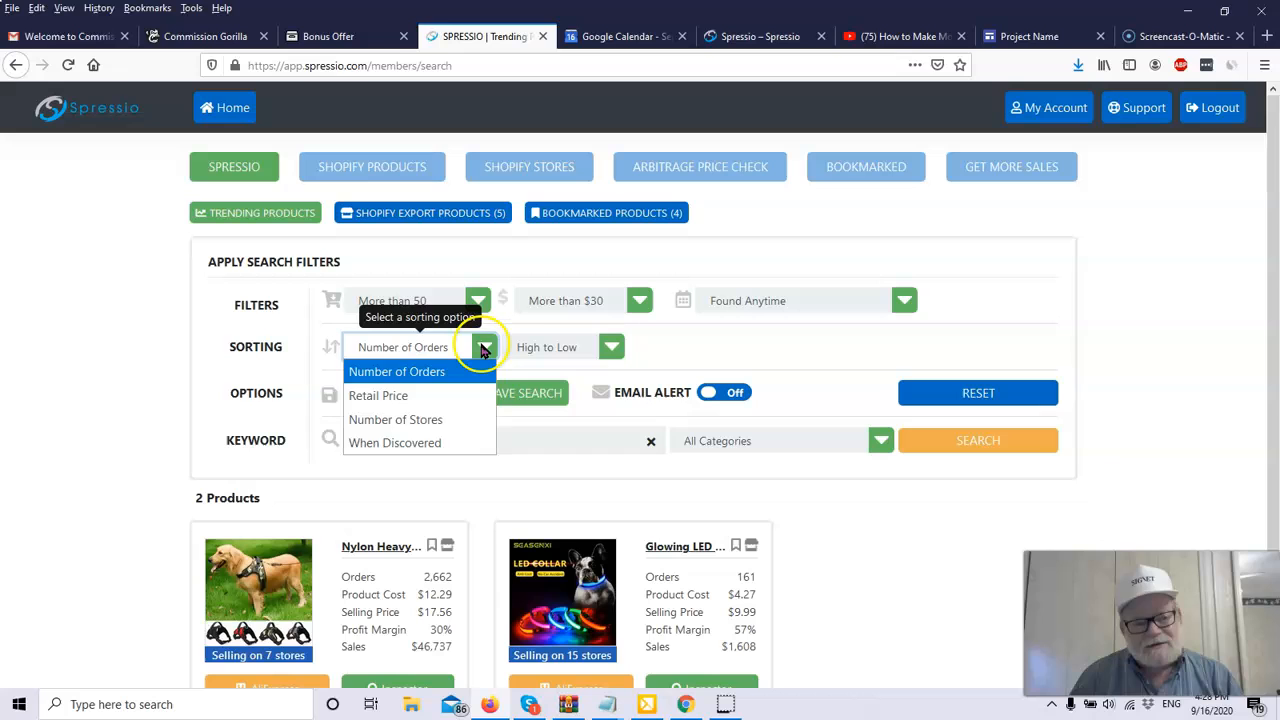
left_click(396, 370)
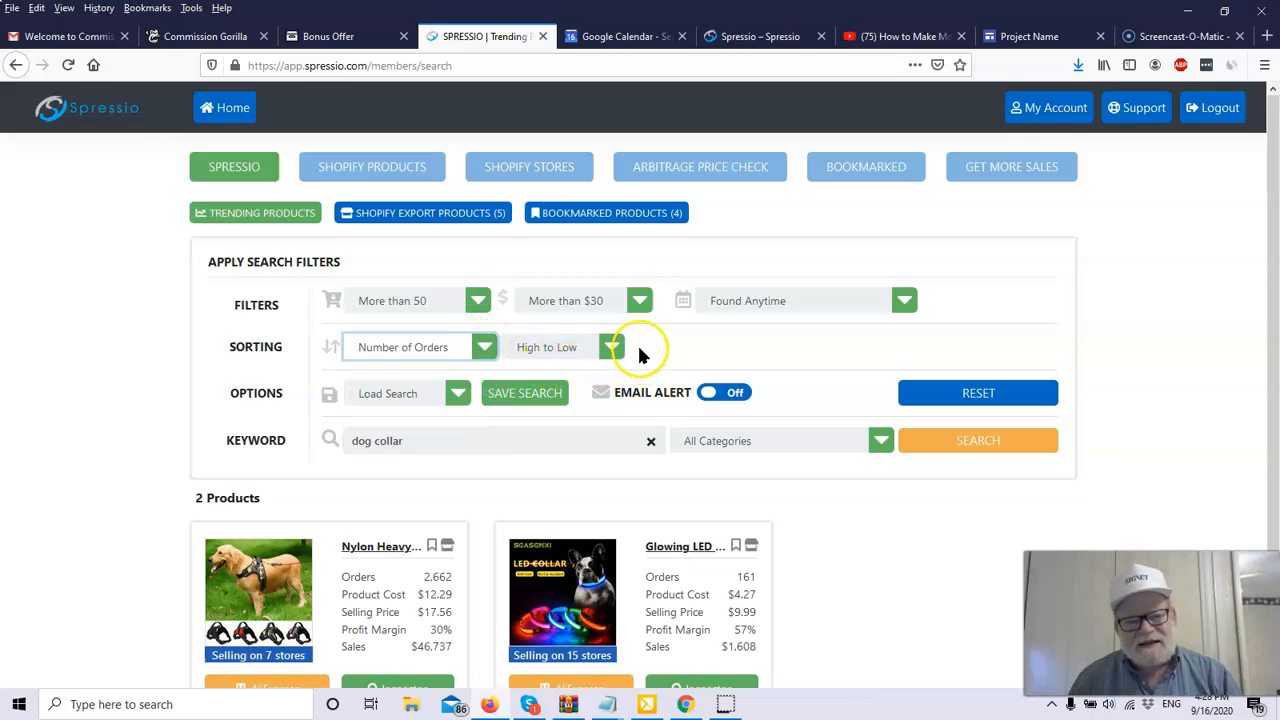
mouse_move(600, 348)
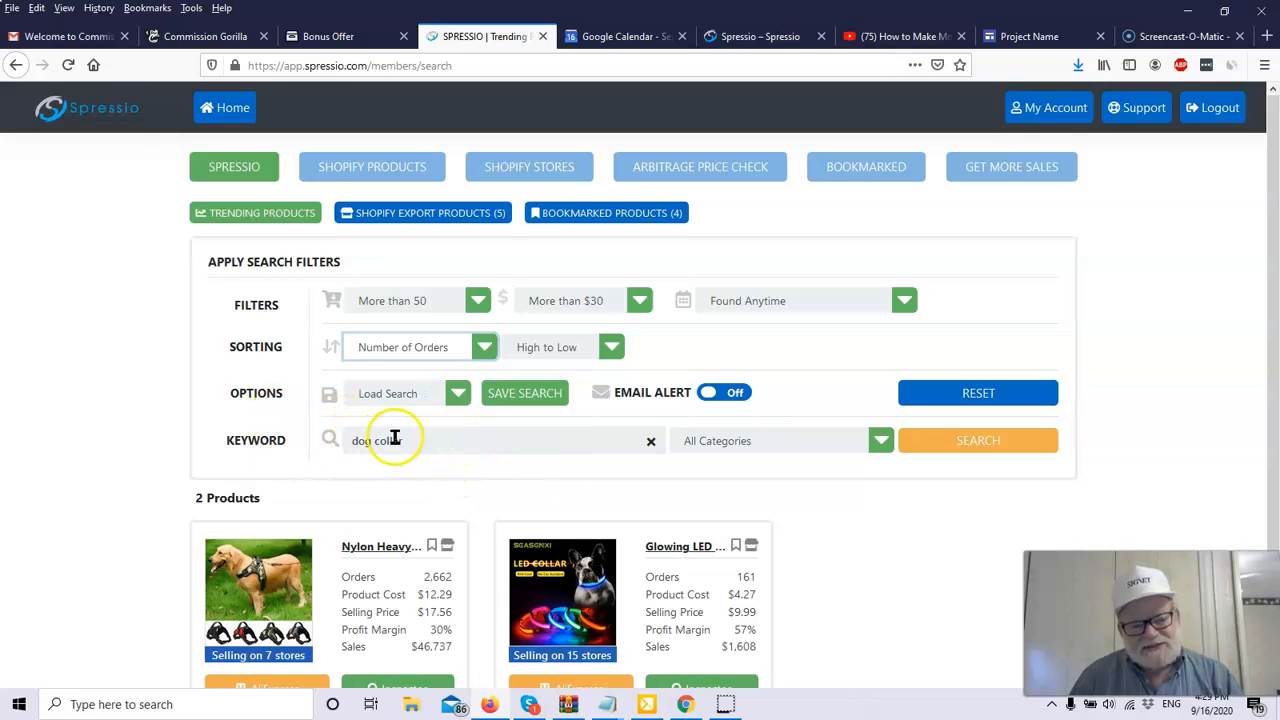
double_click(376, 440)
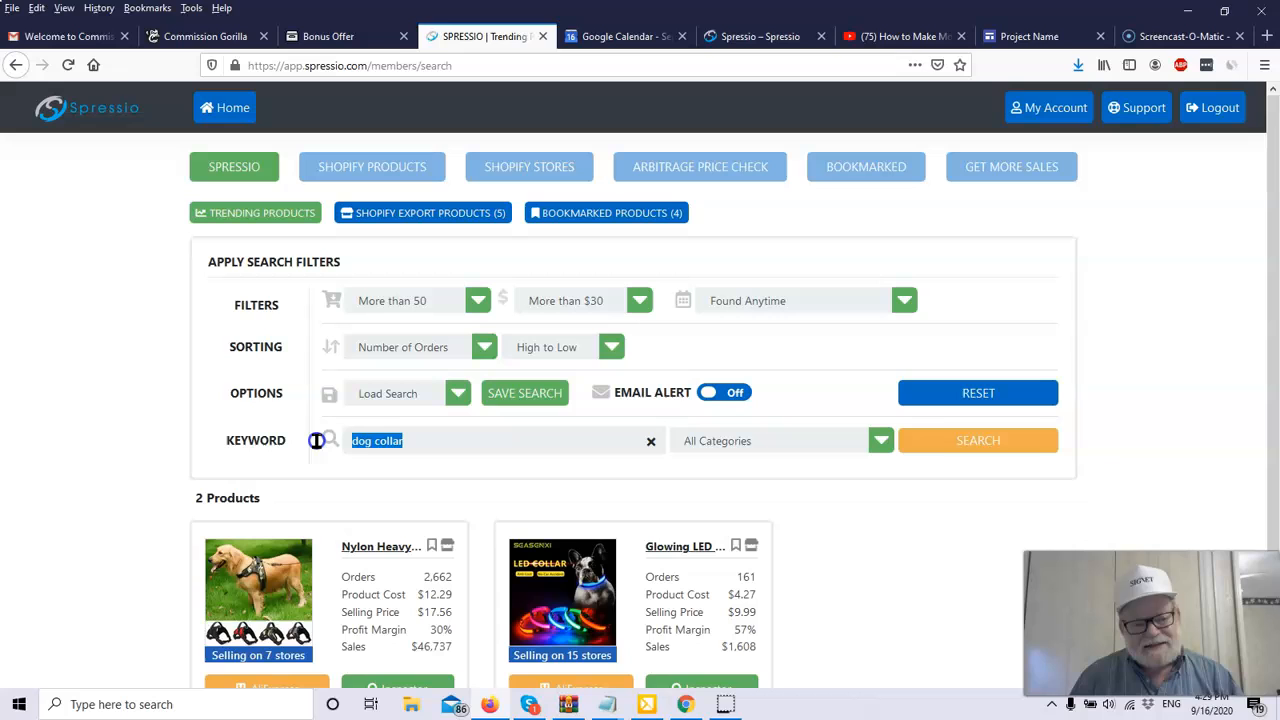
mouse_move(318, 444)
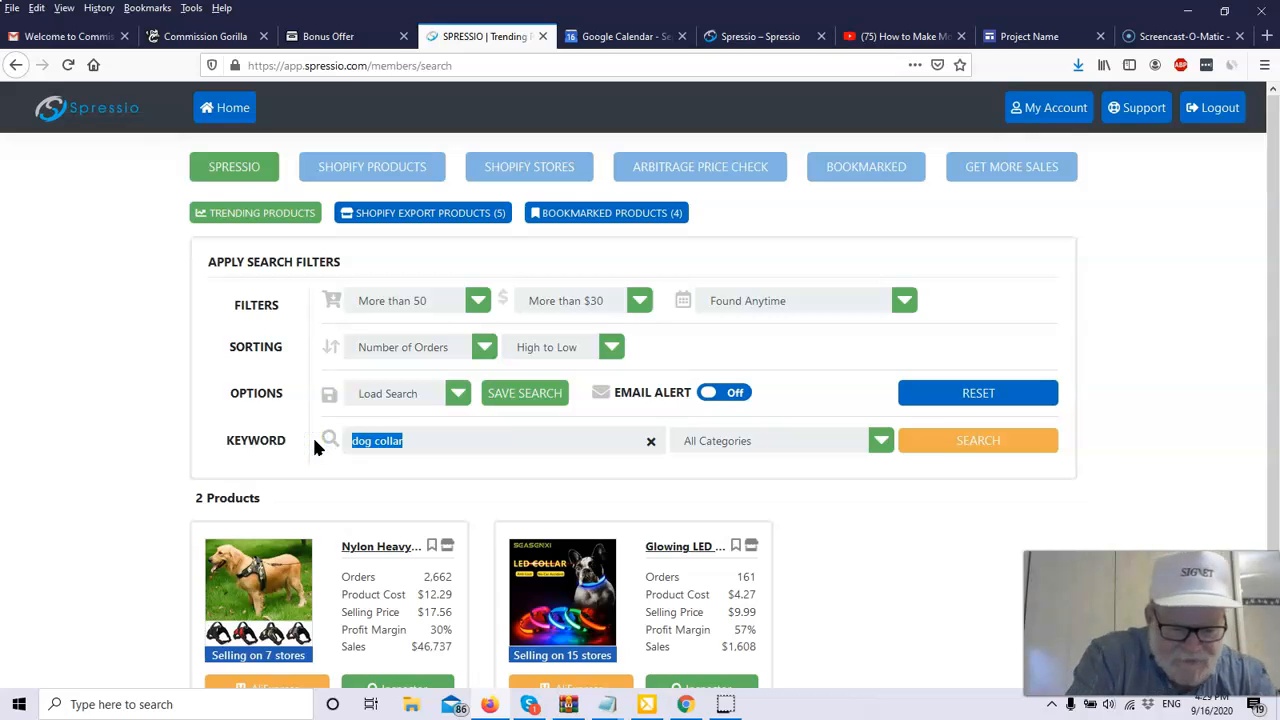
Search trending products for 'watches', returning 10 watch products.
type("watches")
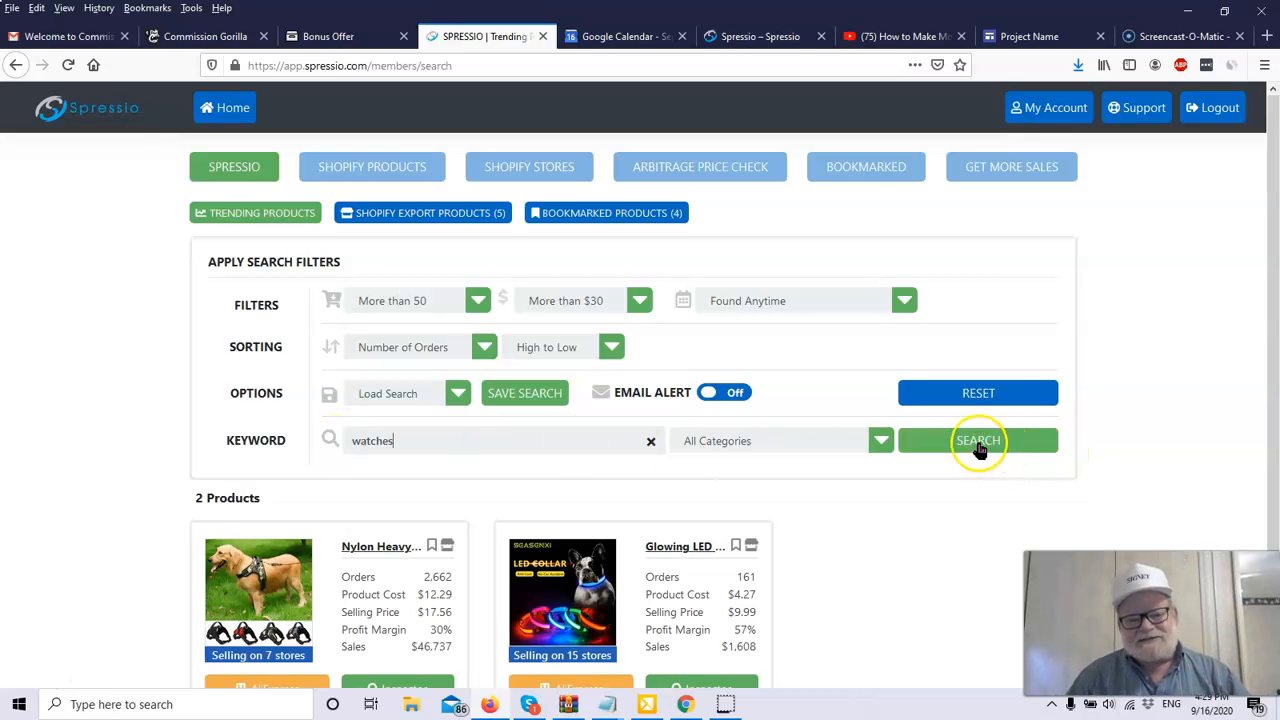
left_click(978, 440)
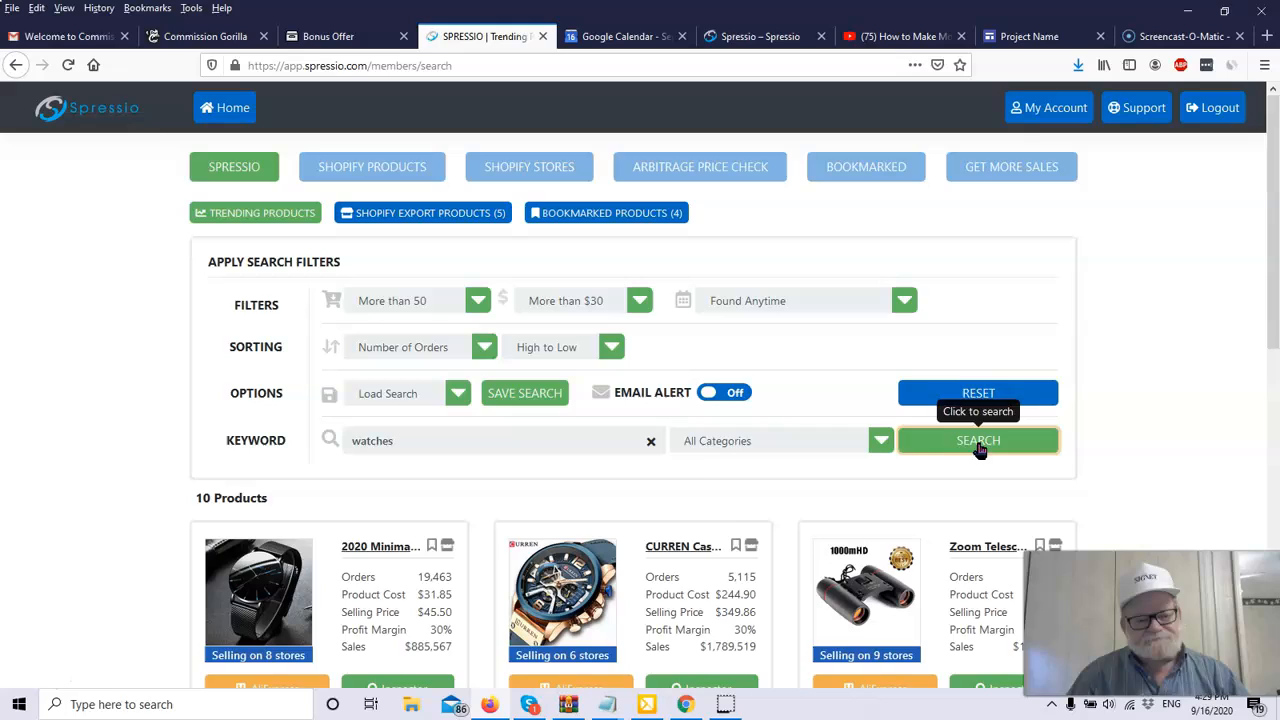
Review the watch results' sales figures and open the first watch's AliExpress listing.
scroll("down", 3)
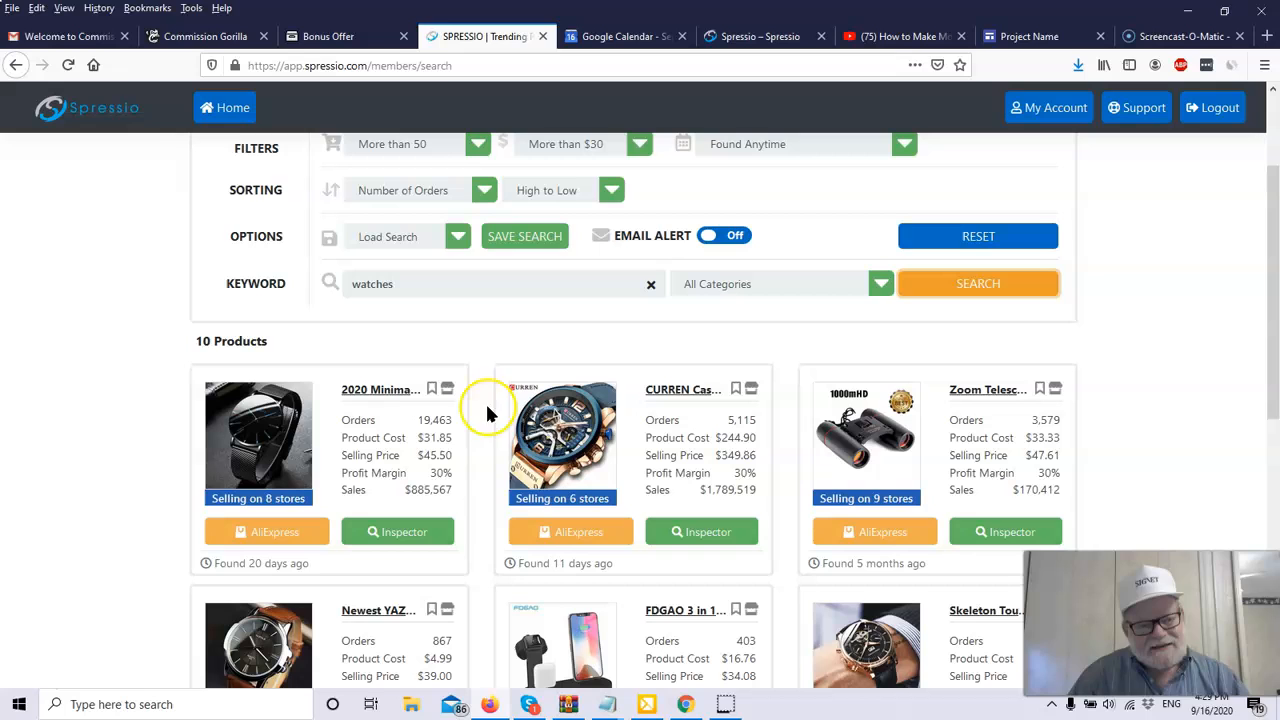
mouse_move(560, 440)
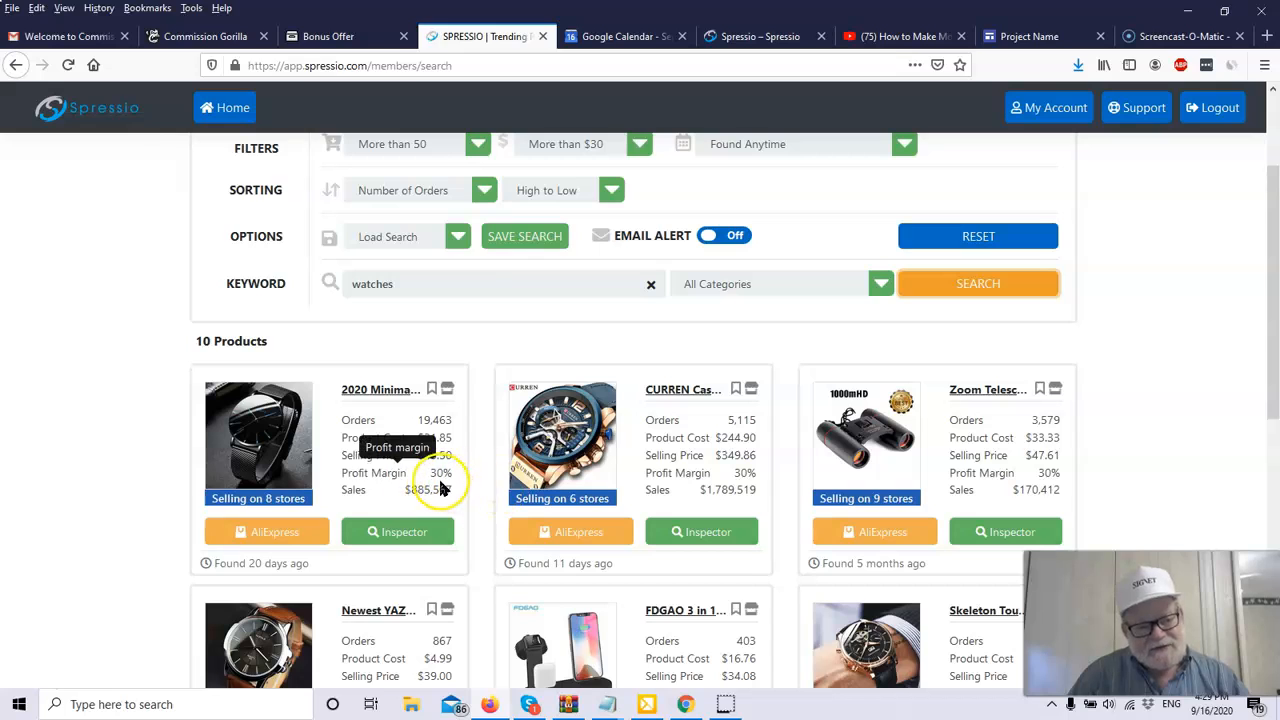
mouse_move(470, 478)
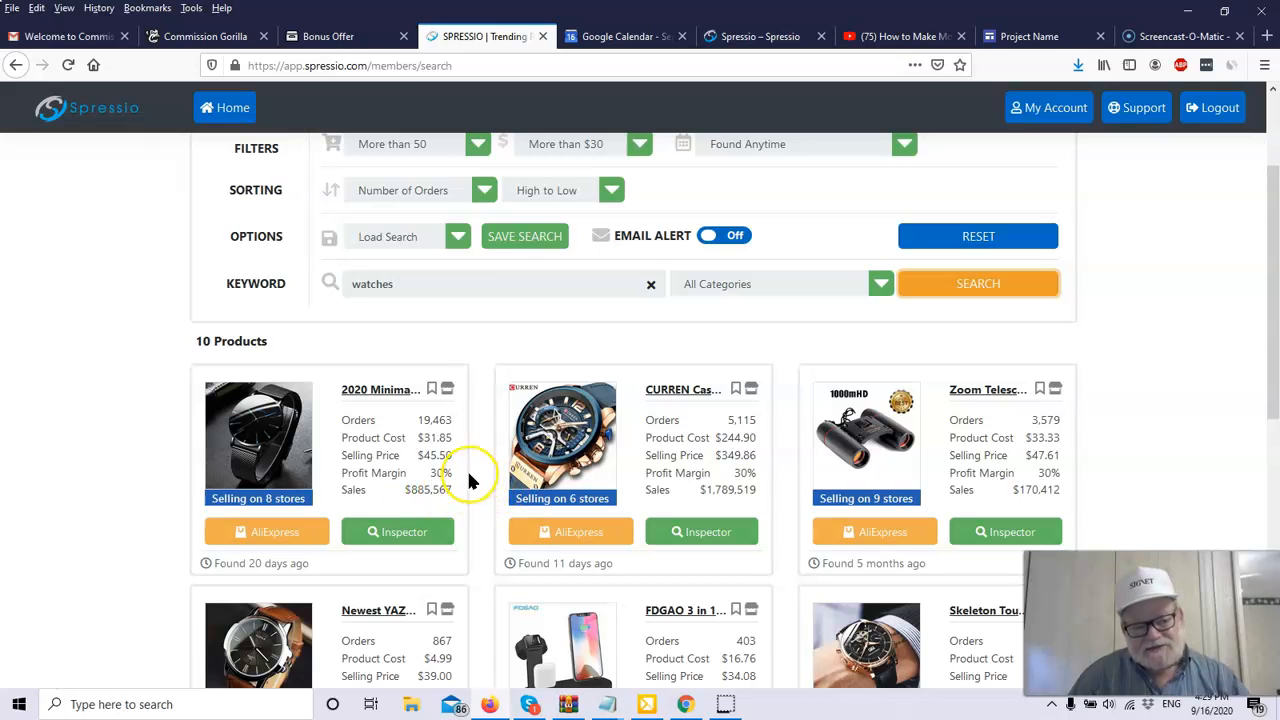
mouse_move(476, 450)
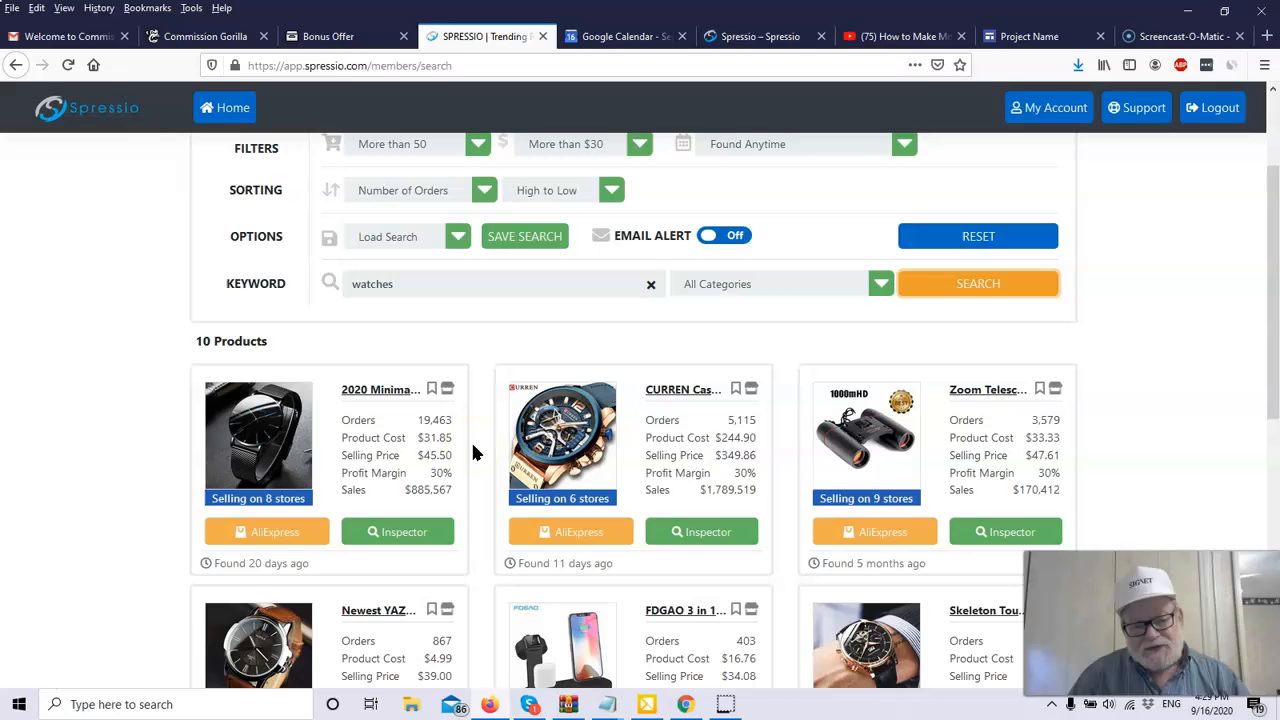
mouse_move(444, 488)
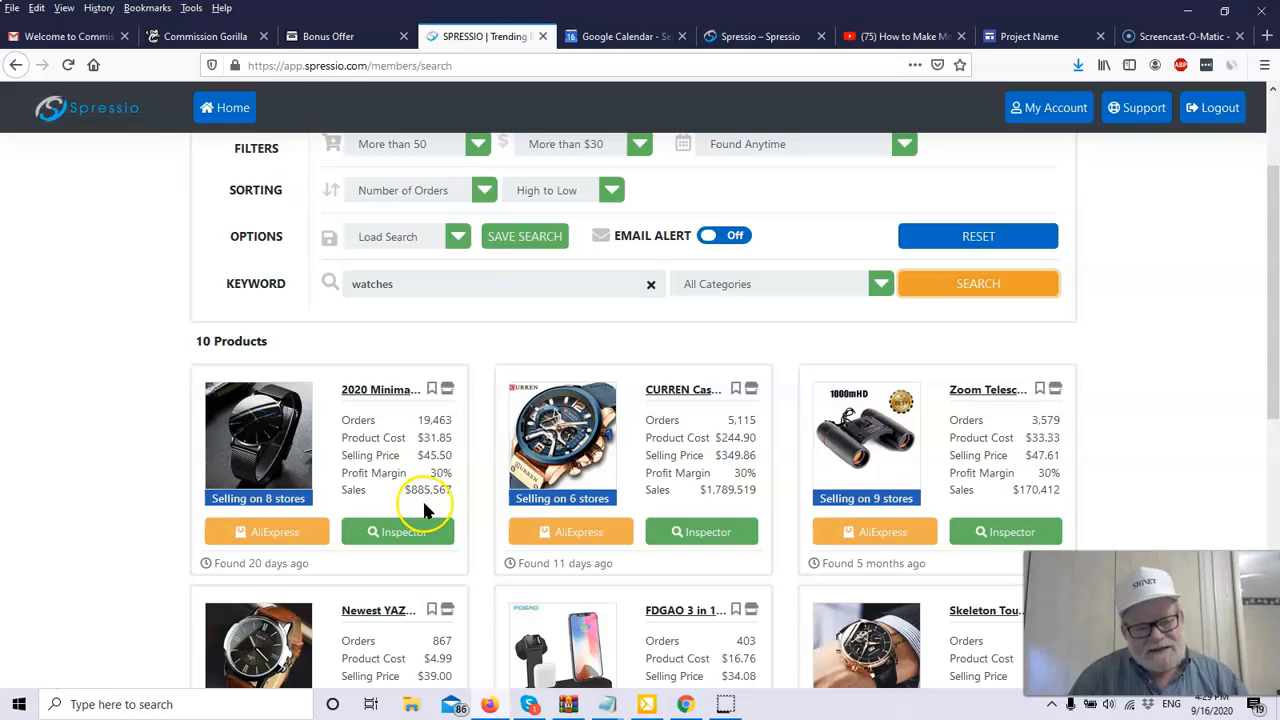
mouse_move(428, 510)
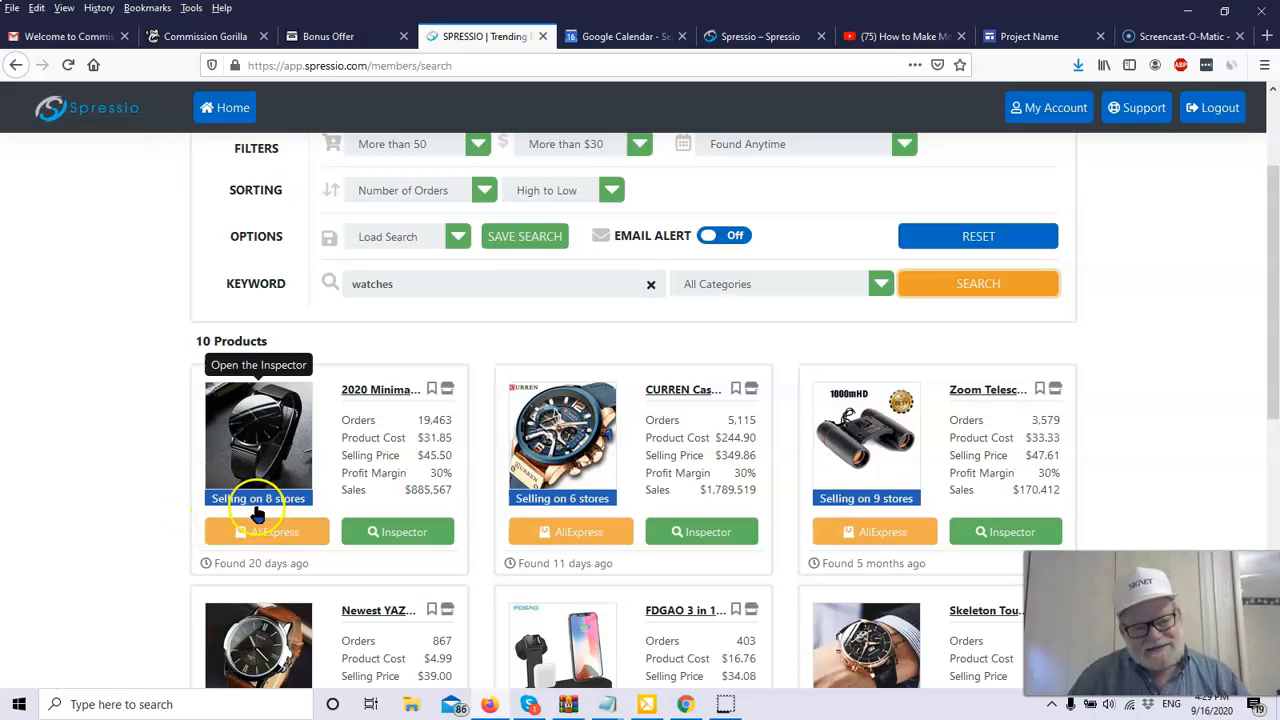
mouse_move(392, 516)
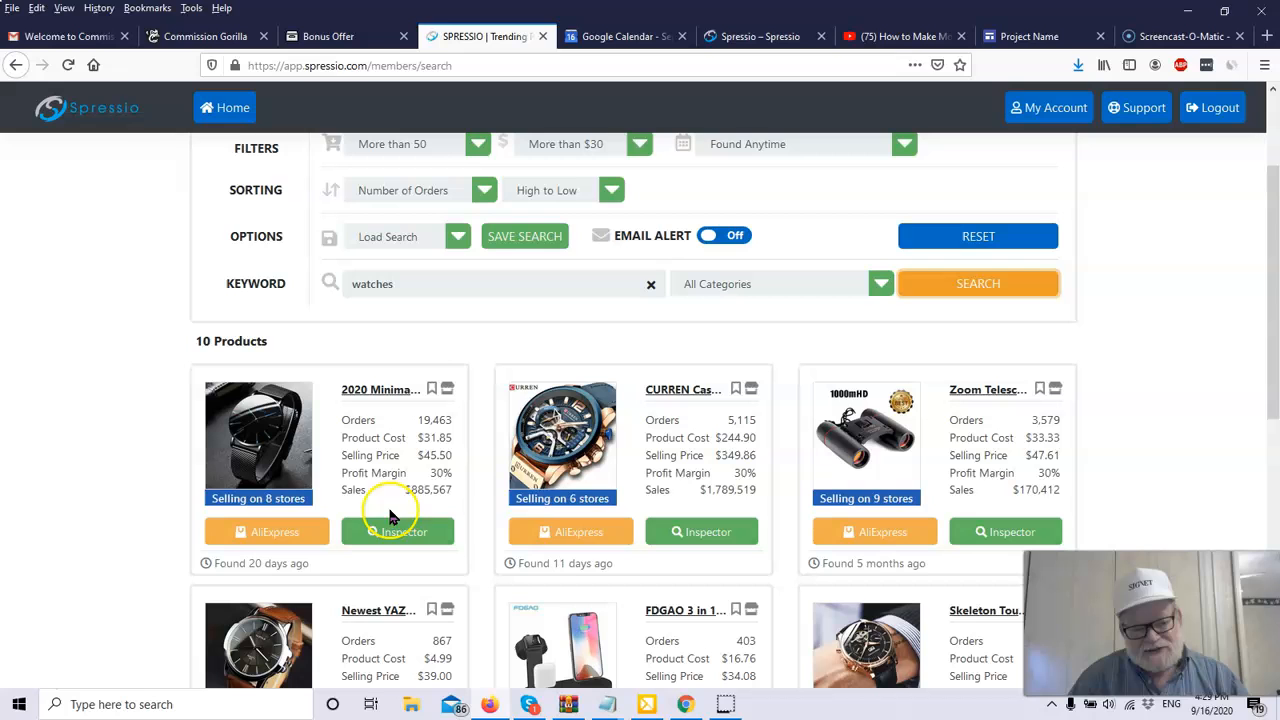
mouse_move(866, 500)
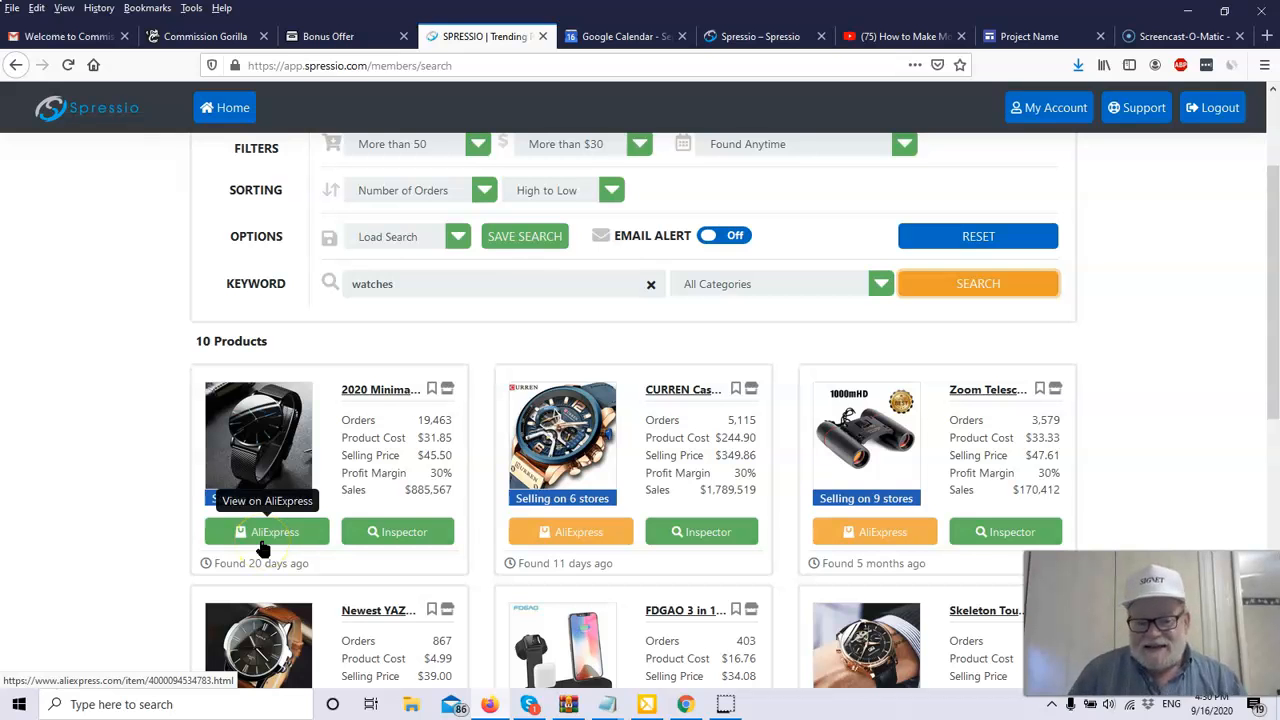
scroll("down", 3)
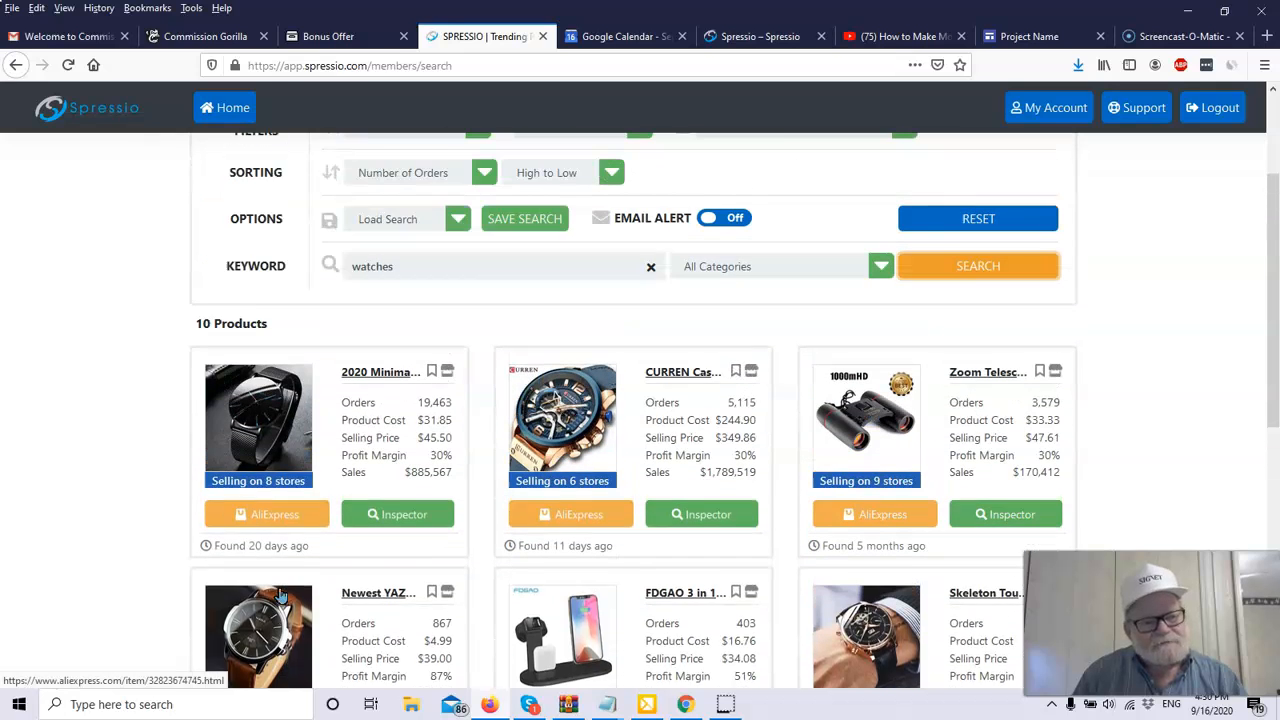
scroll("down", 3)
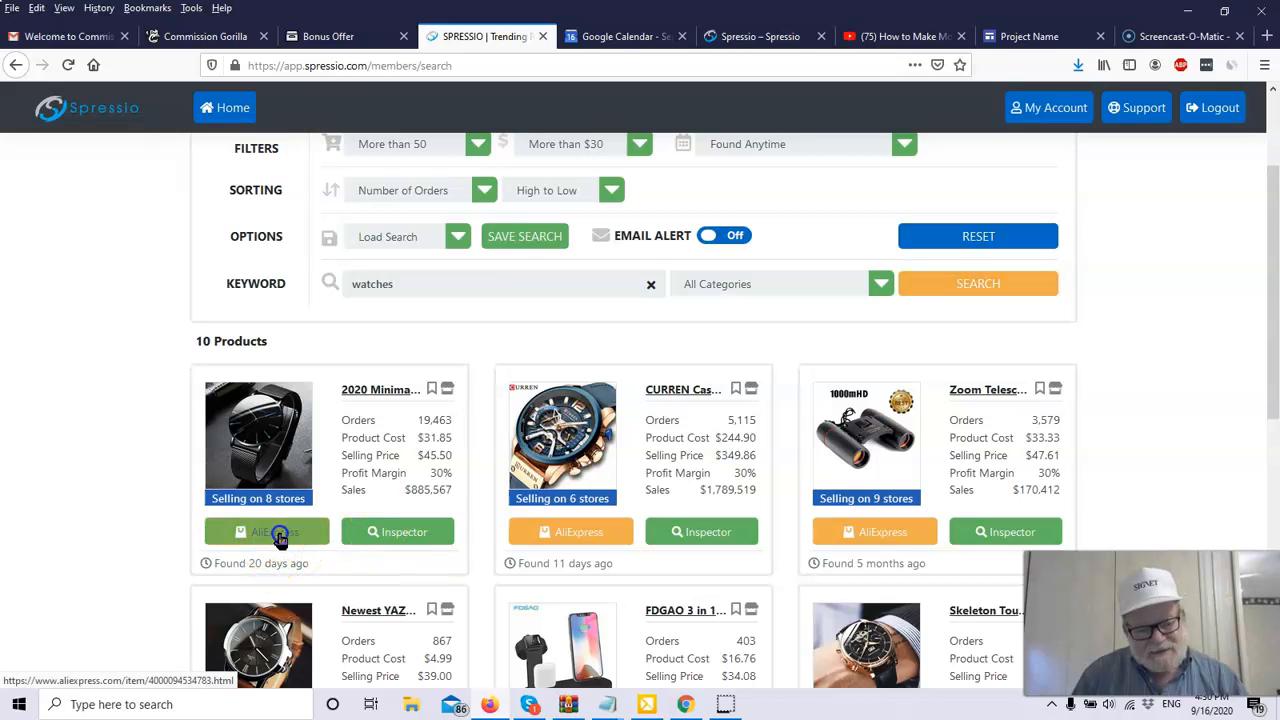
left_click(266, 532)
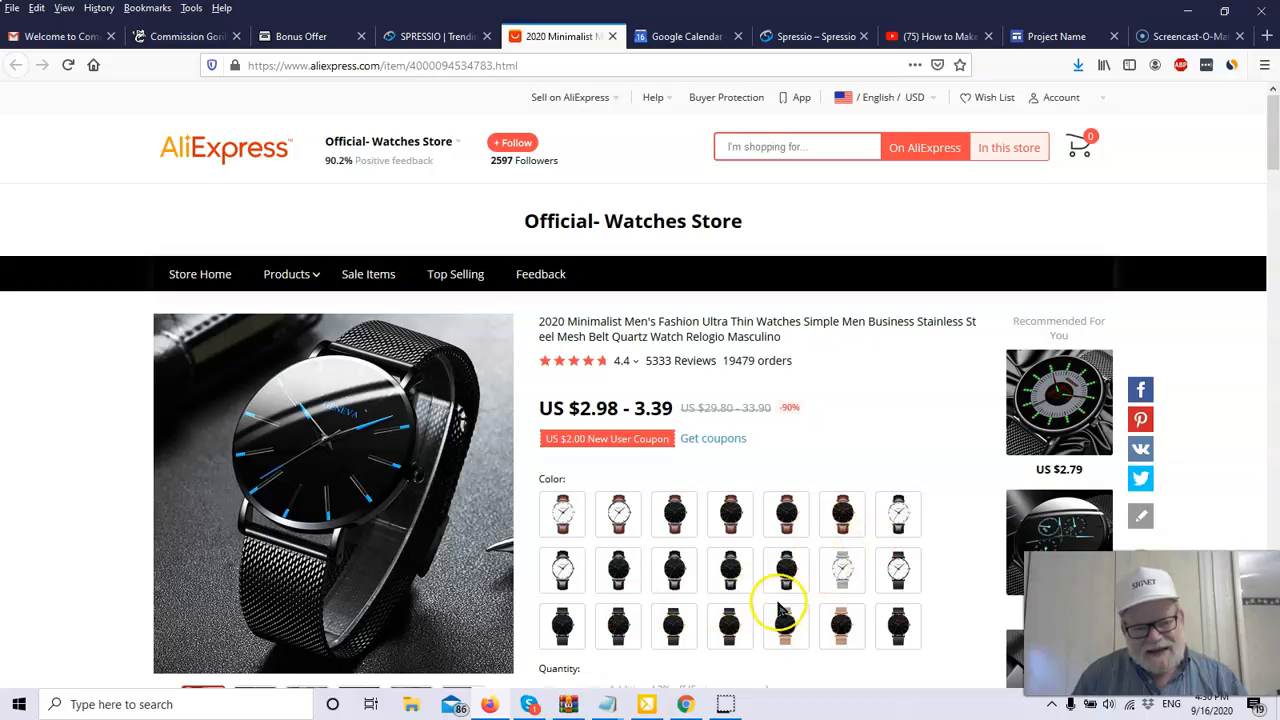
mouse_move(796, 470)
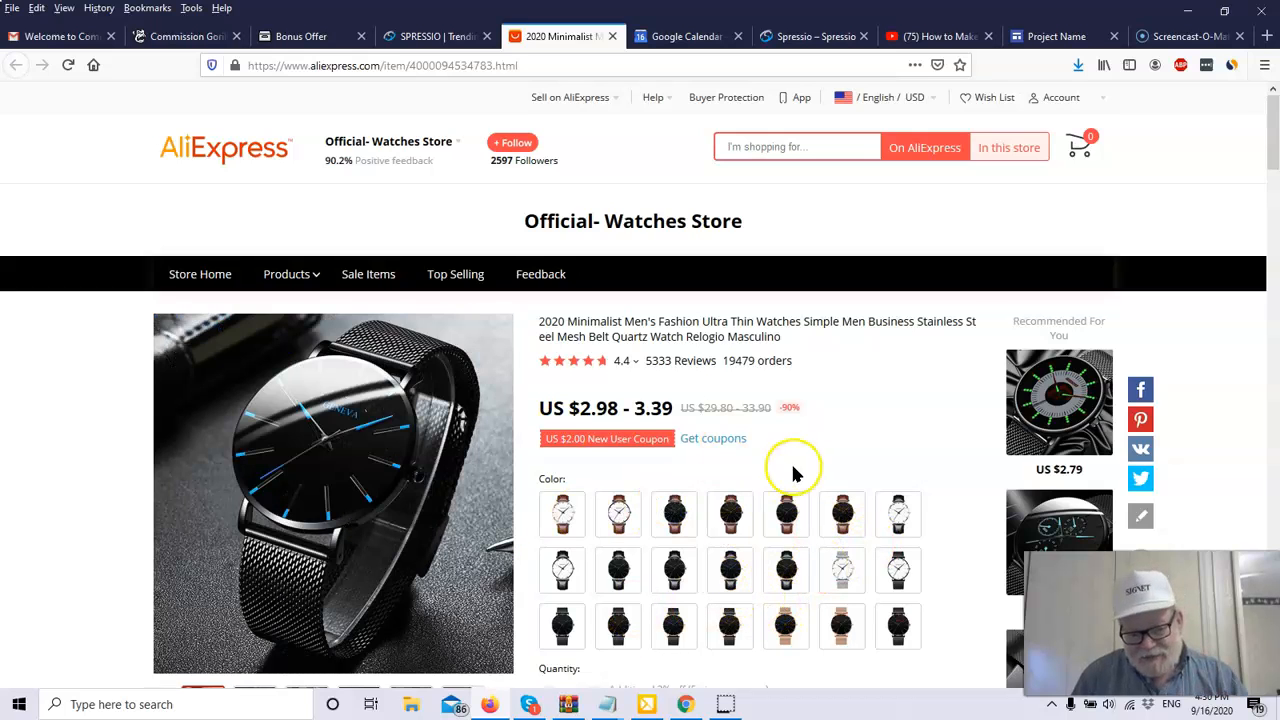
mouse_move(900, 414)
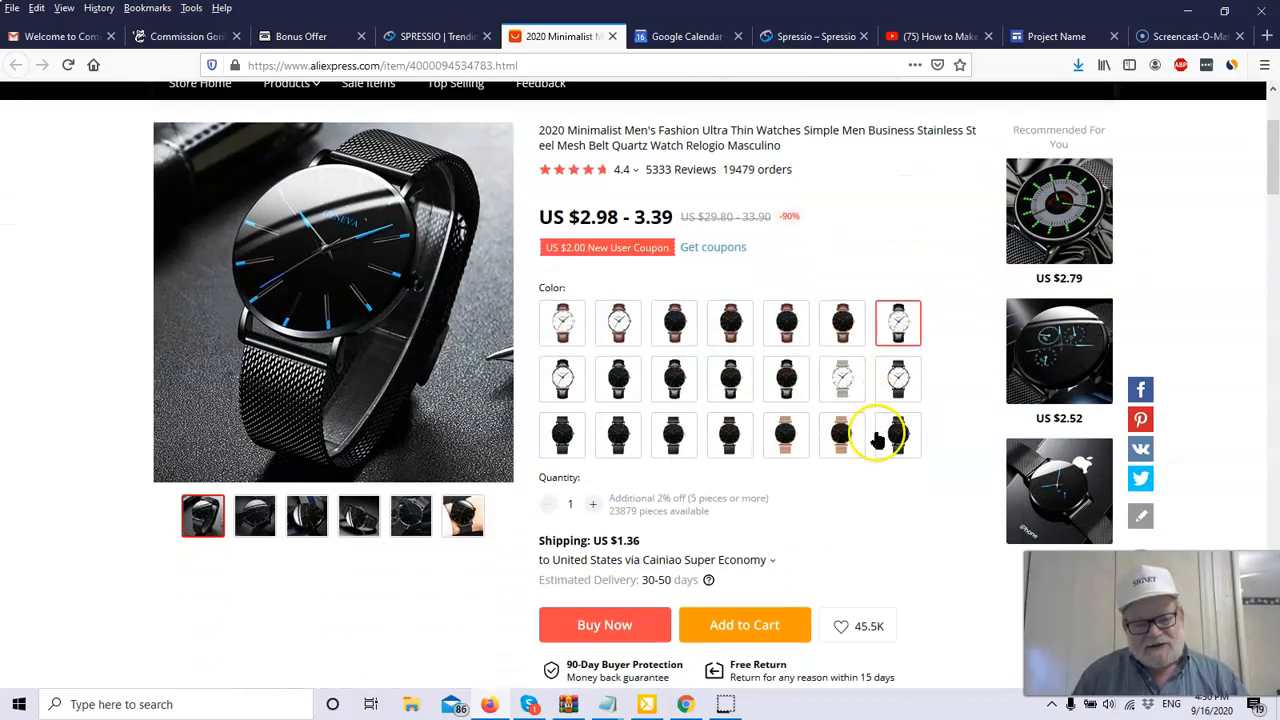
Review the minimalist men's watch listing, return to Spressio and open its Product Inspector orders trend.
scroll("down", 3)
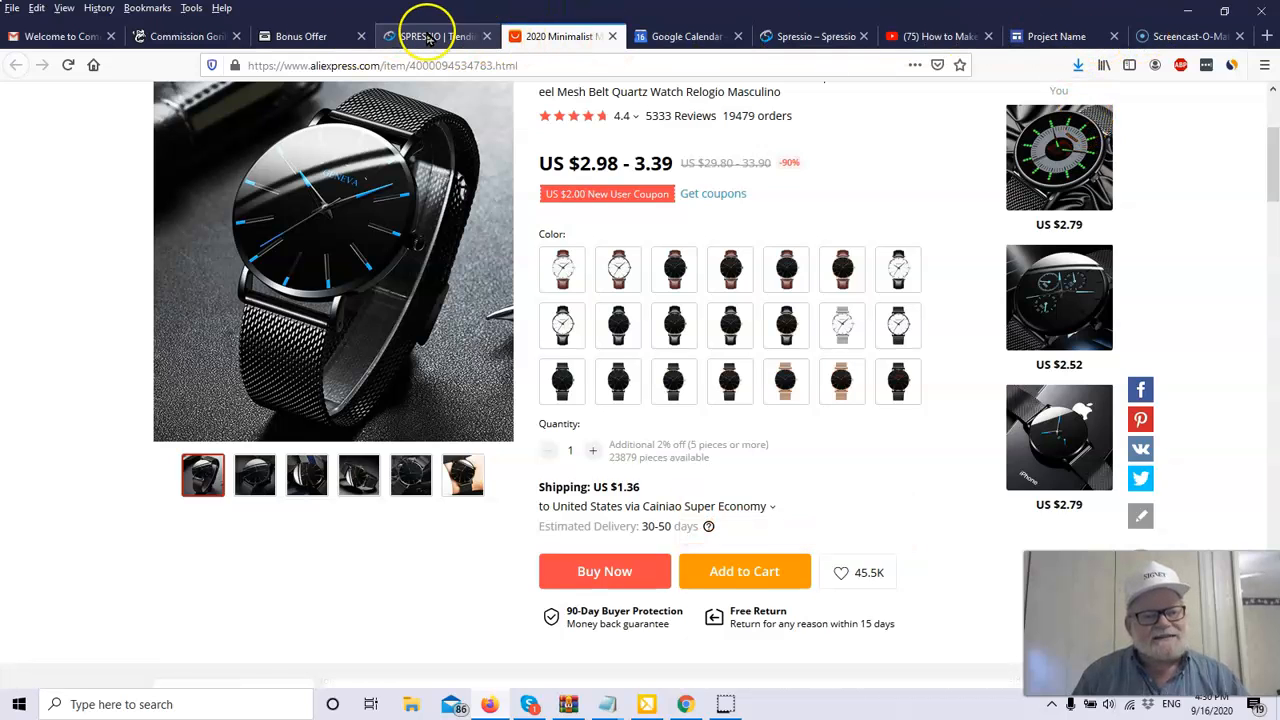
mouse_move(430, 36)
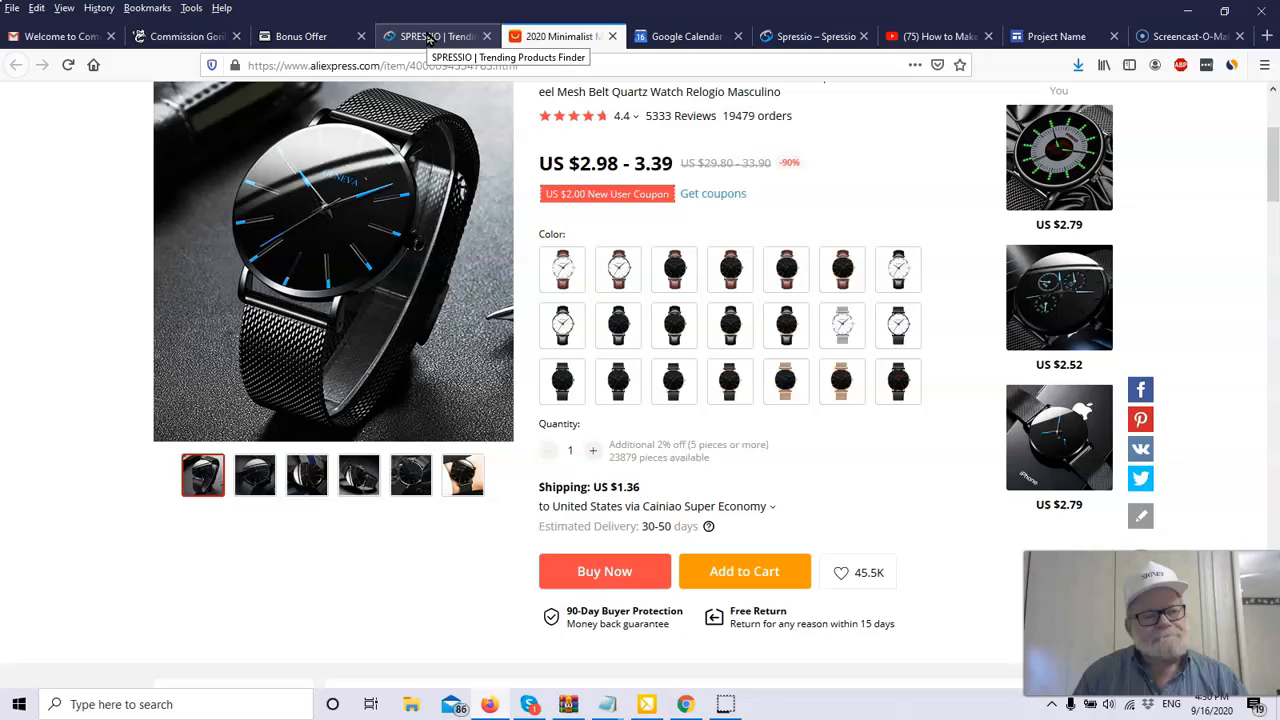
left_click(436, 36)
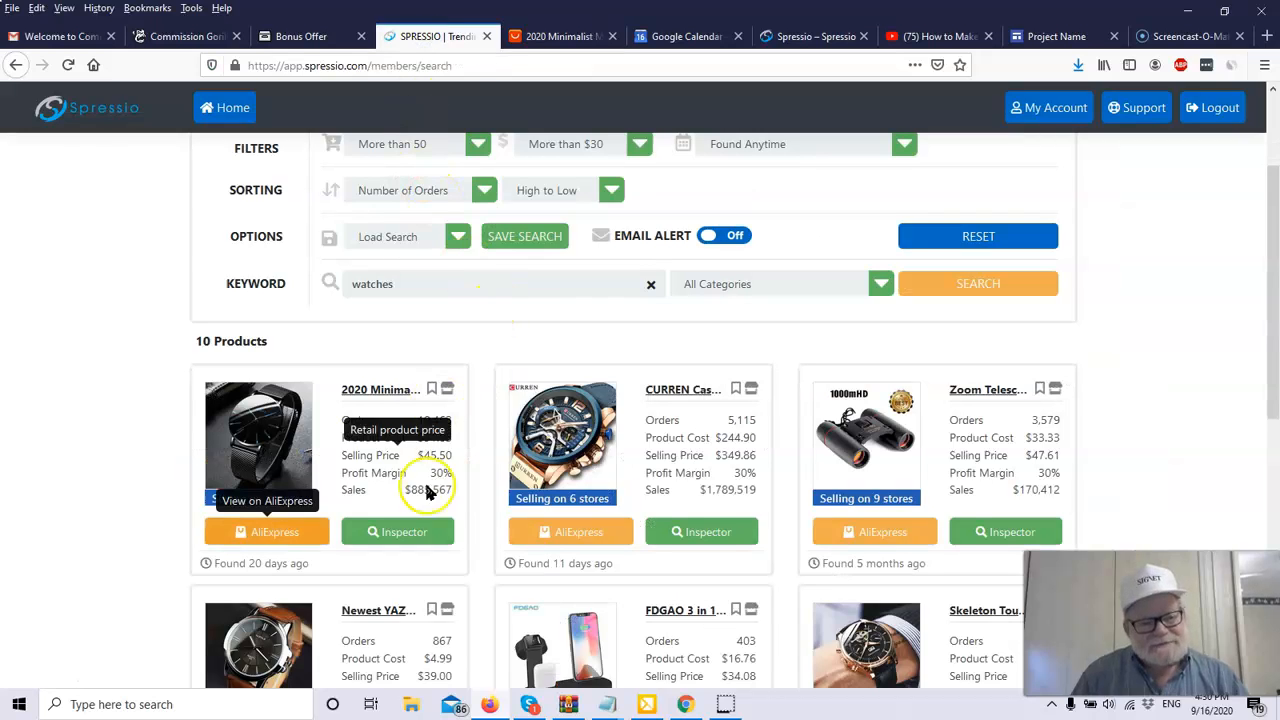
mouse_move(400, 532)
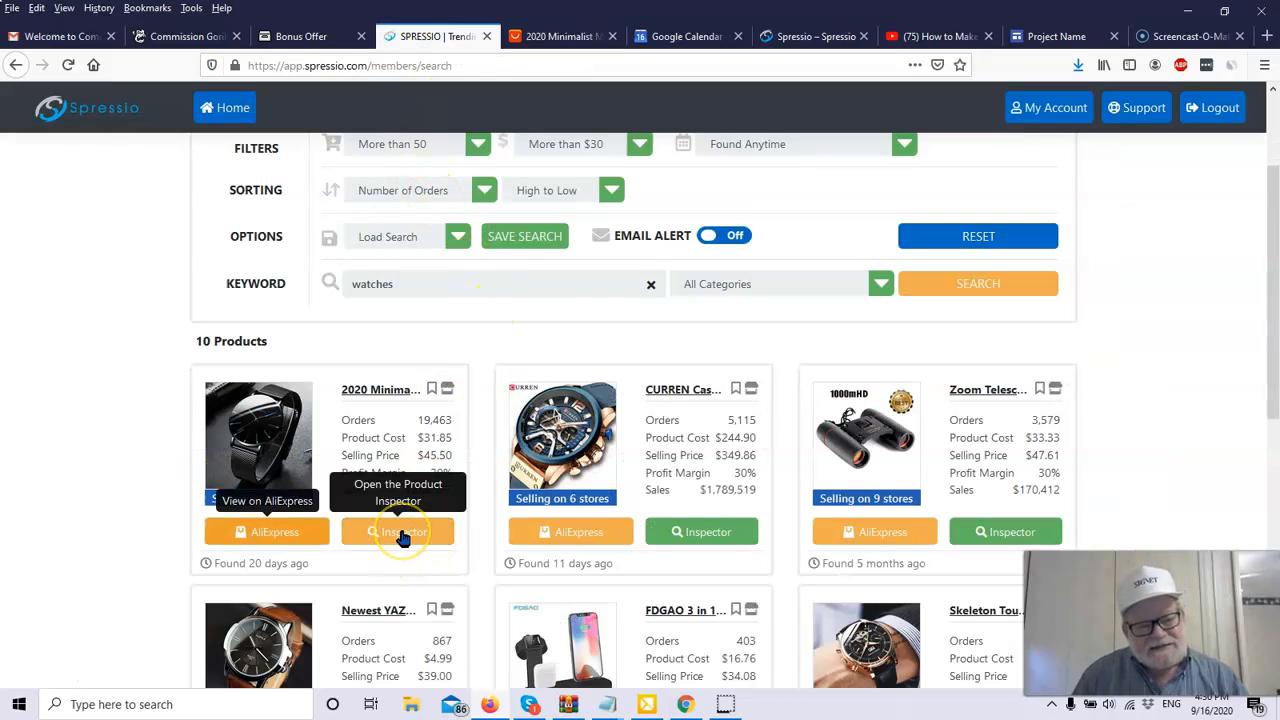
left_click(398, 532)
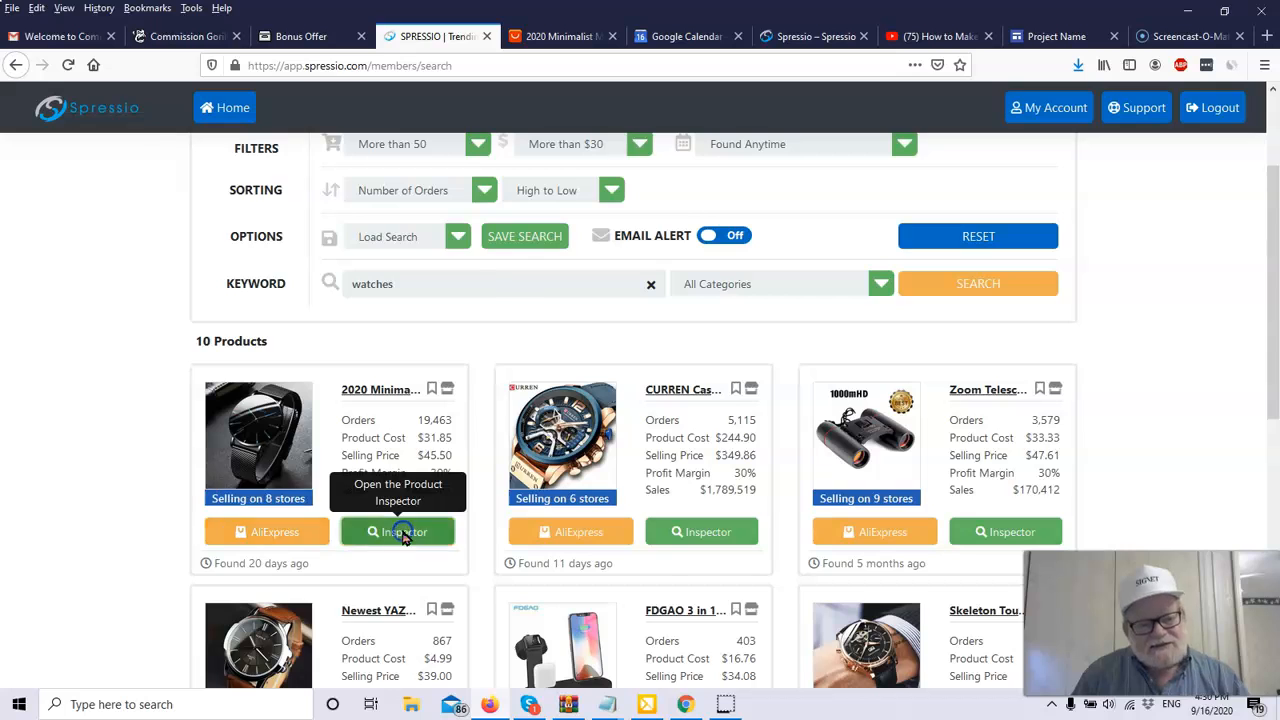
left_click(398, 532)
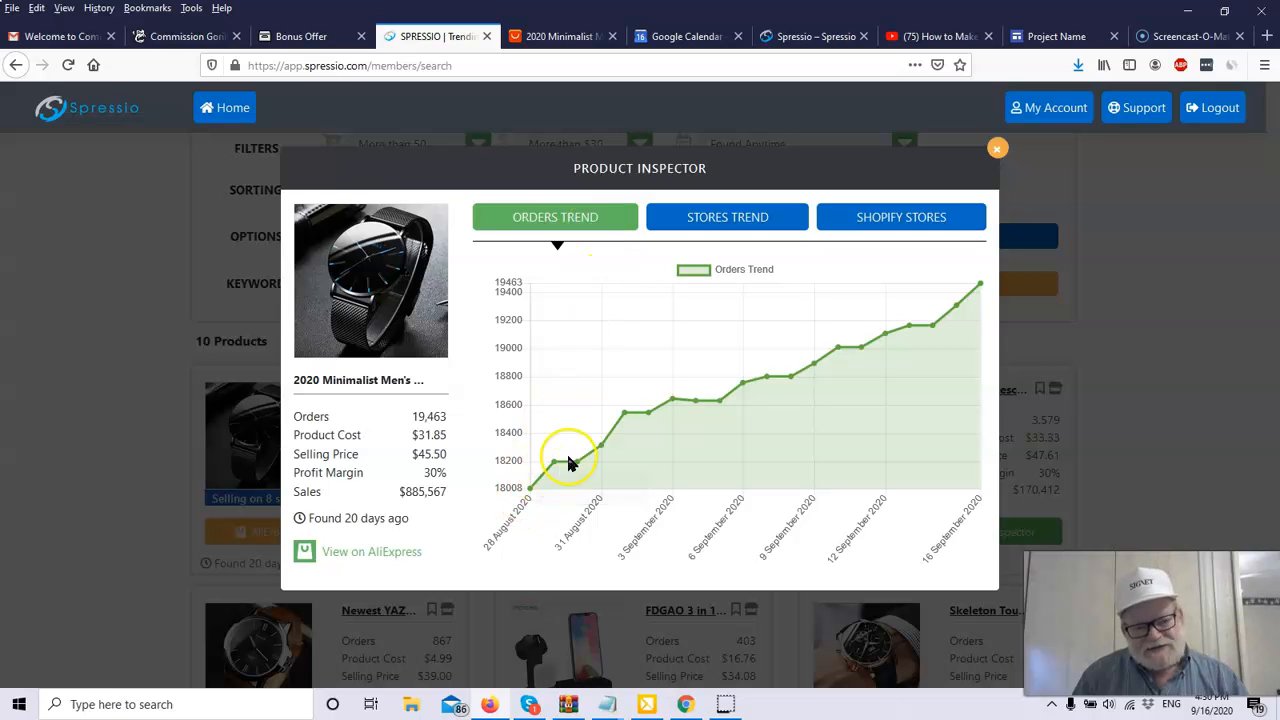
mouse_move(830, 448)
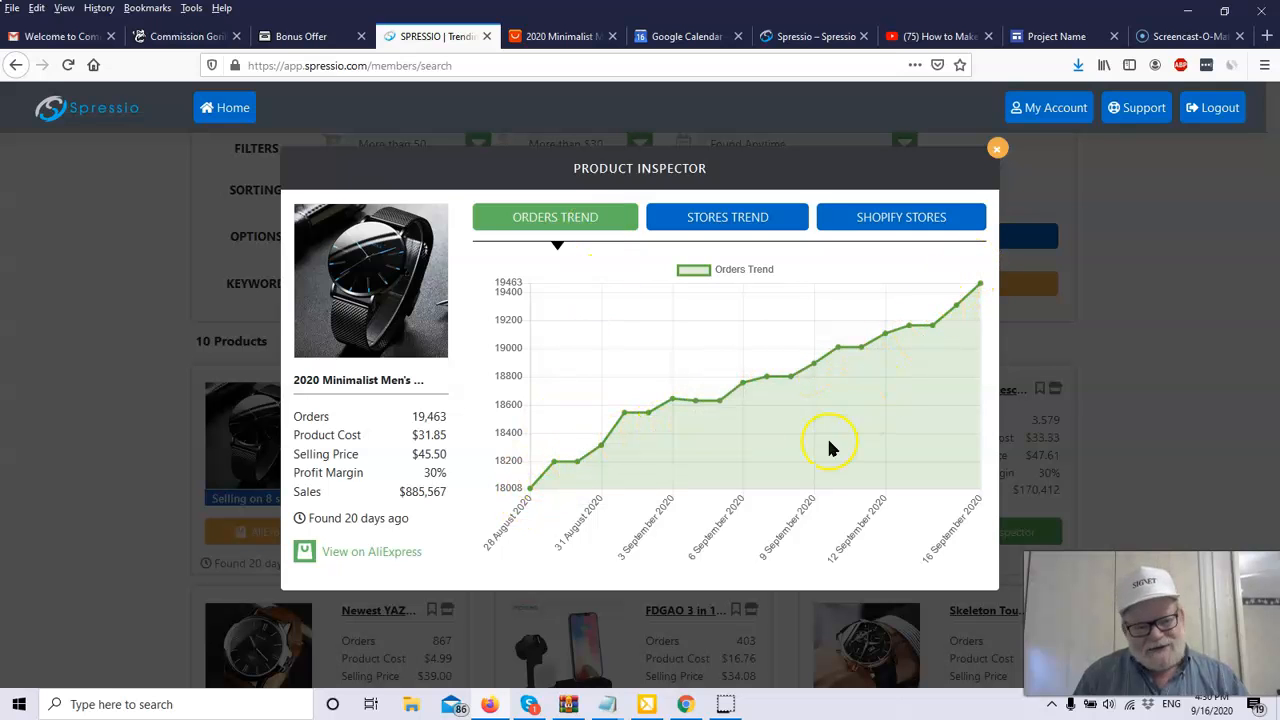
mouse_move(656, 556)
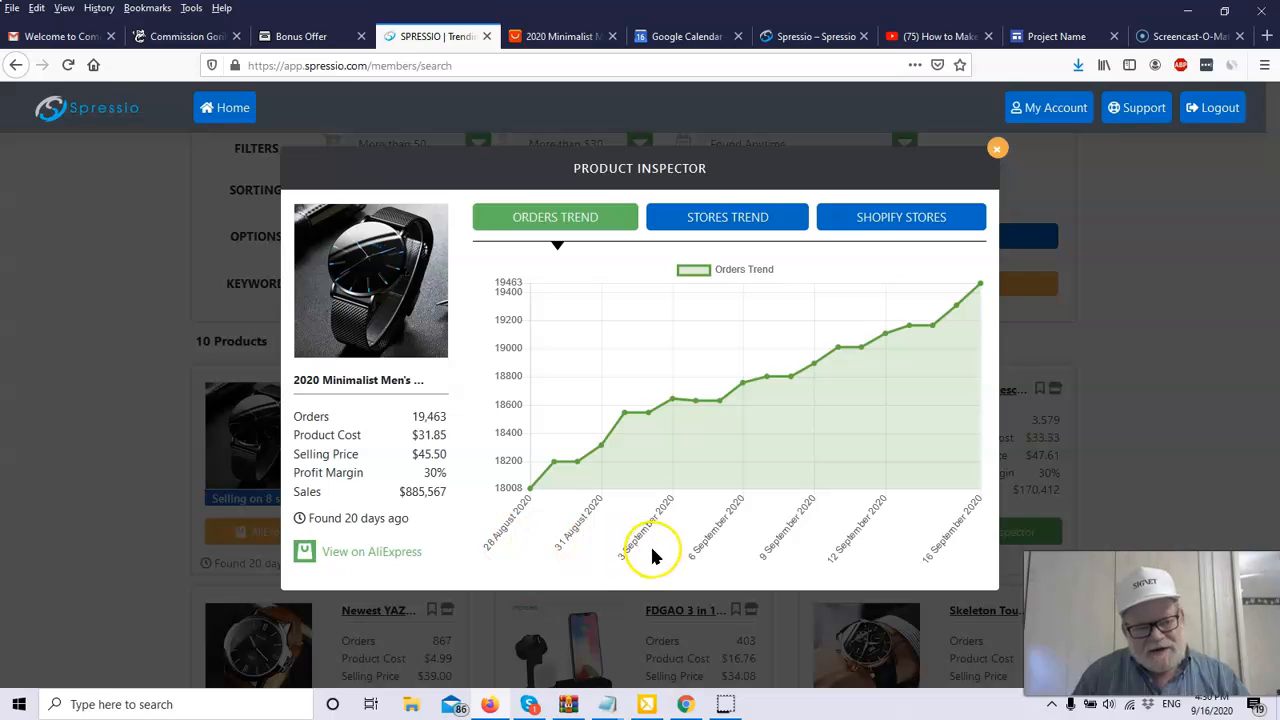
mouse_move(742, 552)
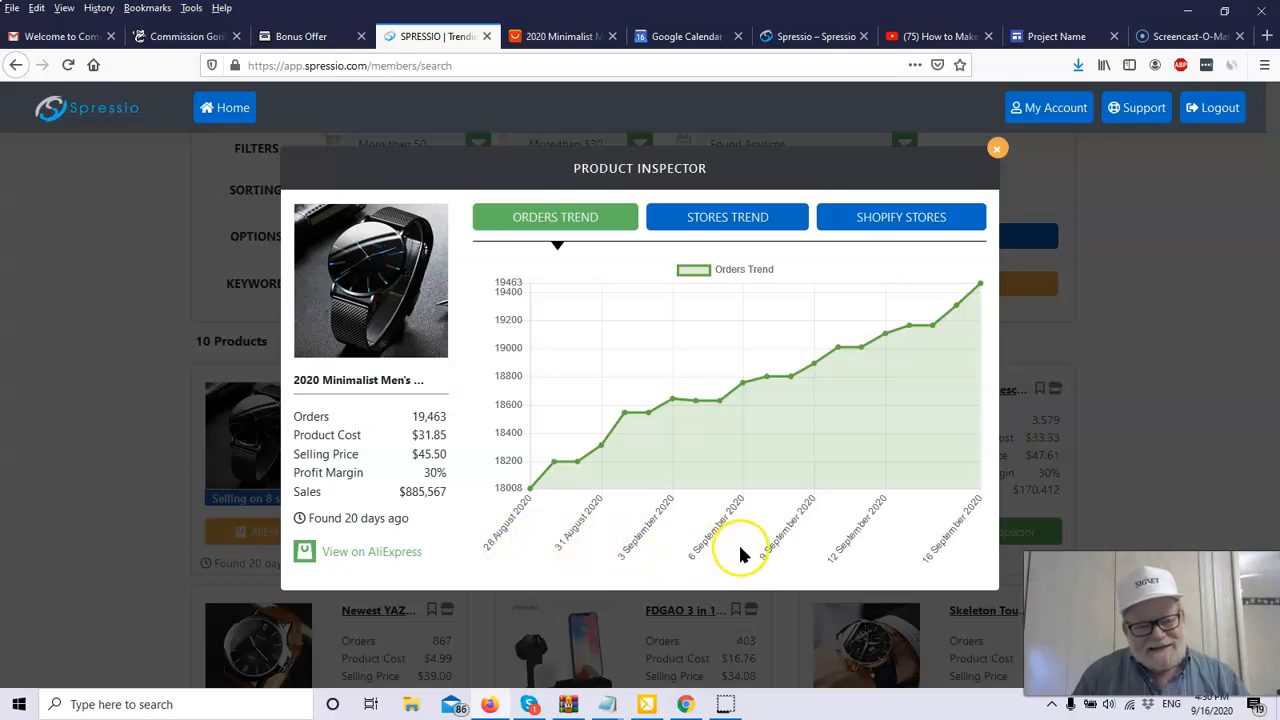
mouse_move(910, 560)
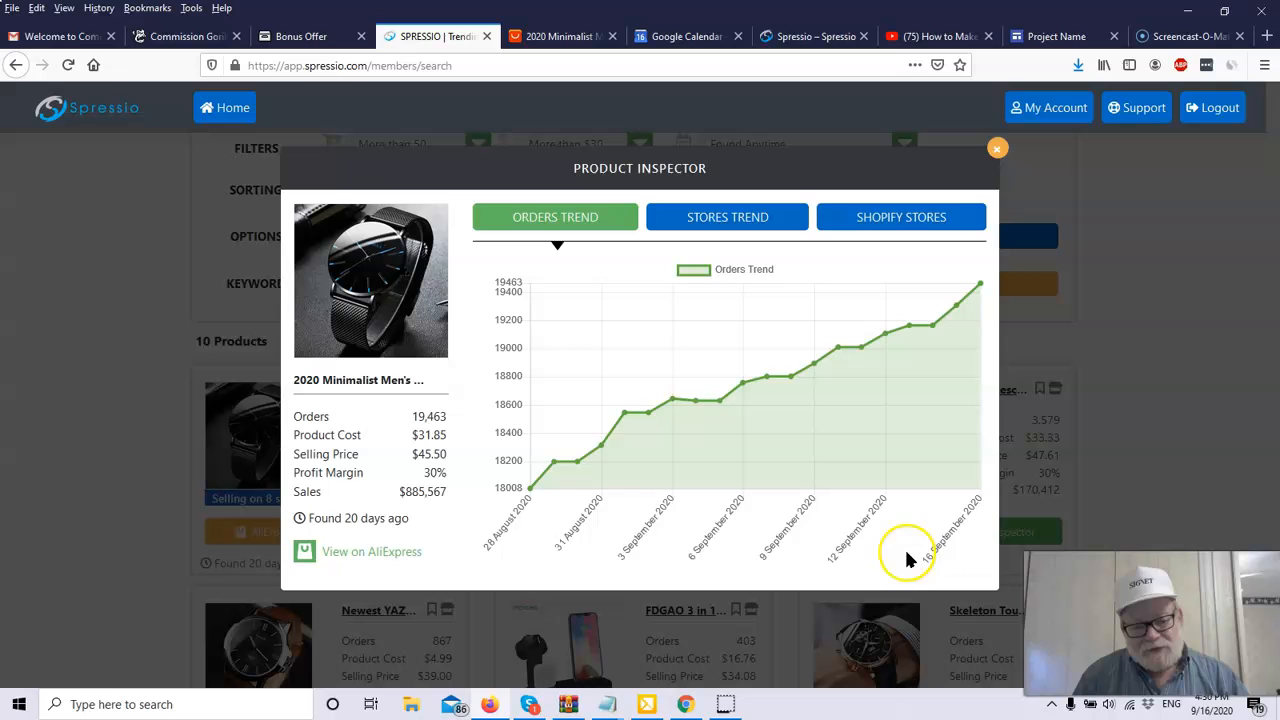
mouse_move(980, 270)
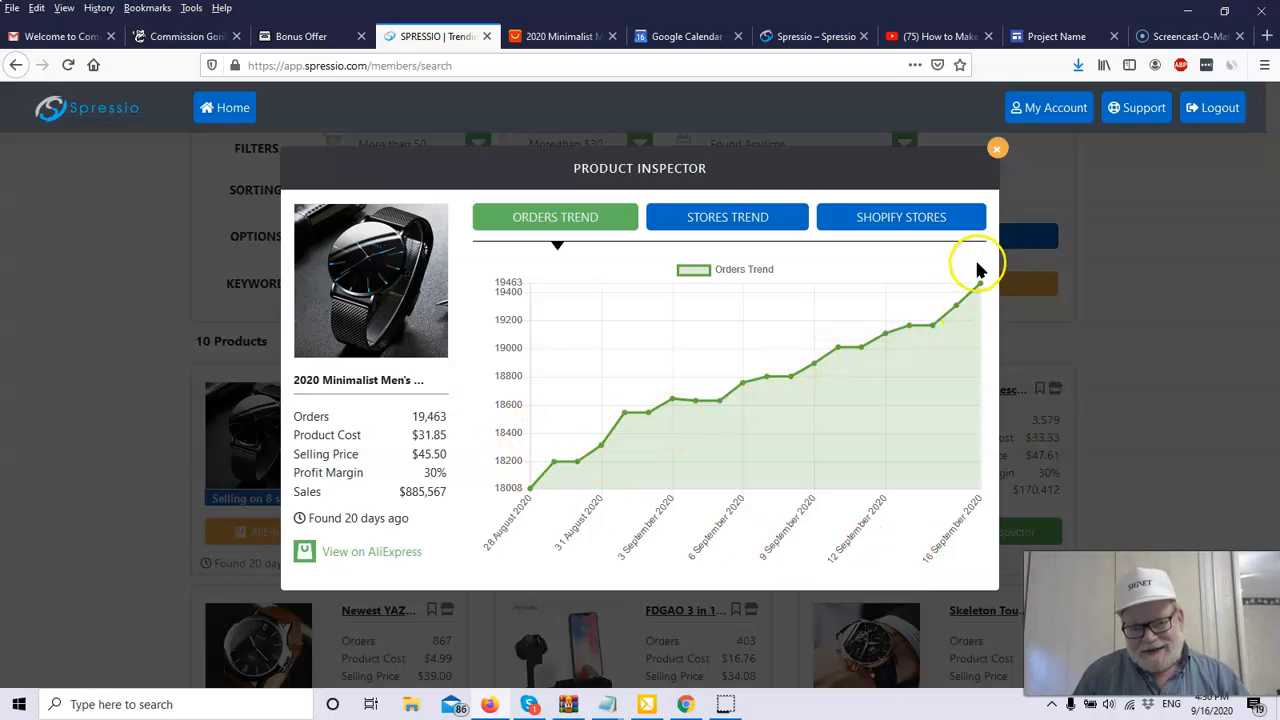
mouse_move(820, 410)
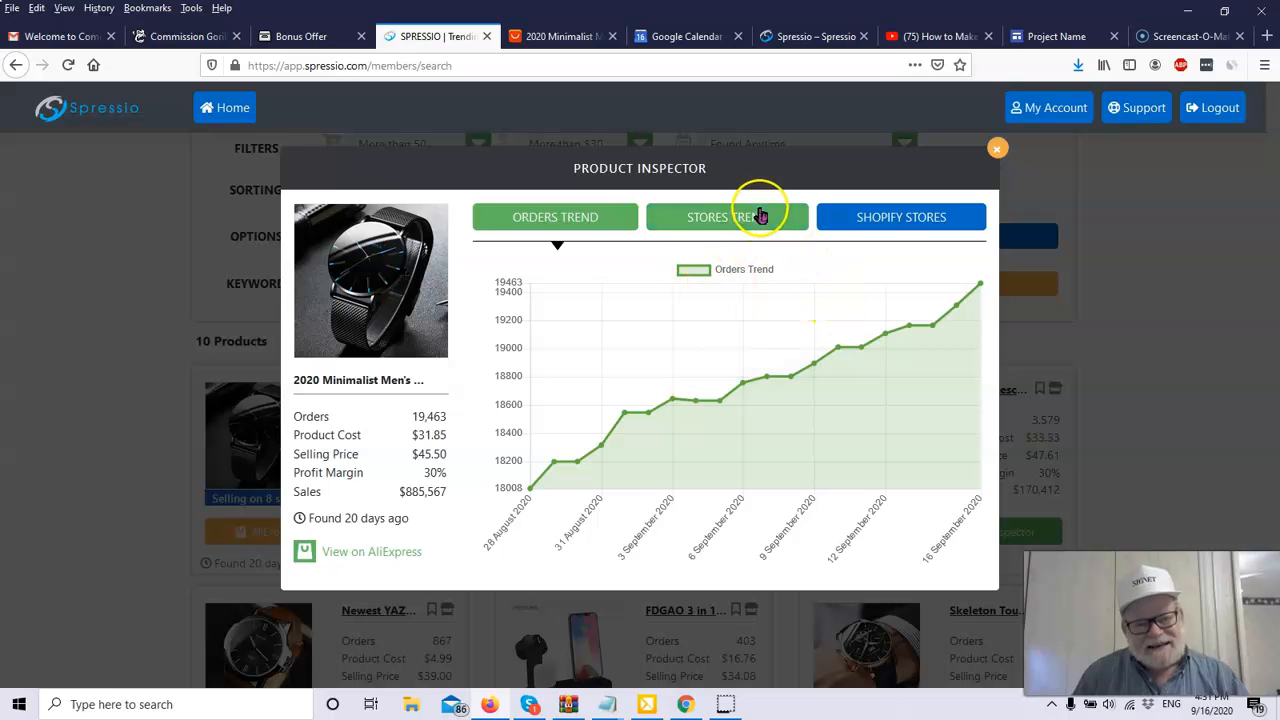
Show the Stores Trend chart with stores selling the watch rising to 8.
left_click(728, 216)
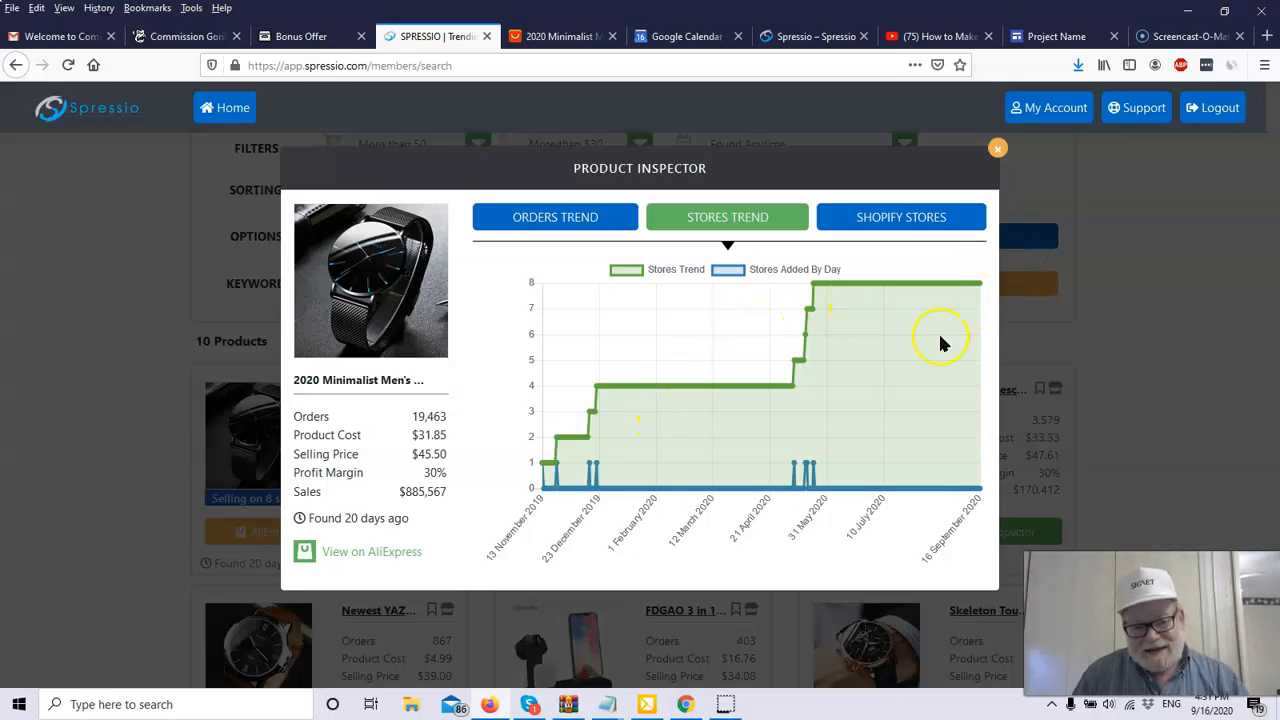
mouse_move(936, 290)
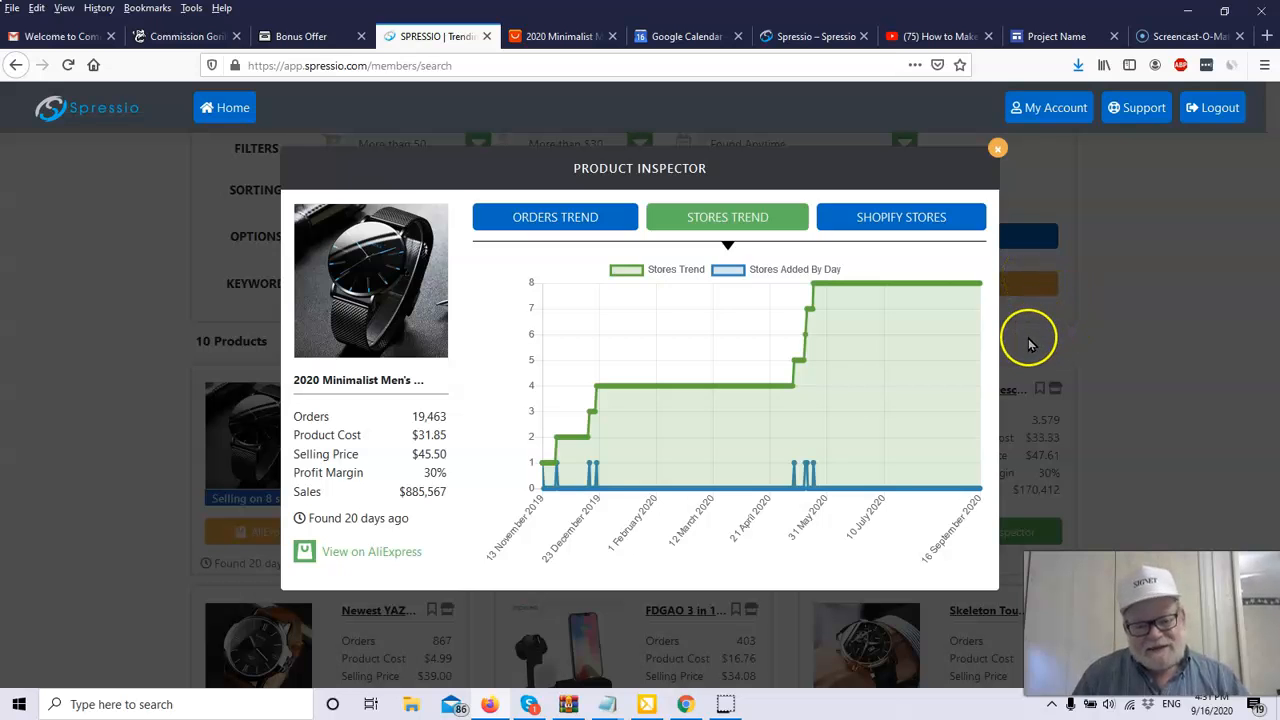
mouse_move(1028, 348)
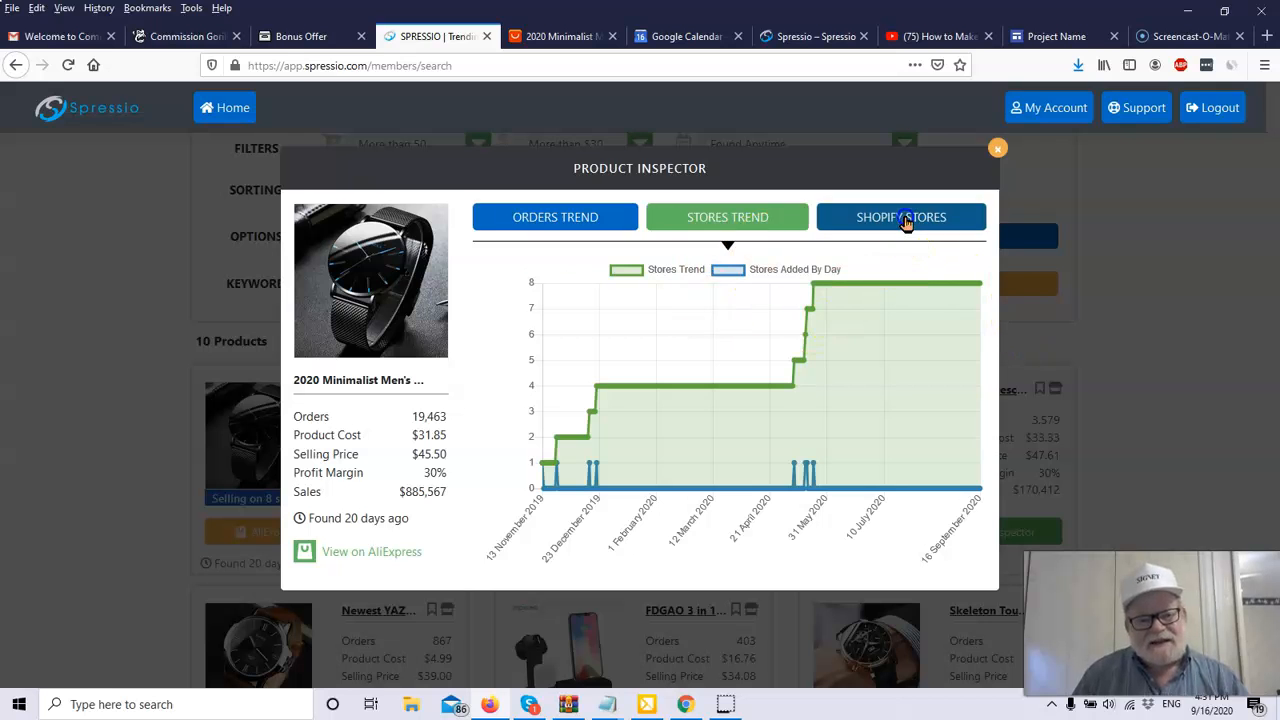
Show the Shopify Stores list starting with calibrexluxury.com, store 1 of 8.
left_click(900, 216)
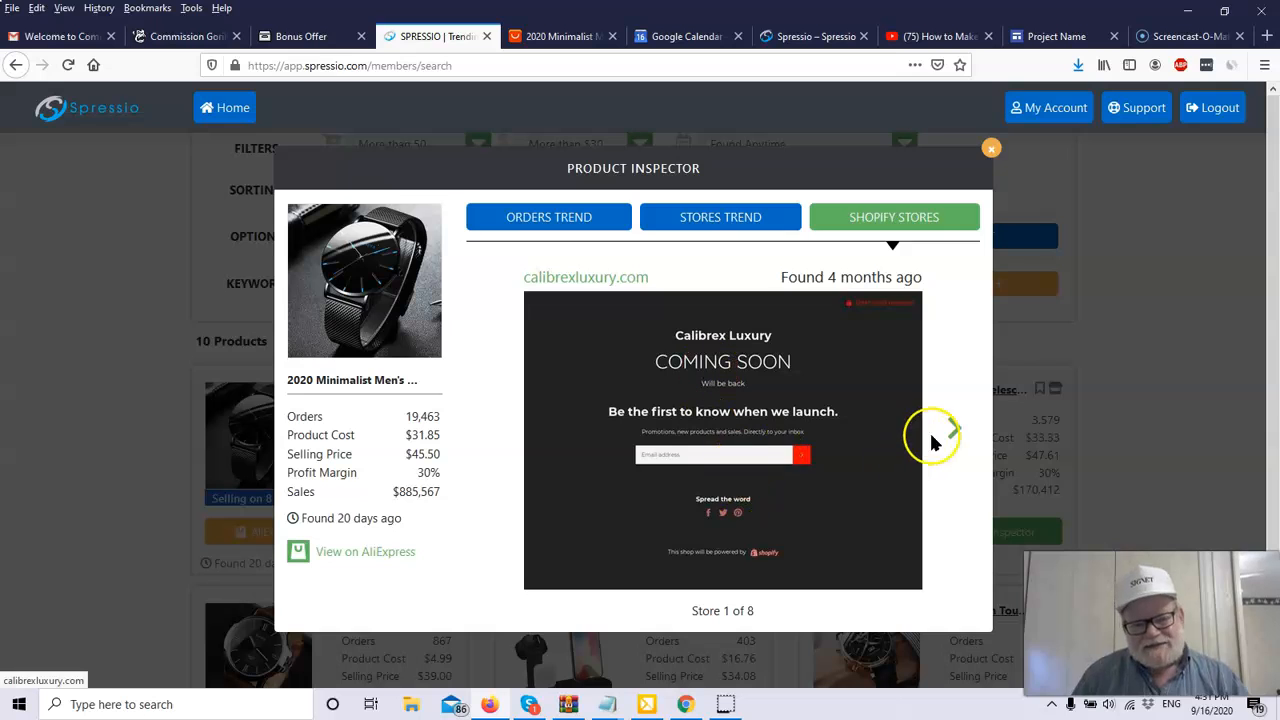
Page through Shopify stores 2–4, then open the Shopify Export Products list of 5 saved products.
left_click(954, 428)
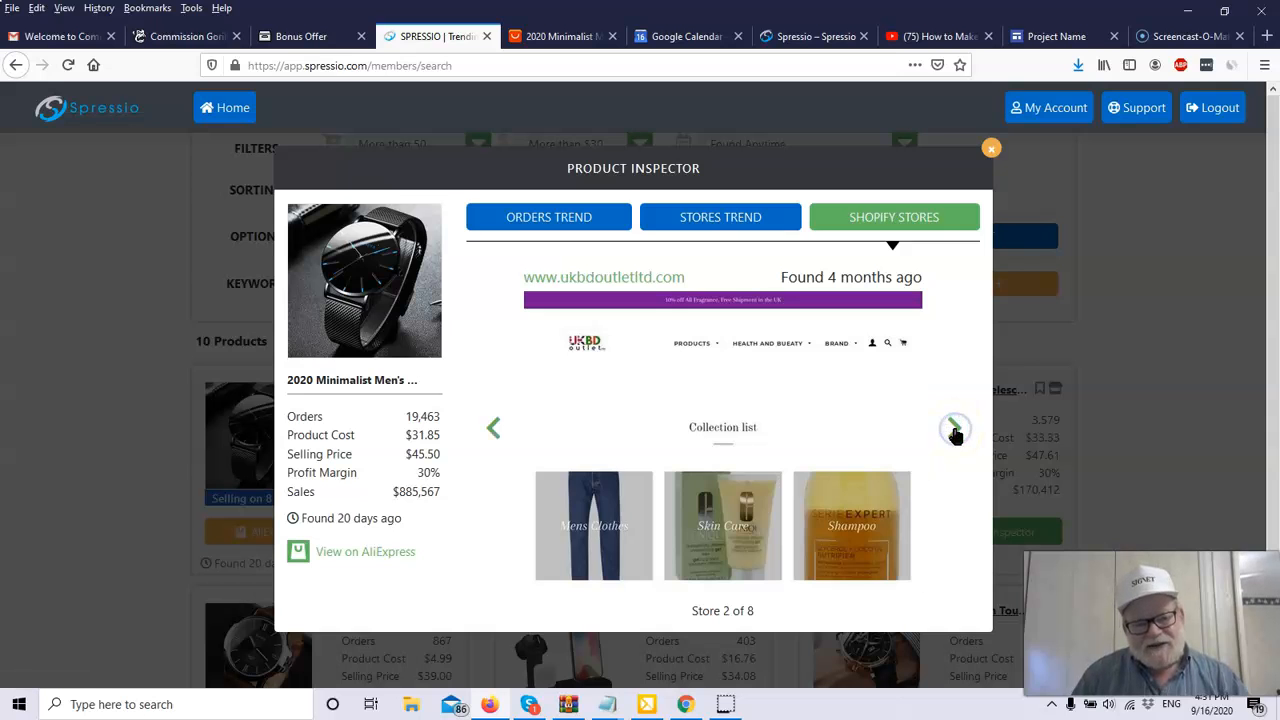
left_click(954, 428)
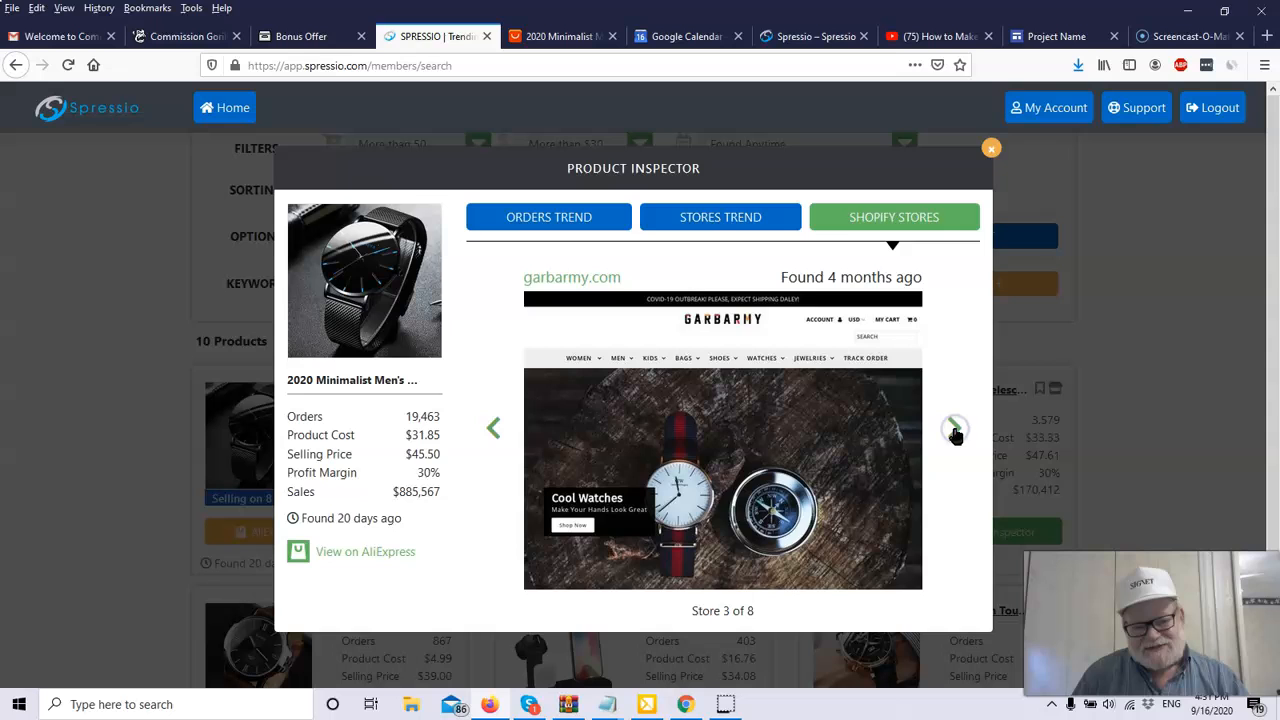
left_click(952, 428)
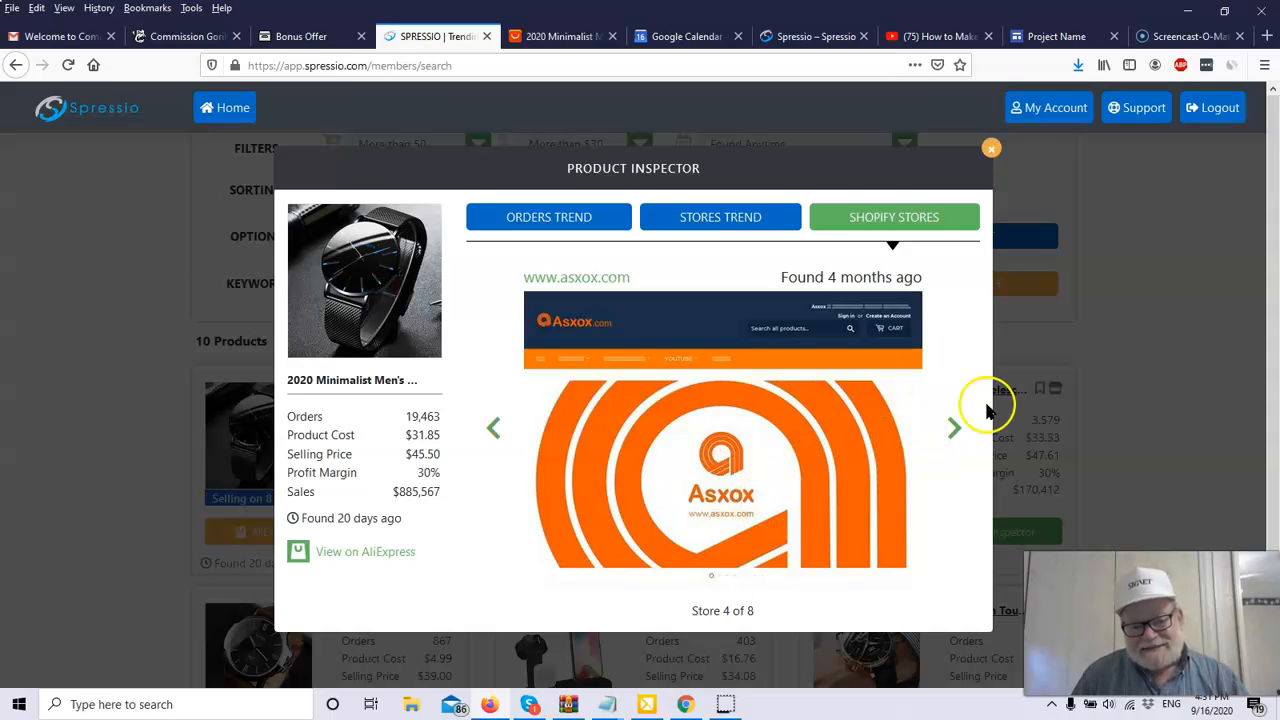
mouse_move(1016, 210)
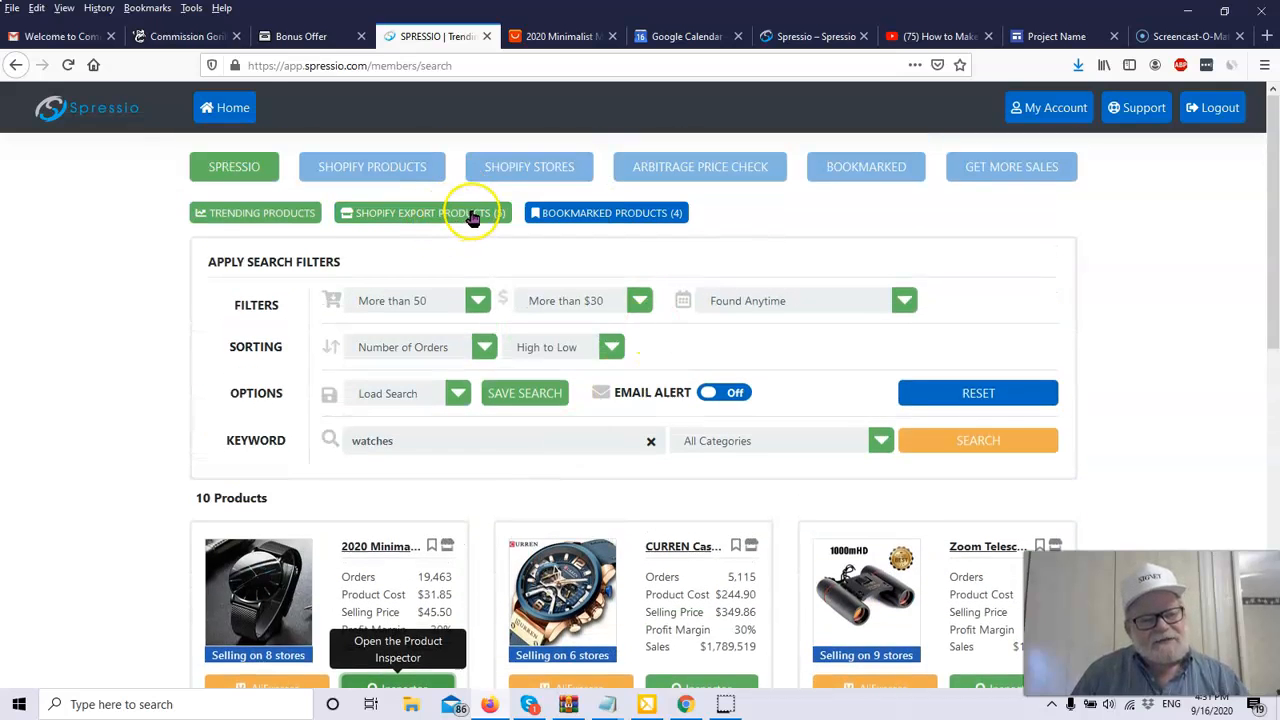
left_click(420, 212)
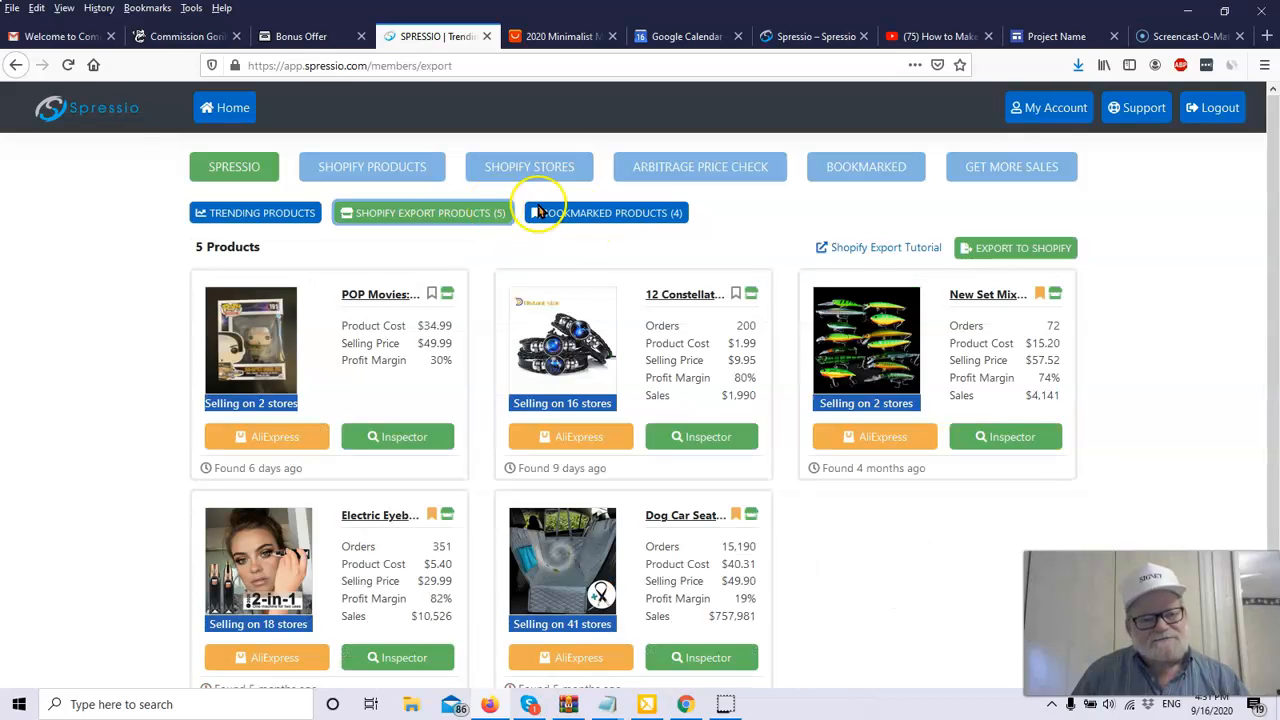
Review the four bookmarked products, then bookmark the POP Movies figure from the export list.
left_click(606, 212)
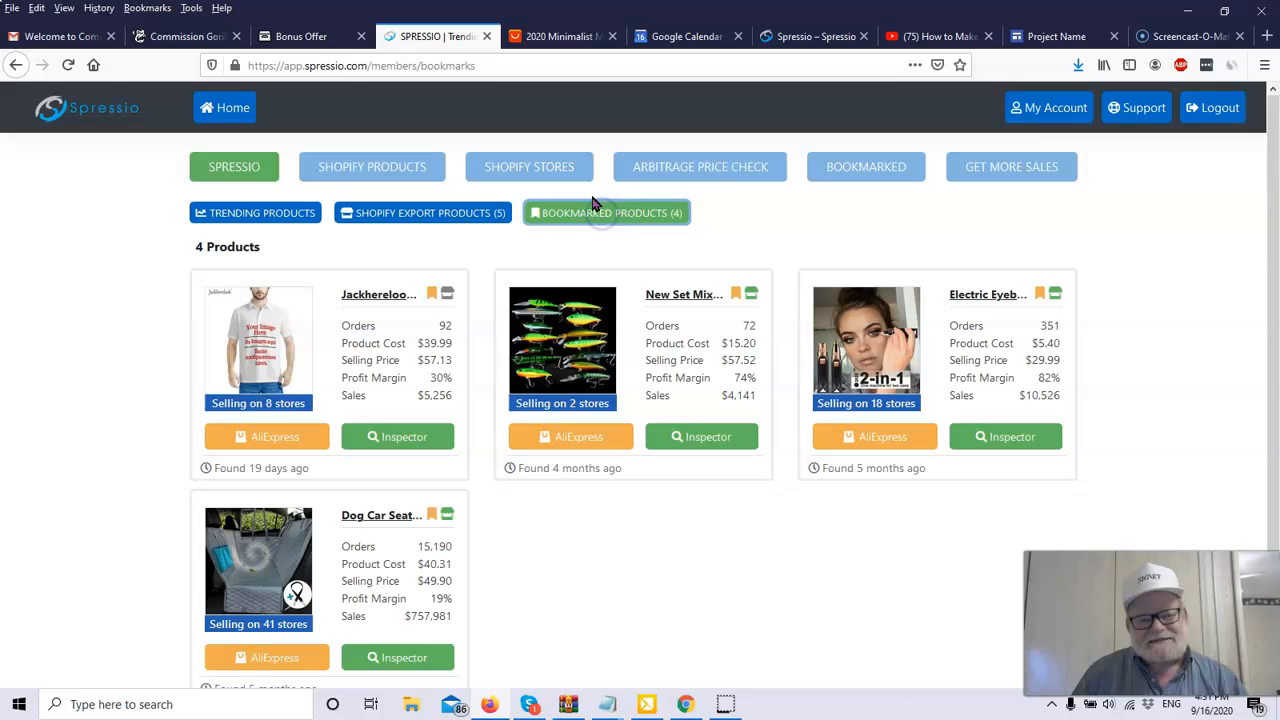
mouse_move(504, 528)
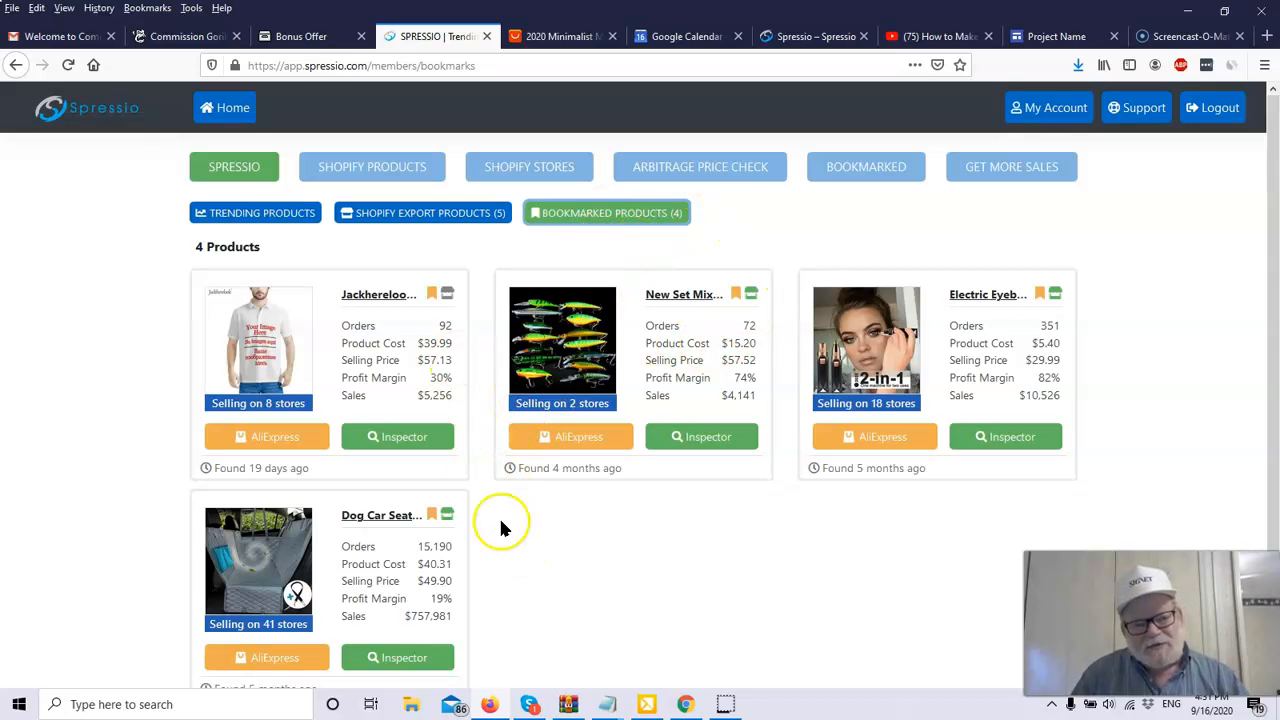
mouse_move(464, 616)
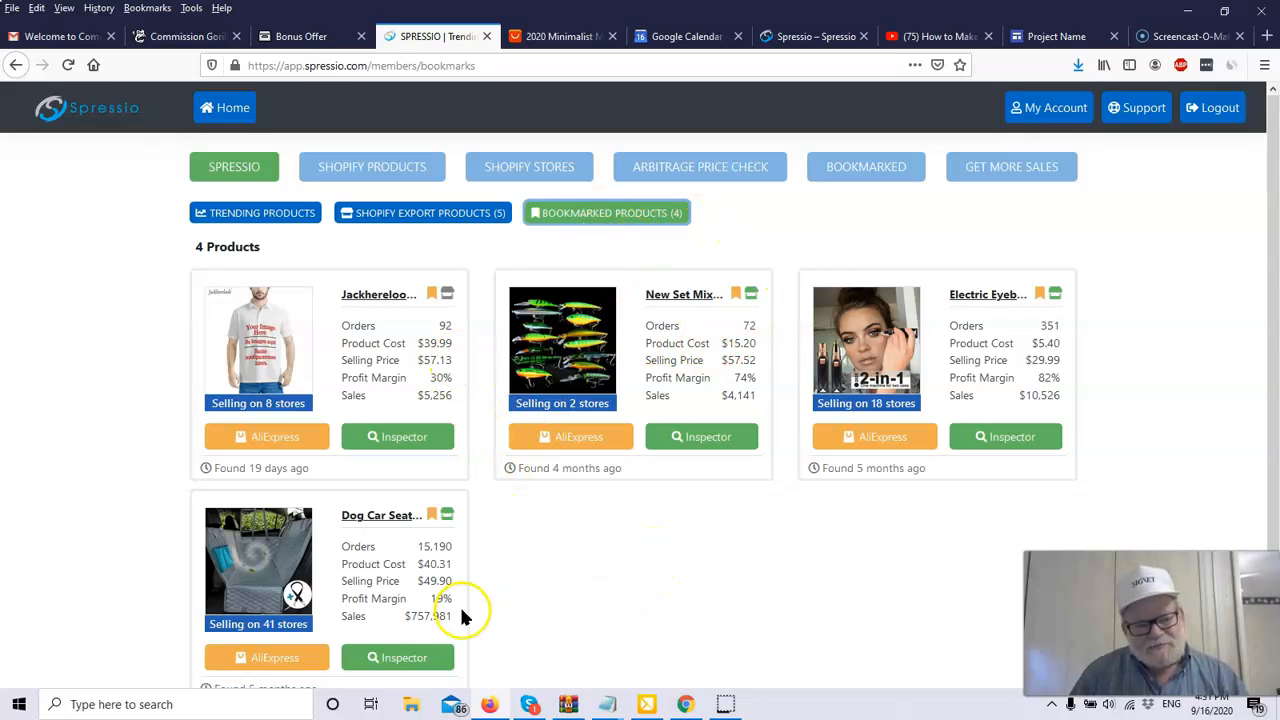
mouse_move(662, 540)
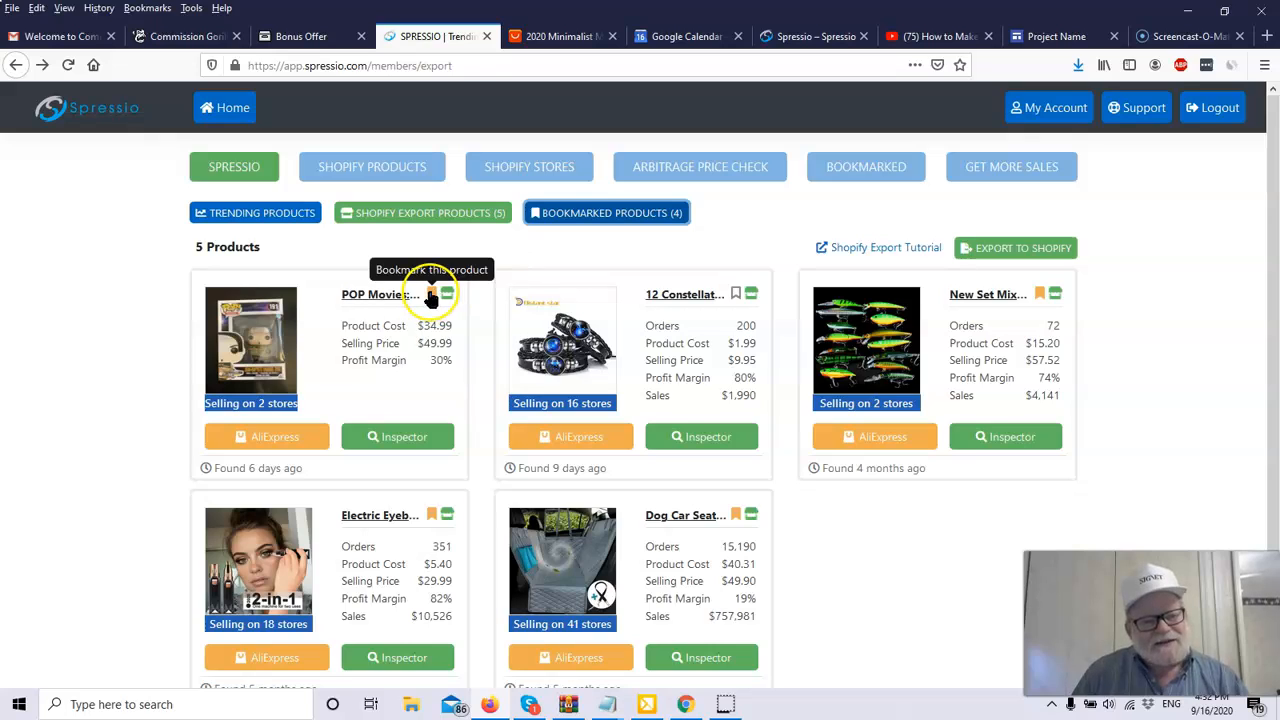
left_click(432, 292)
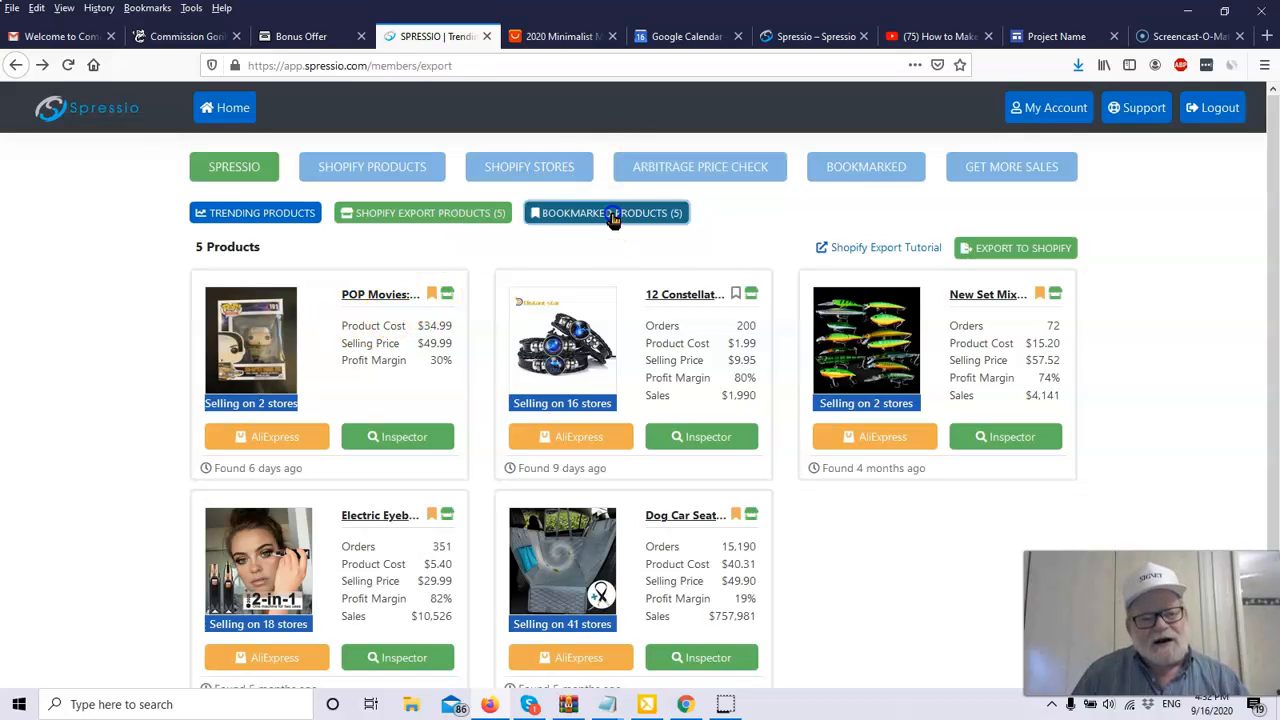
Confirm five bookmarked products now include the POP figure, then return to the Shopify export list.
left_click(606, 212)
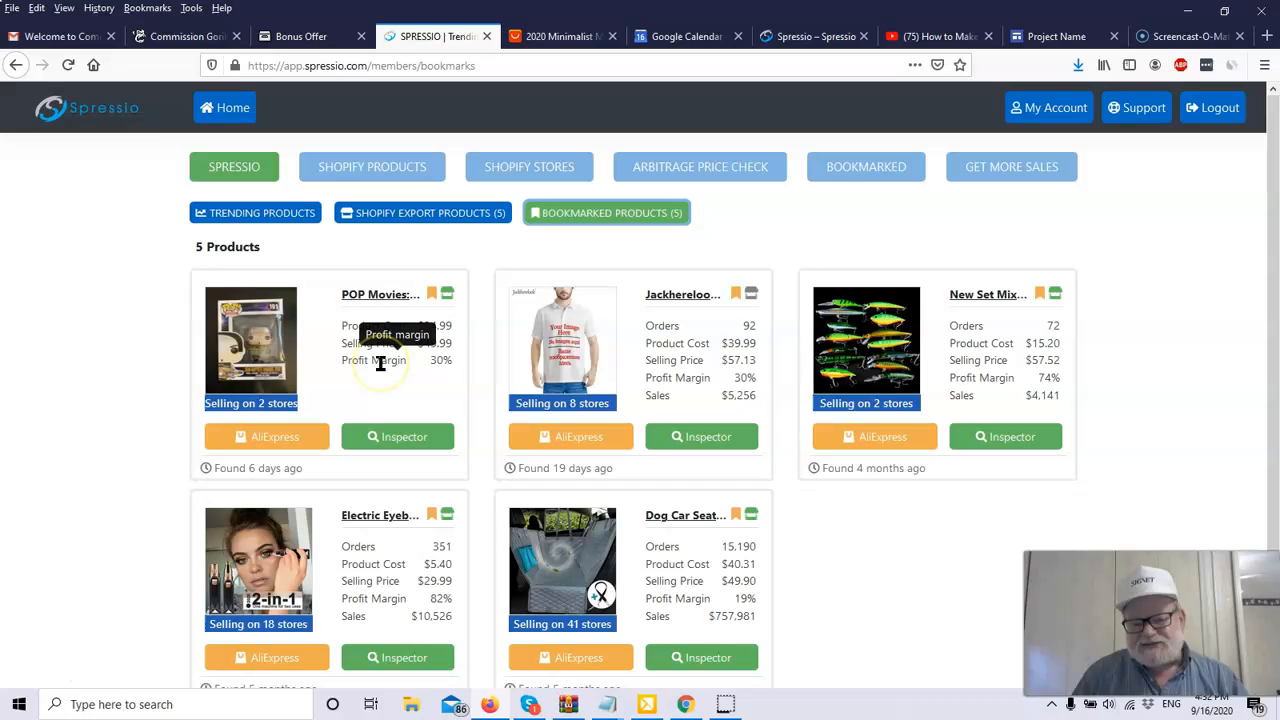
mouse_move(370, 390)
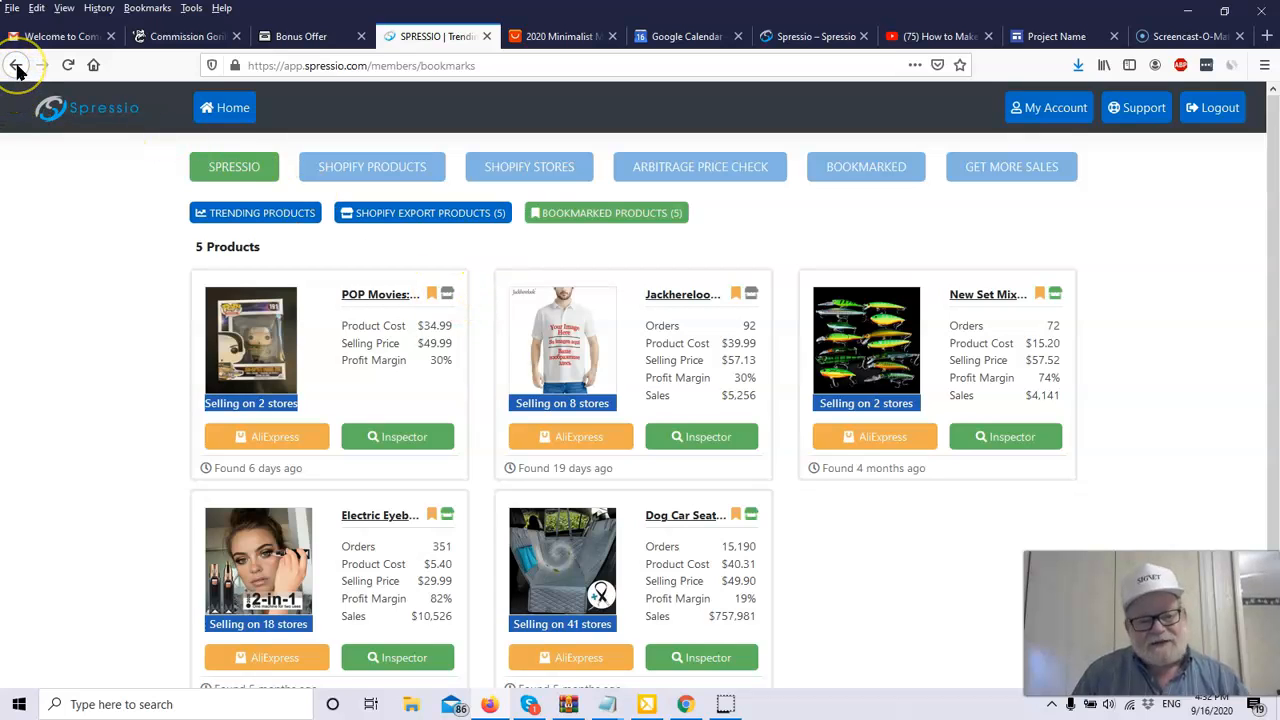
left_click(422, 212)
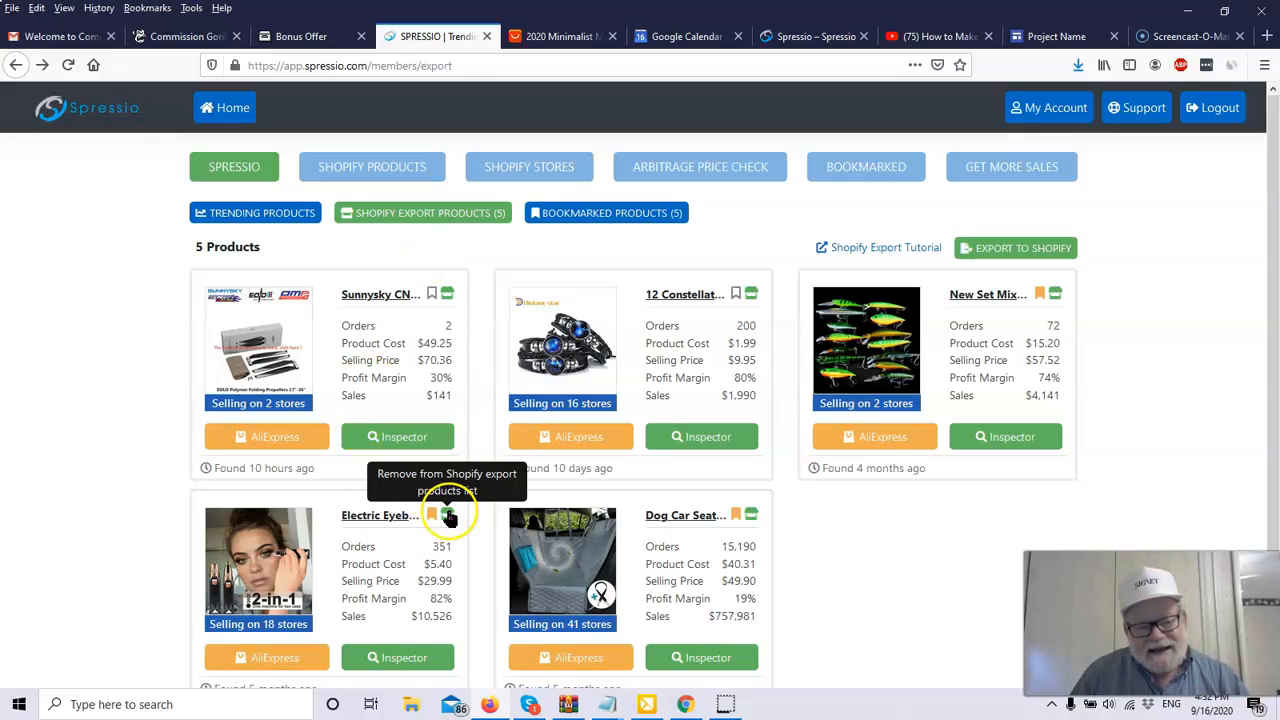
Remove the Electric Eyeb... product from Shopify export, then switch to the Bonus Offer tab.
left_click(432, 516)
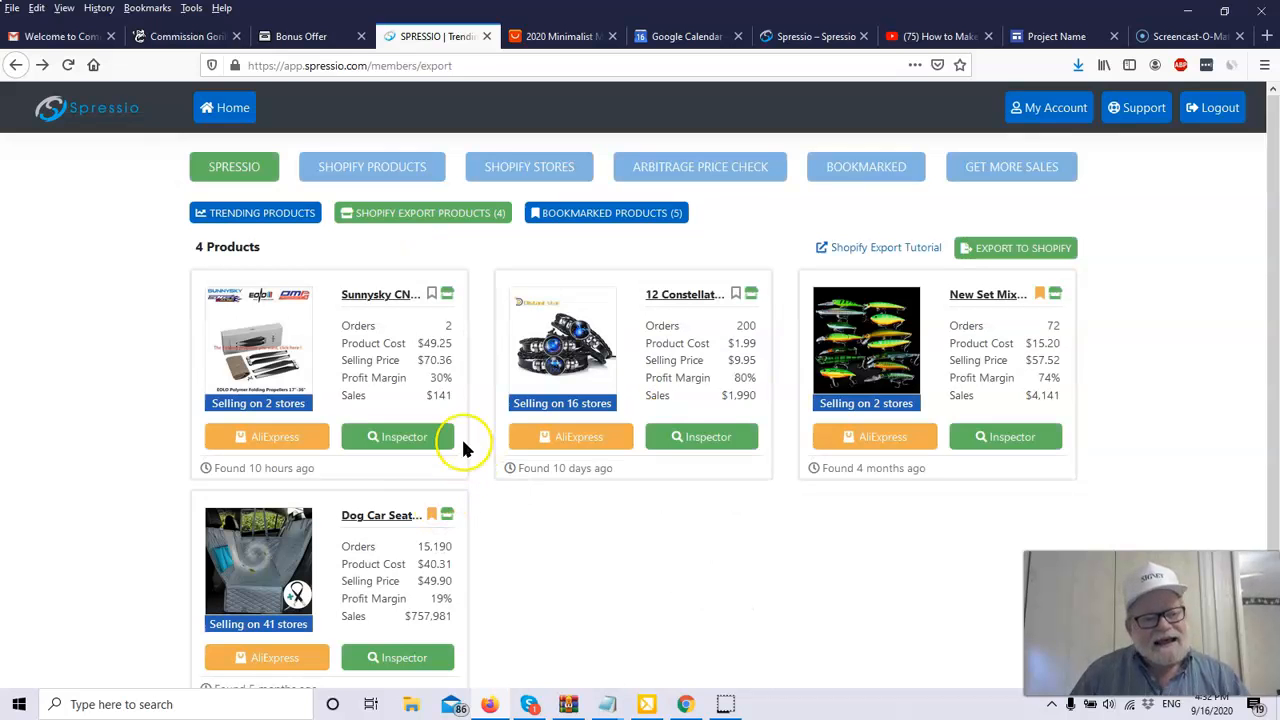
mouse_move(500, 318)
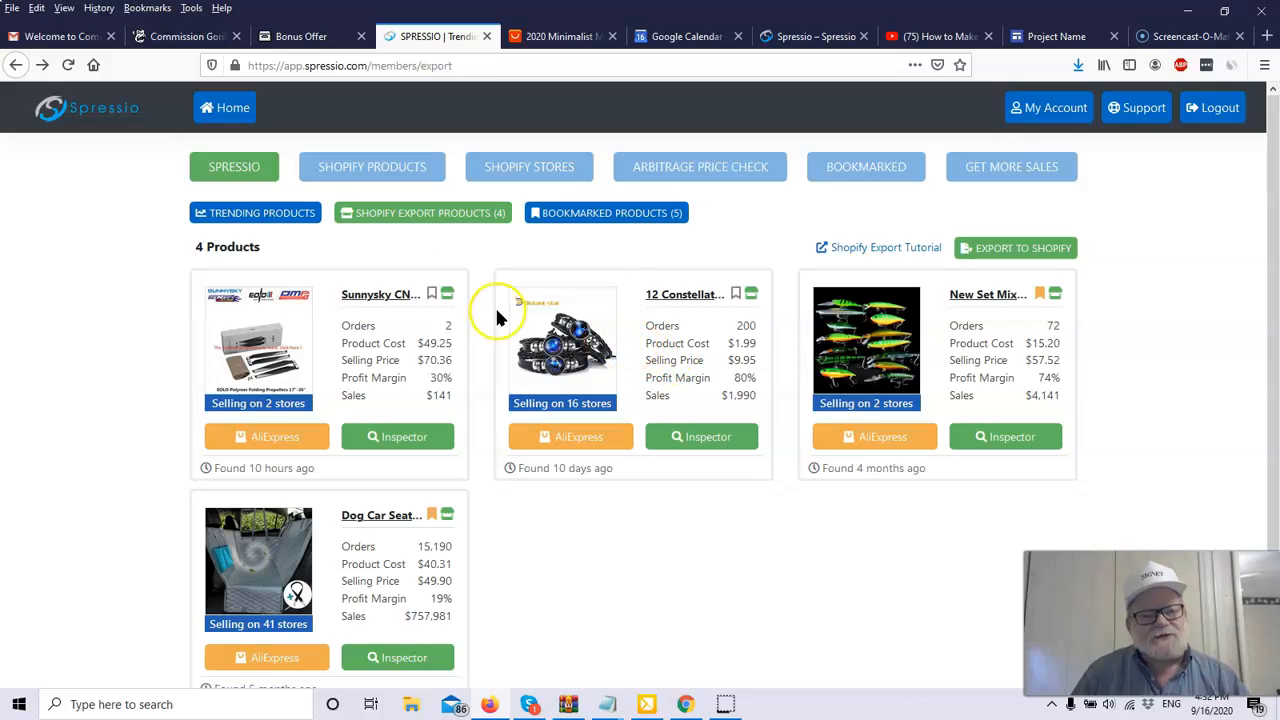
mouse_move(820, 522)
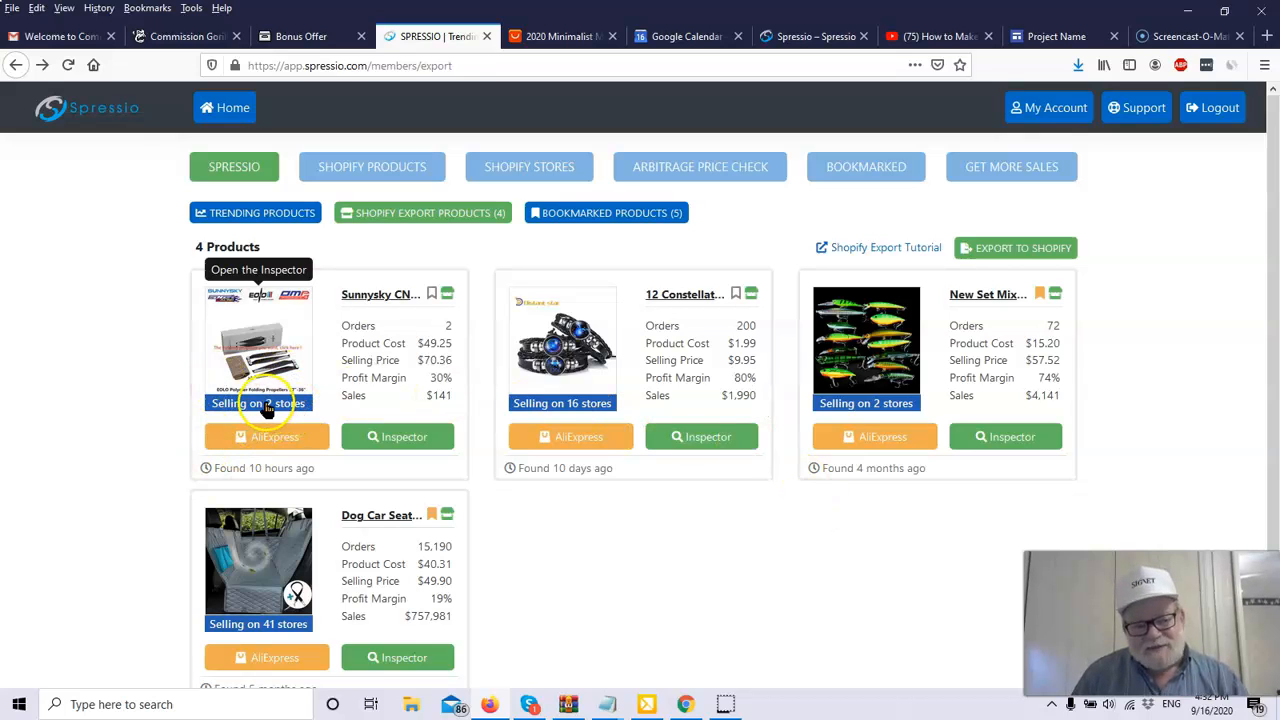
mouse_move(588, 512)
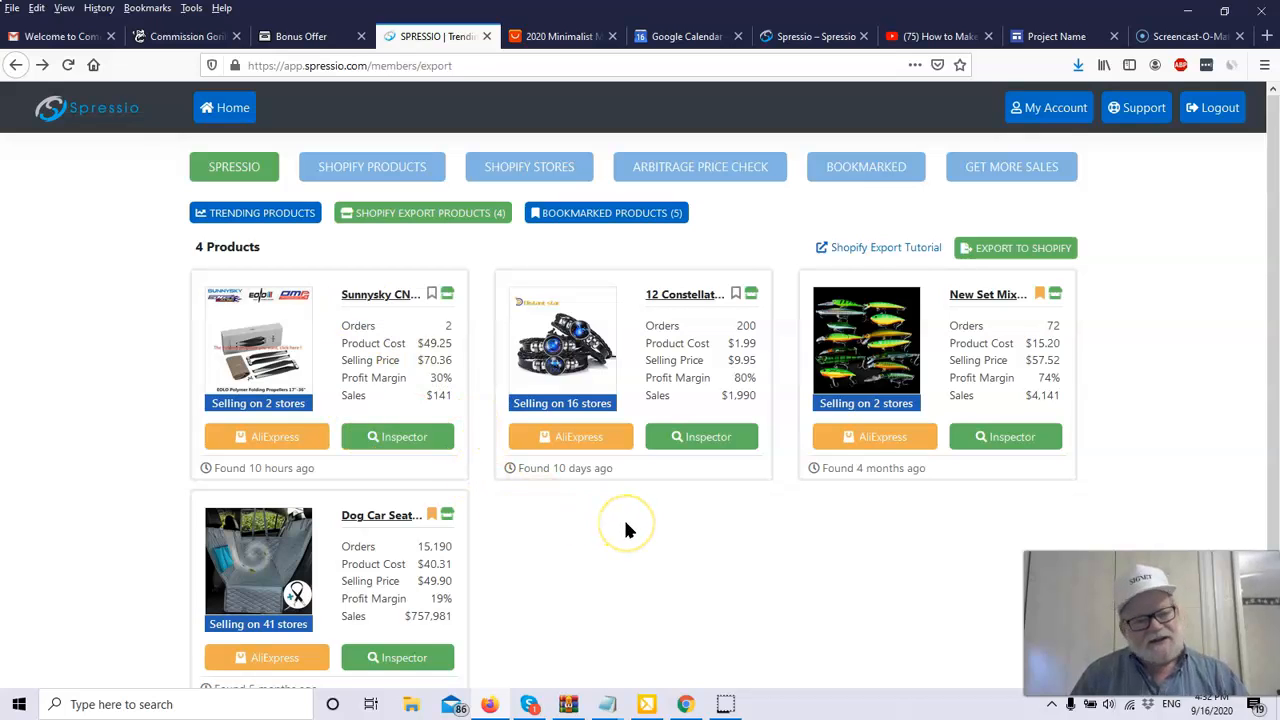
mouse_move(628, 528)
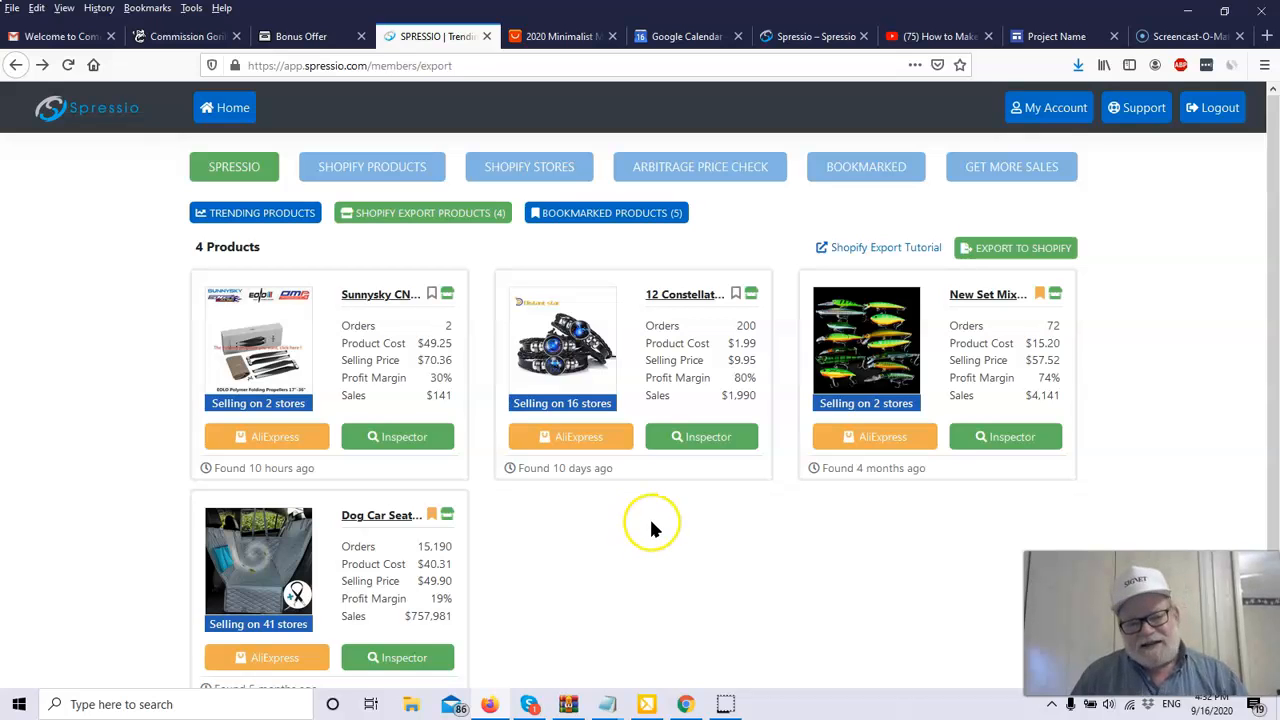
mouse_move(876, 436)
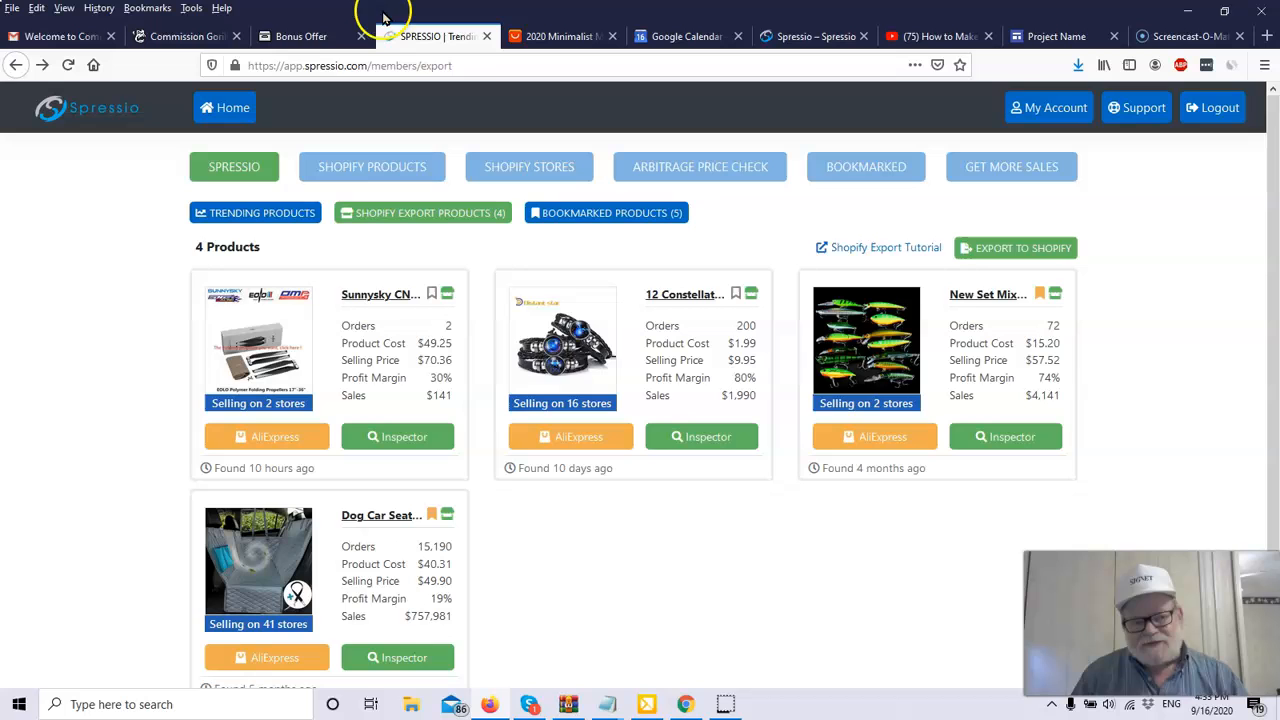
left_click(300, 36)
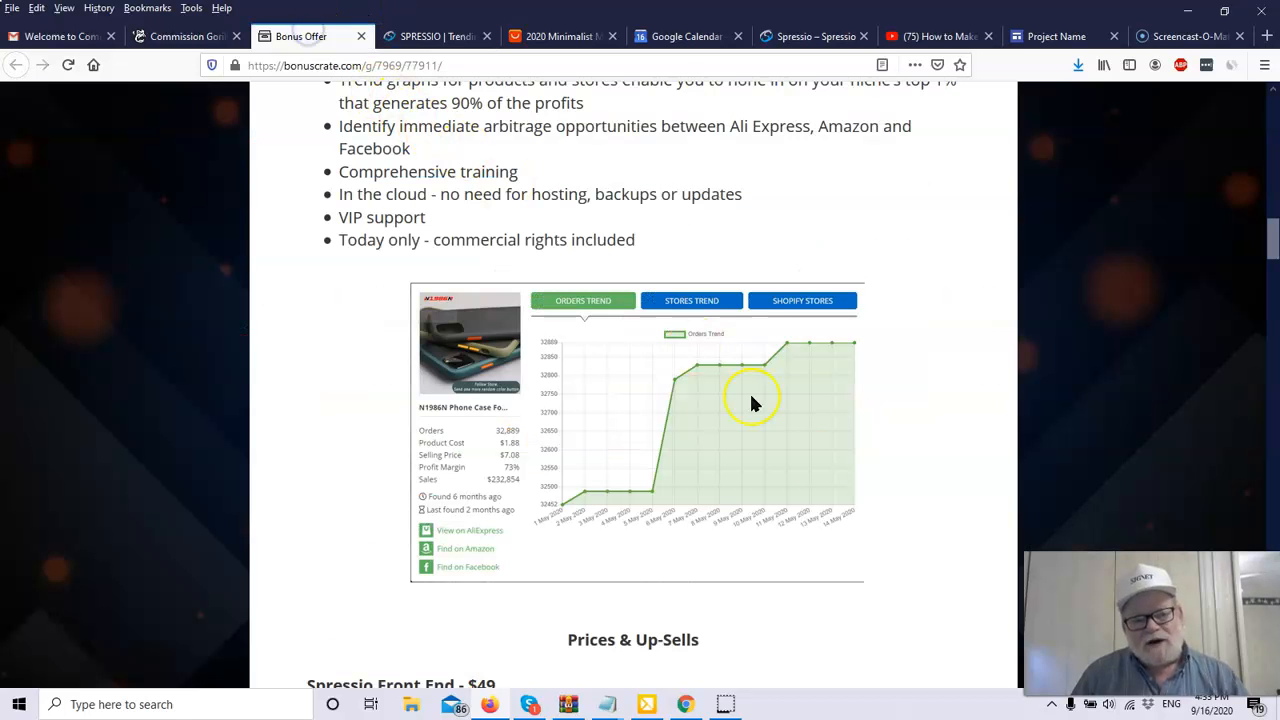
scroll("down", 3)
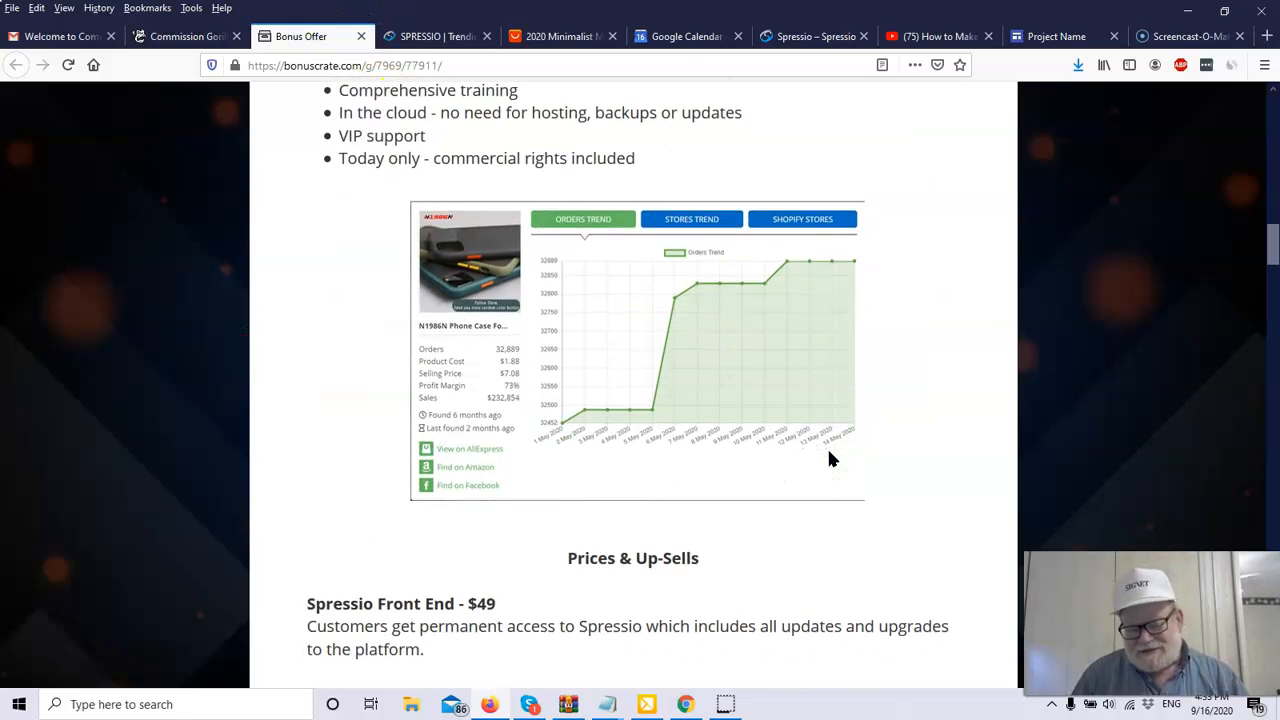
scroll("down", 3)
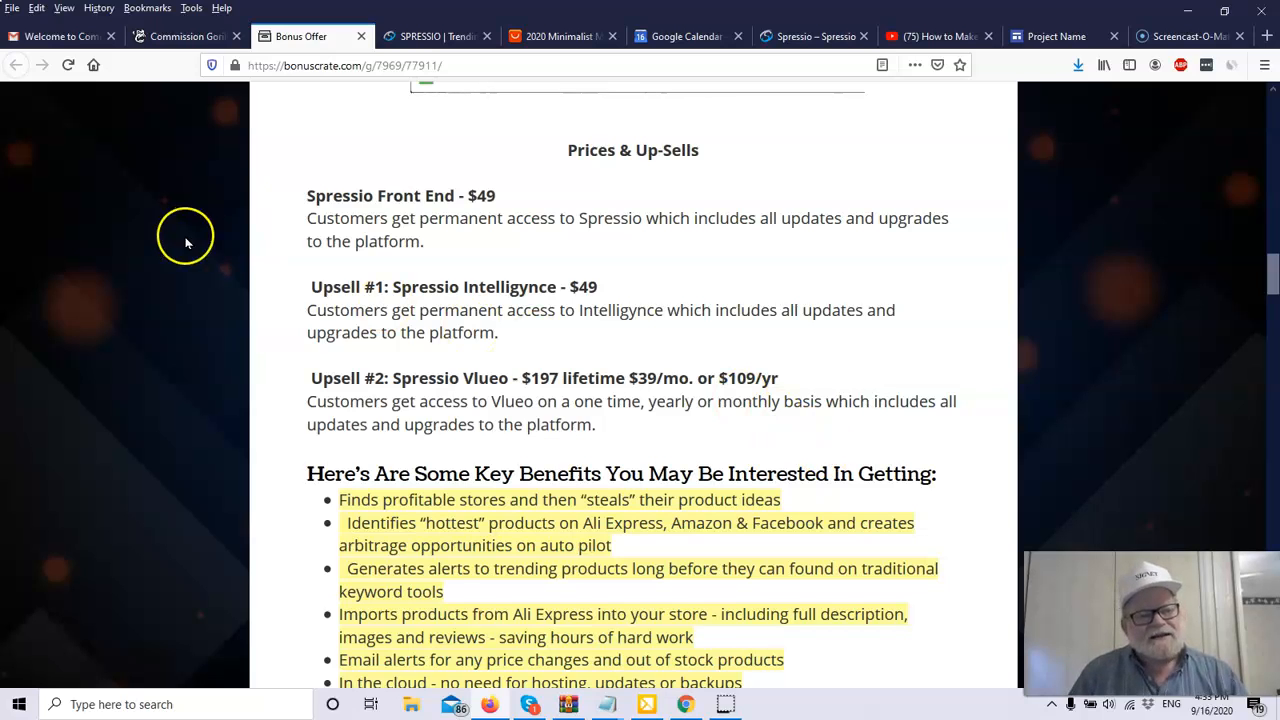
mouse_move(658, 240)
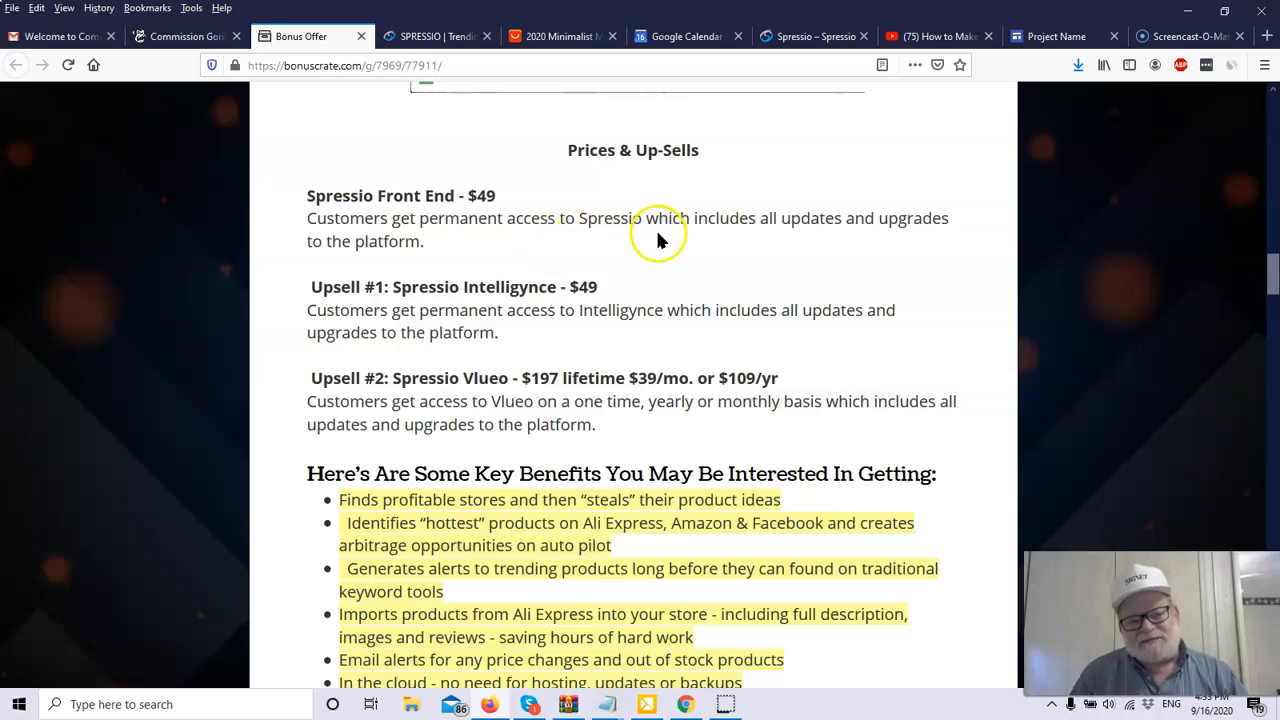
mouse_move(848, 238)
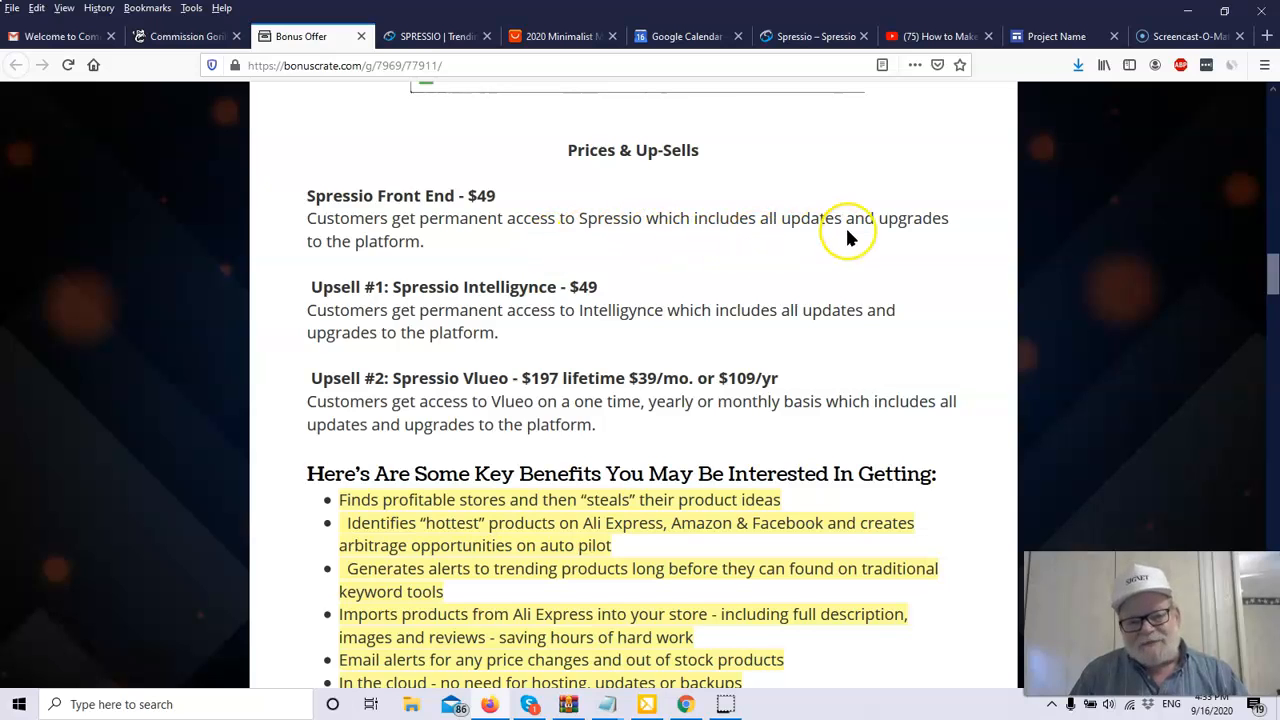
mouse_move(930, 250)
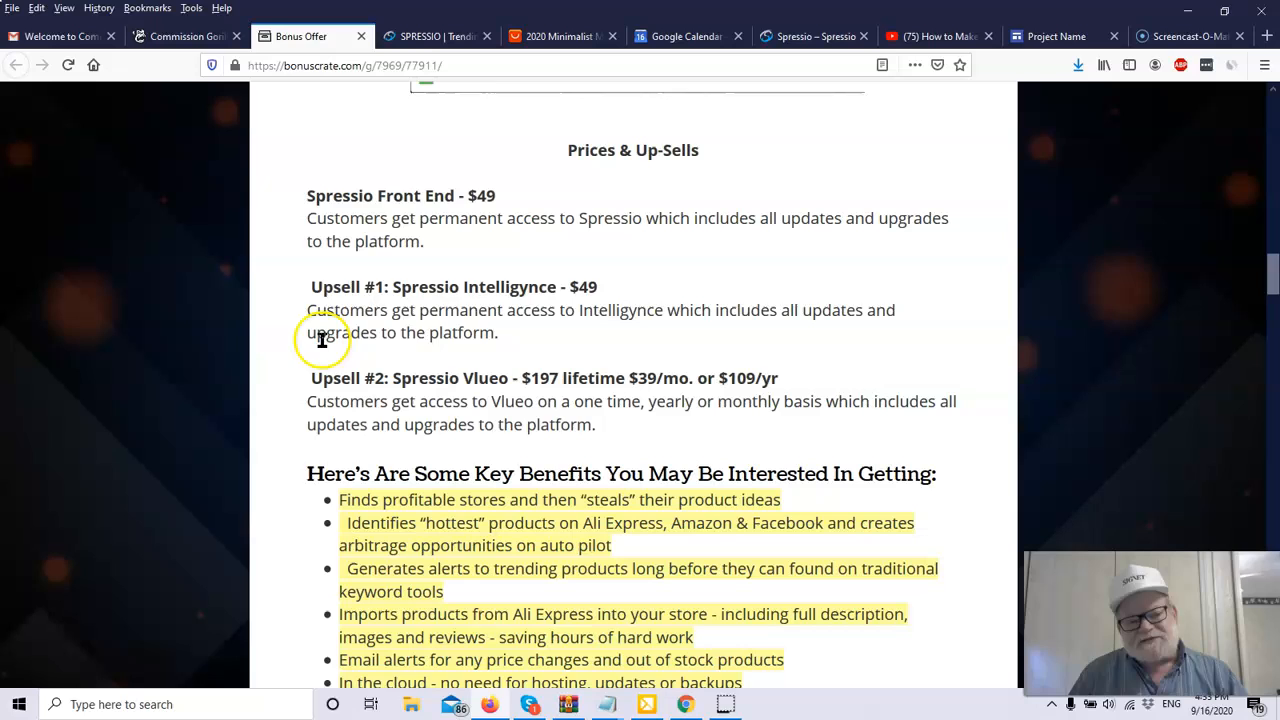
mouse_move(496, 306)
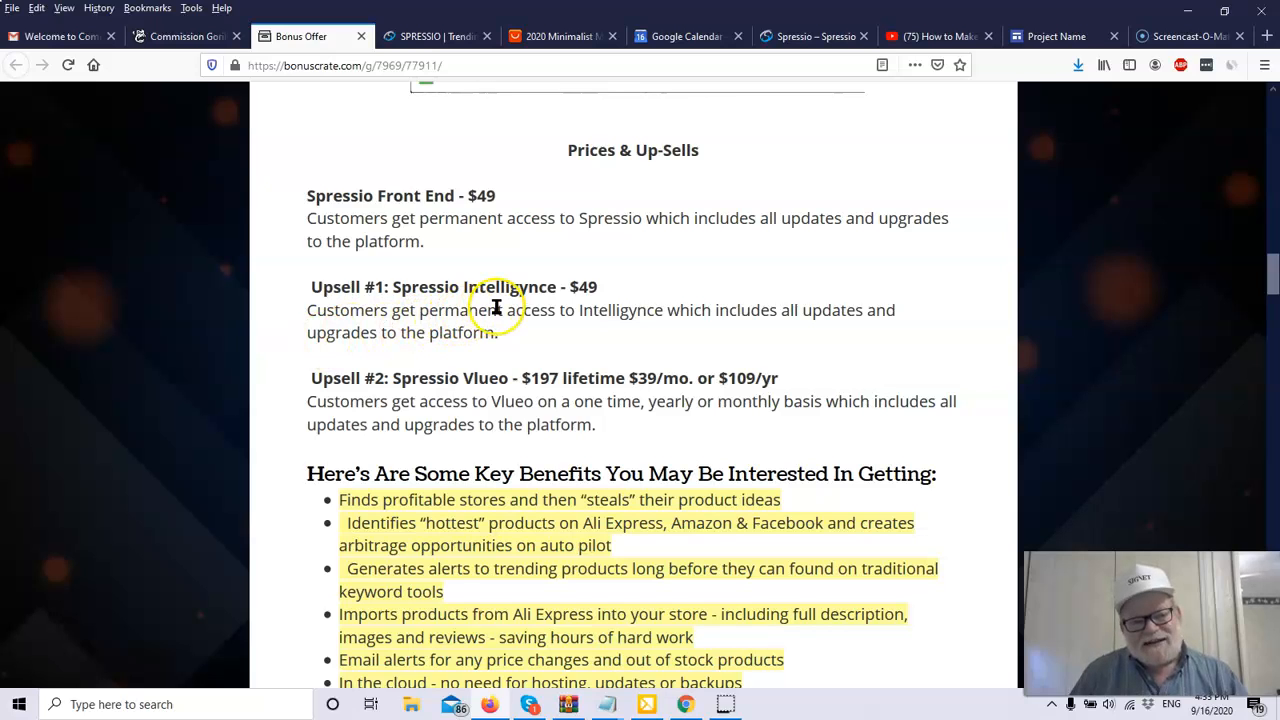
mouse_move(584, 308)
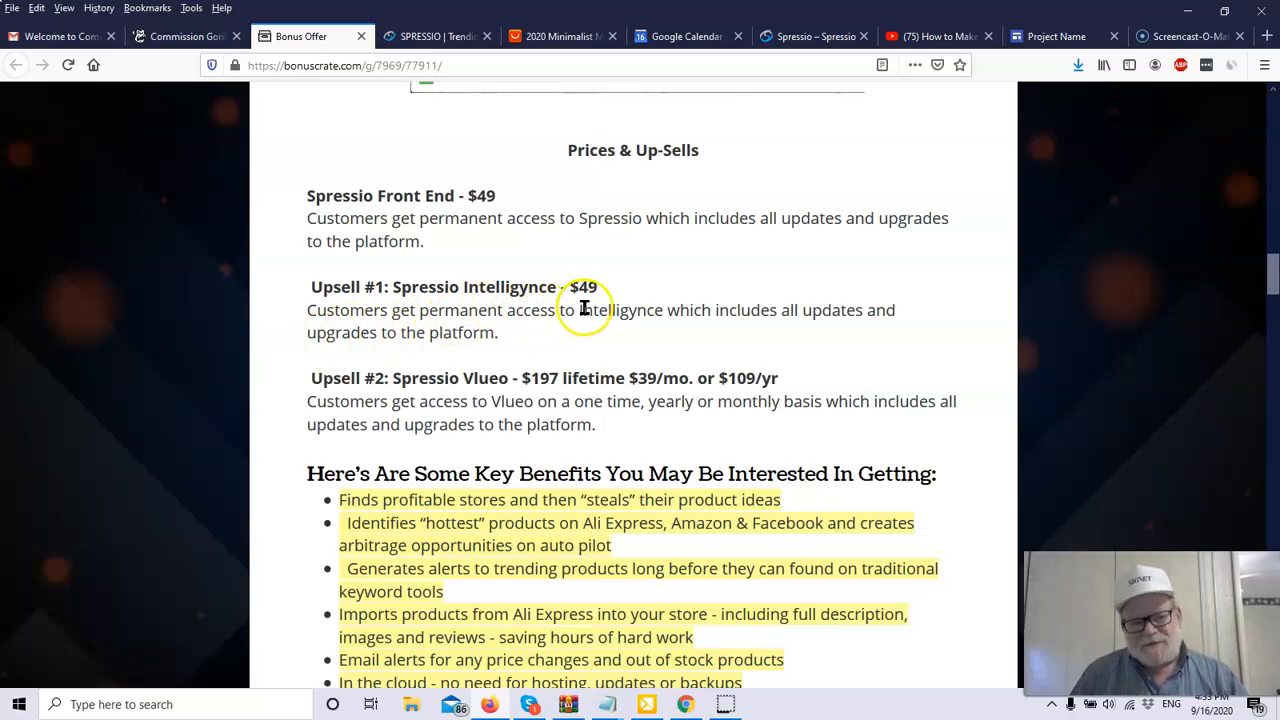
scroll("down", 3)
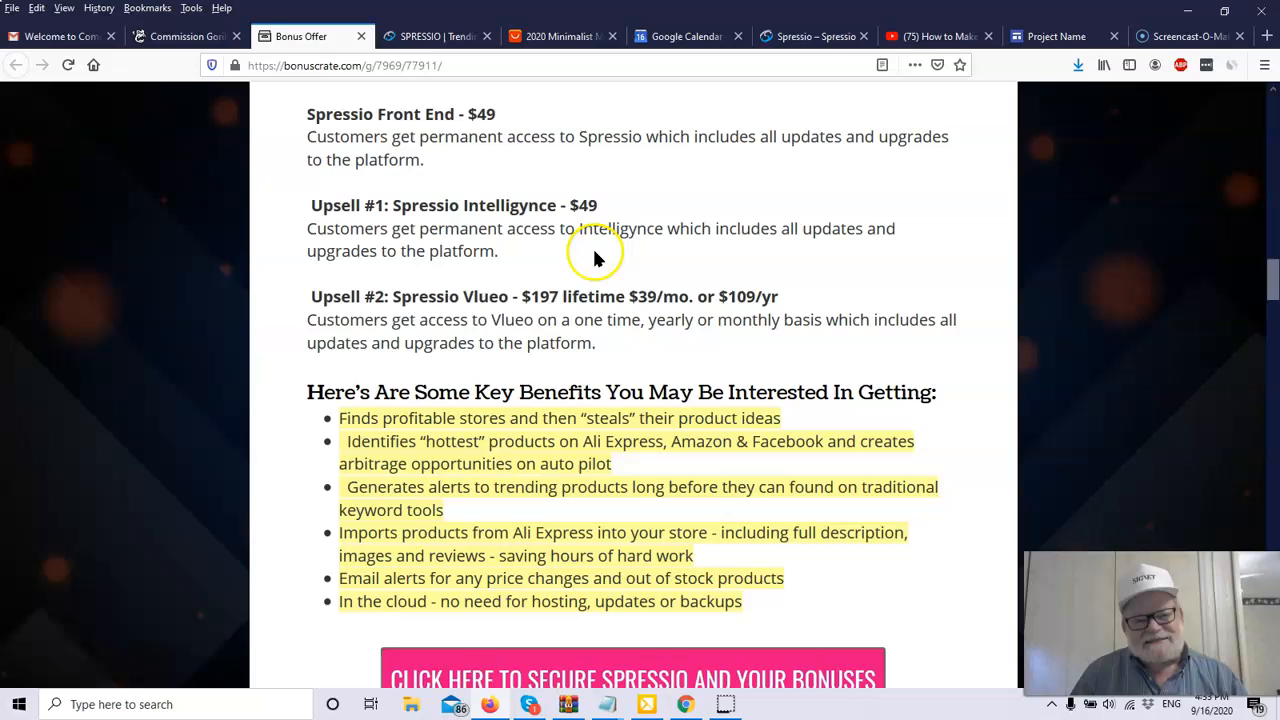
mouse_move(896, 248)
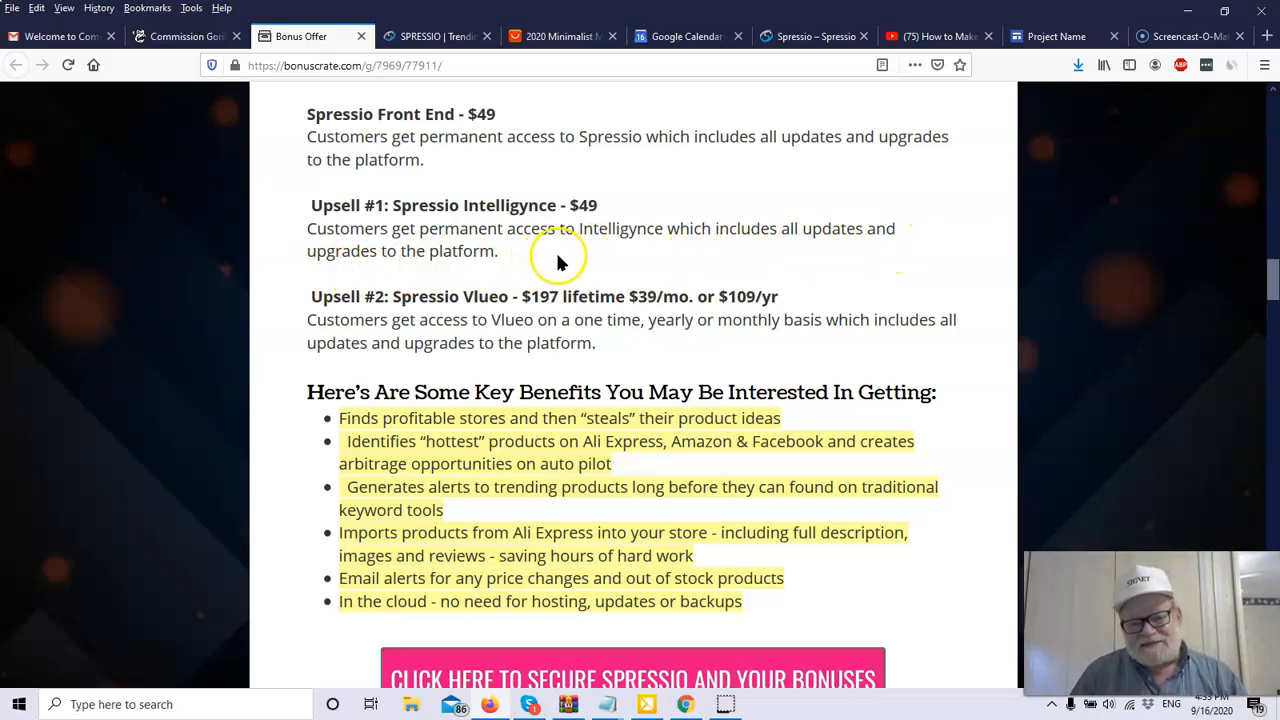
scroll("down", 3)
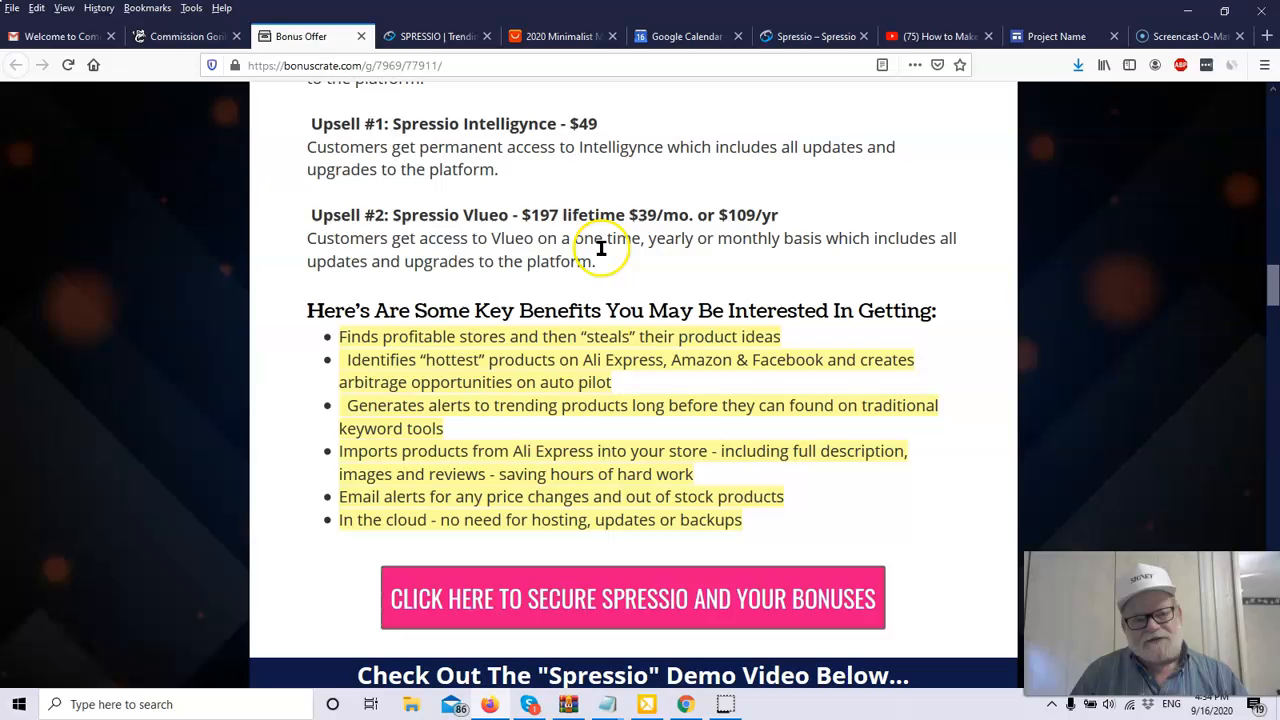
mouse_move(544, 238)
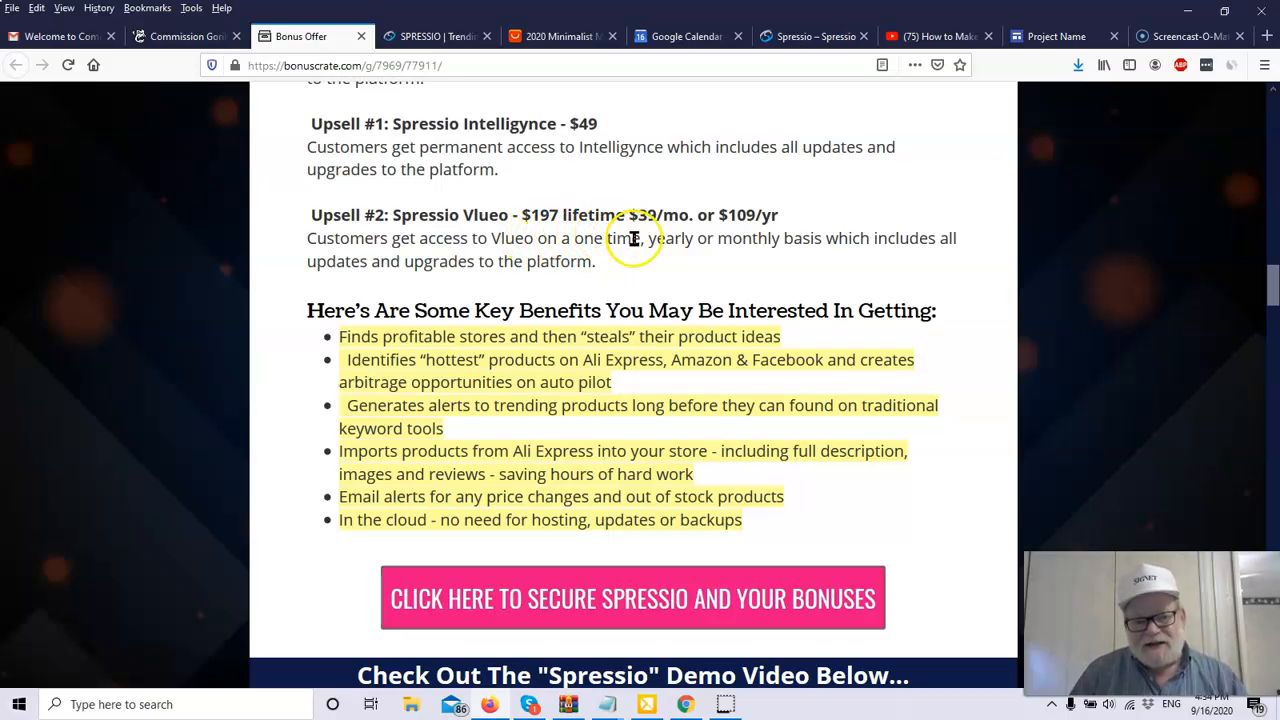
mouse_move(746, 236)
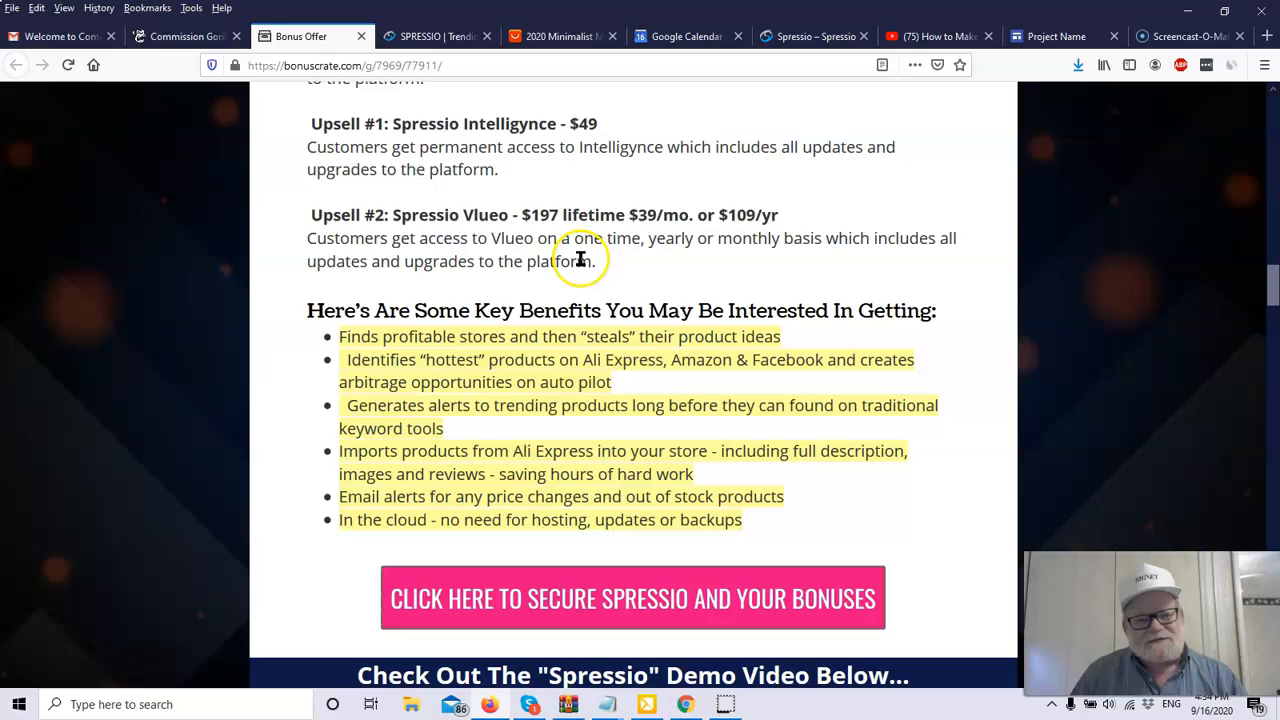
mouse_move(820, 258)
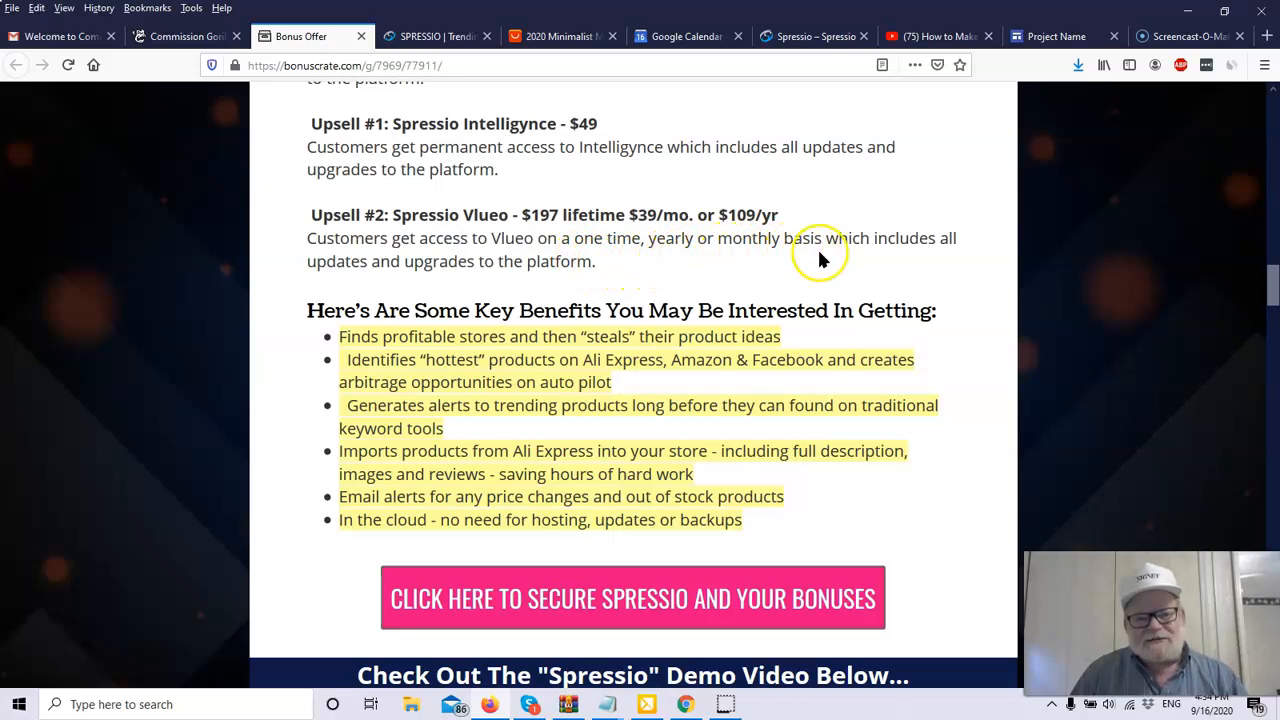
mouse_move(524, 272)
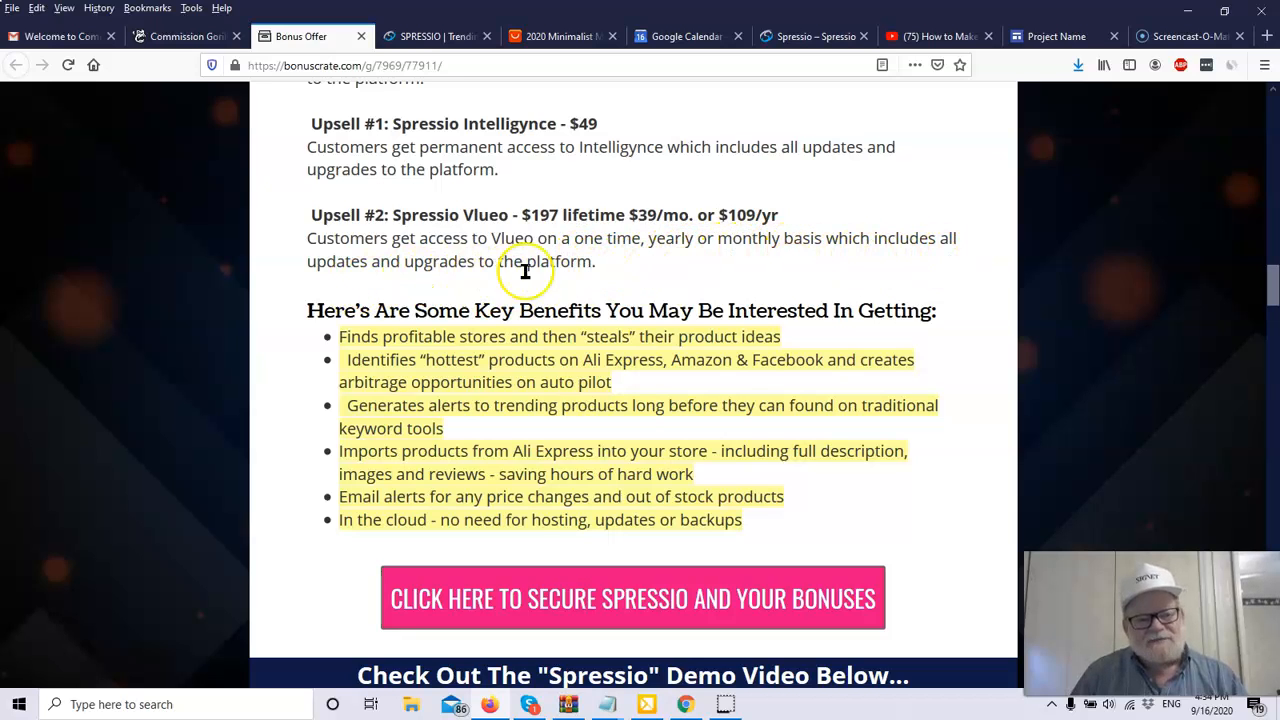
mouse_move(622, 268)
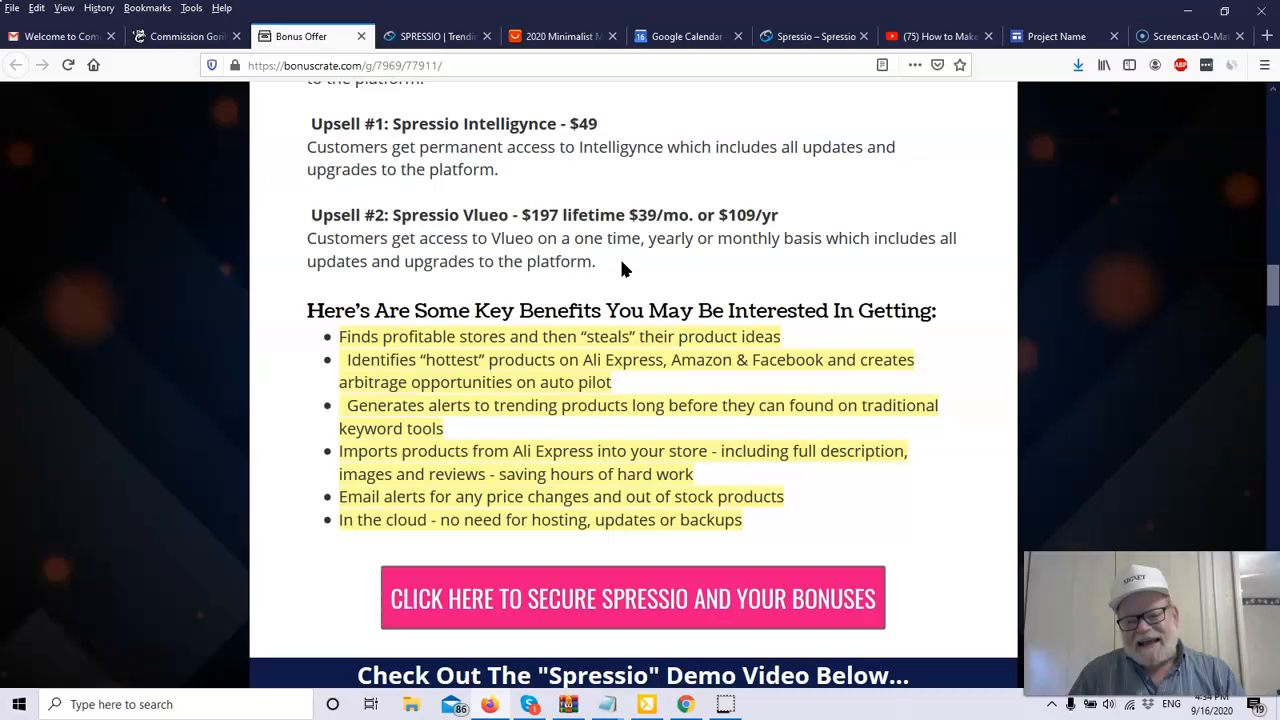
mouse_move(1056, 134)
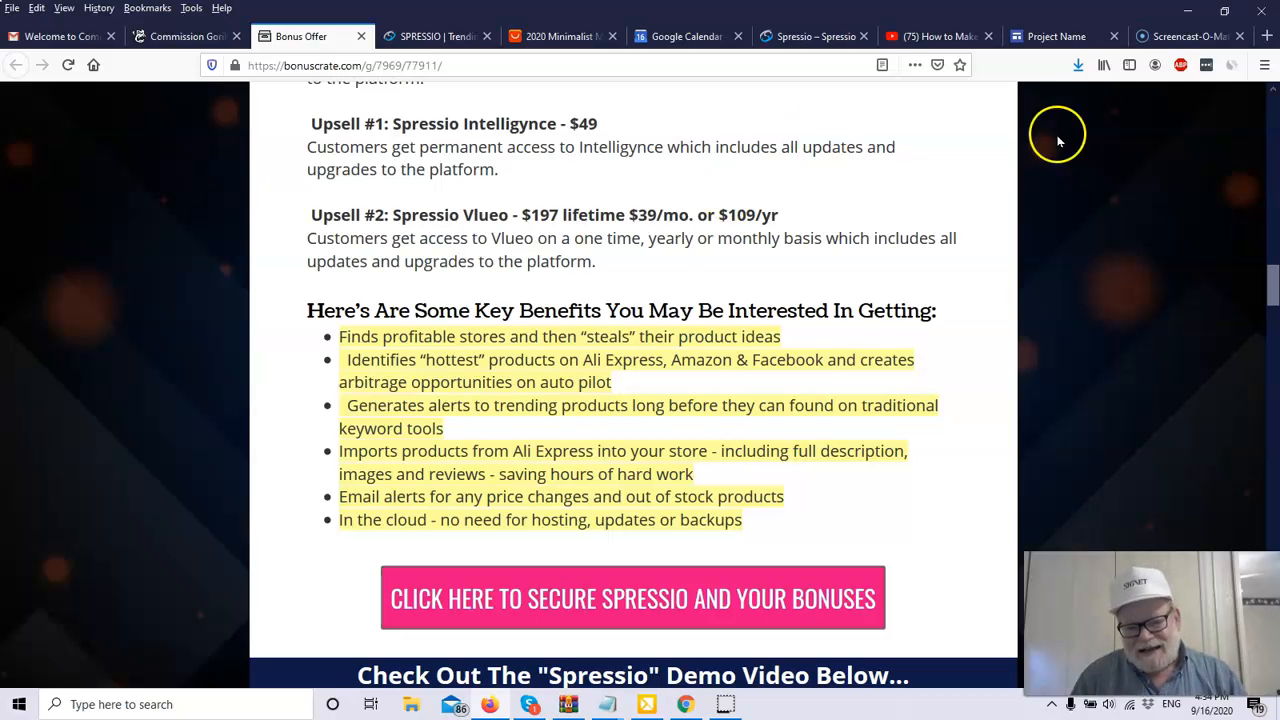
mouse_move(1138, 300)
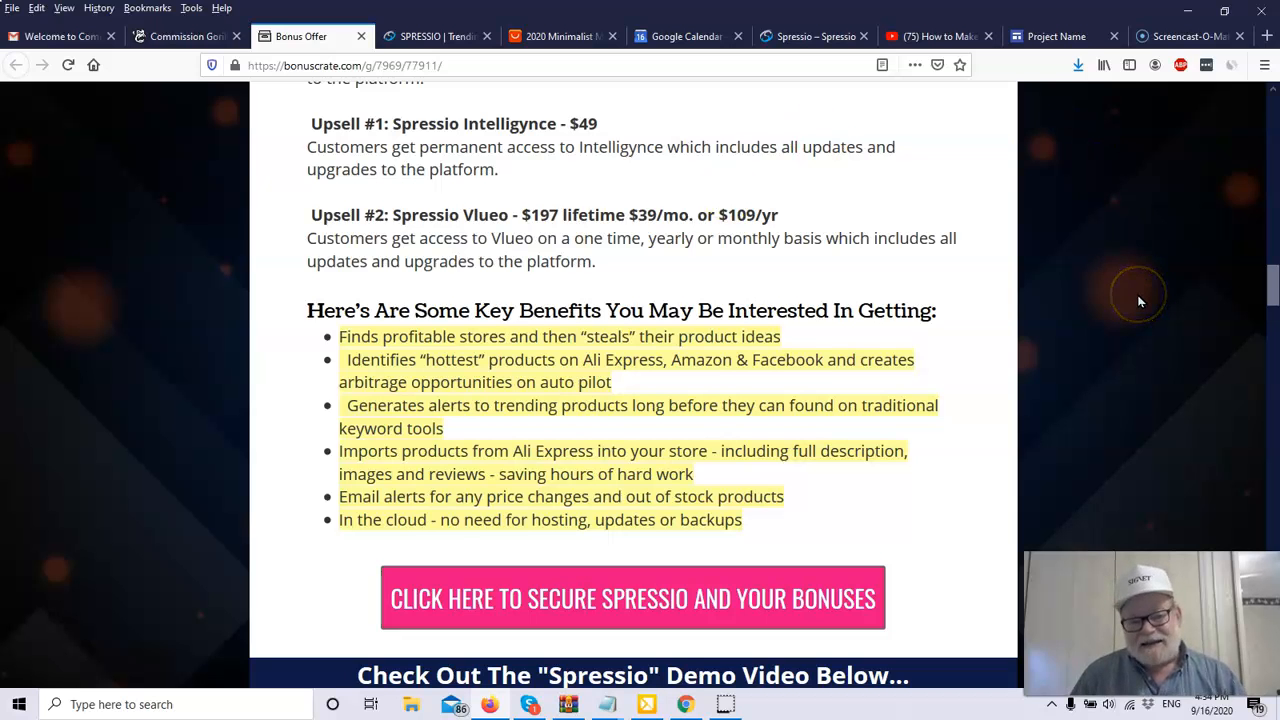
scroll("down", 3)
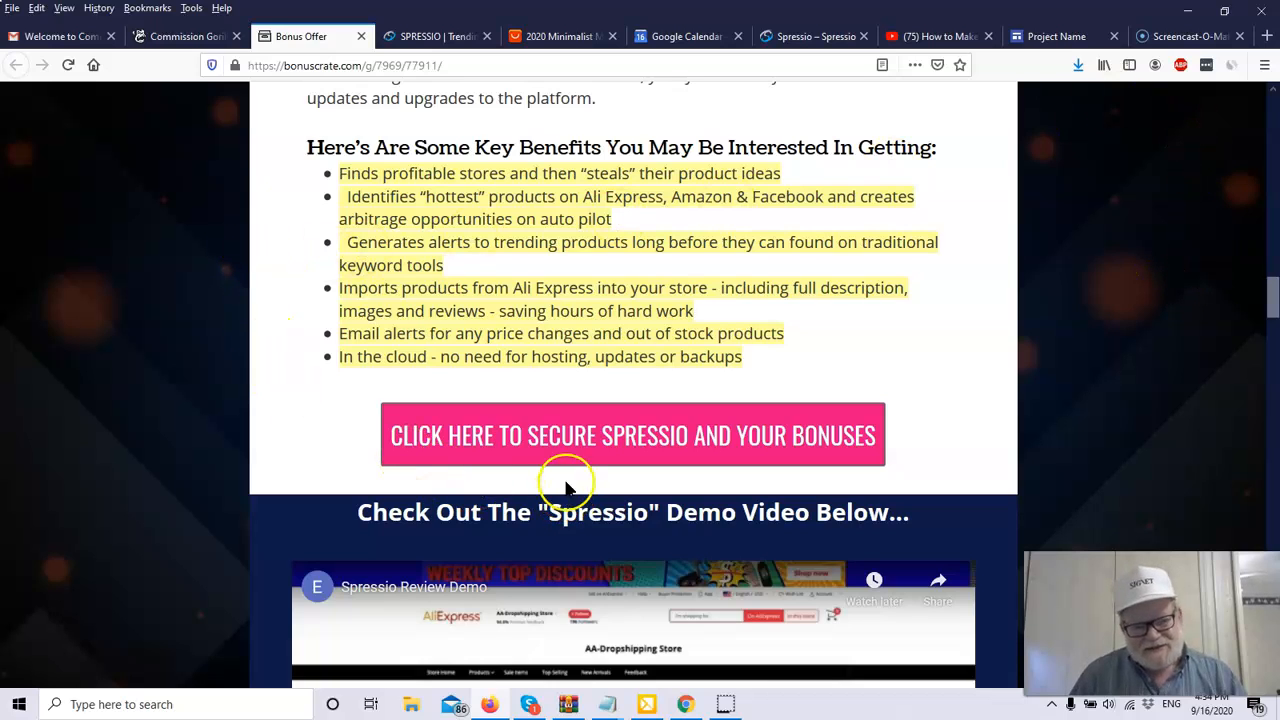
mouse_move(430, 200)
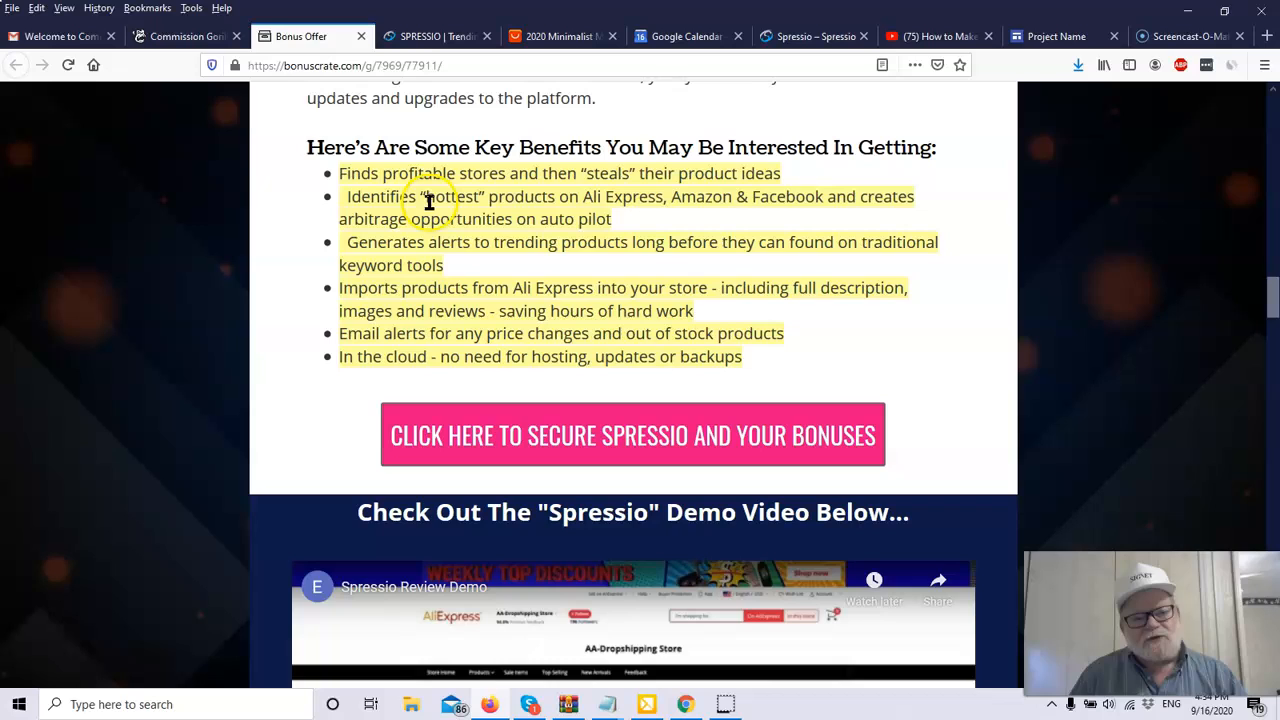
mouse_move(578, 202)
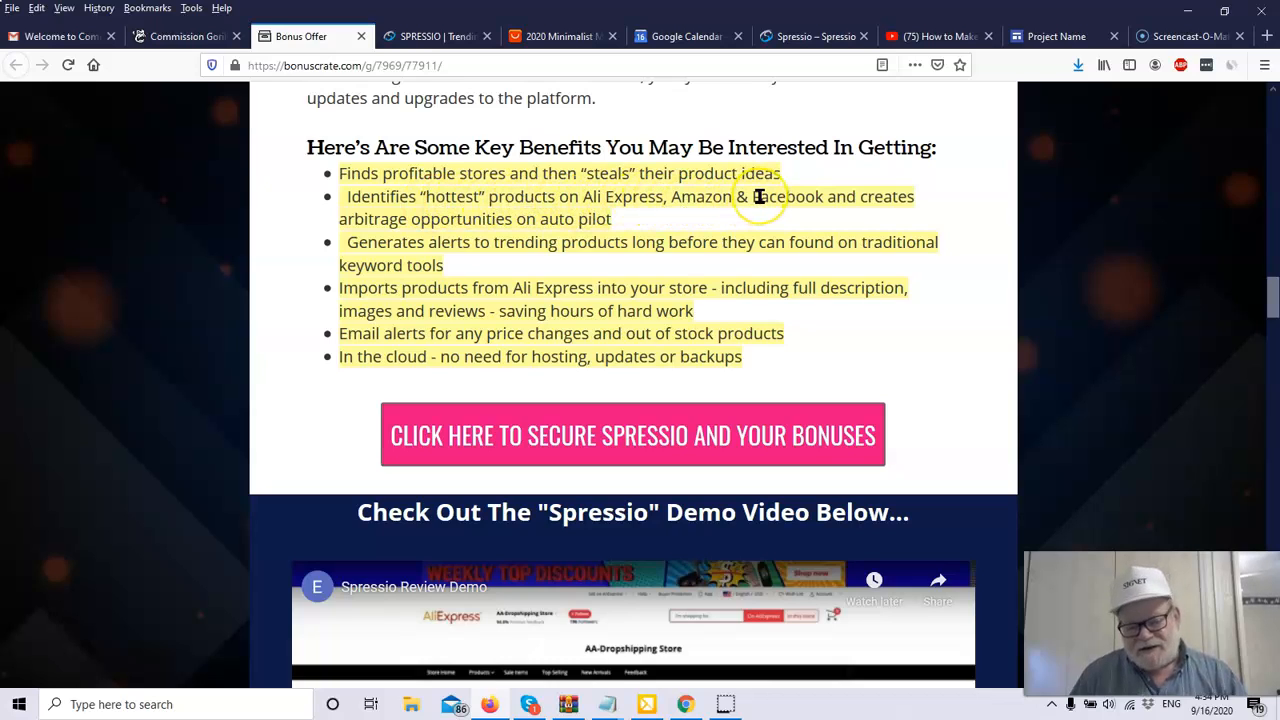
mouse_move(464, 218)
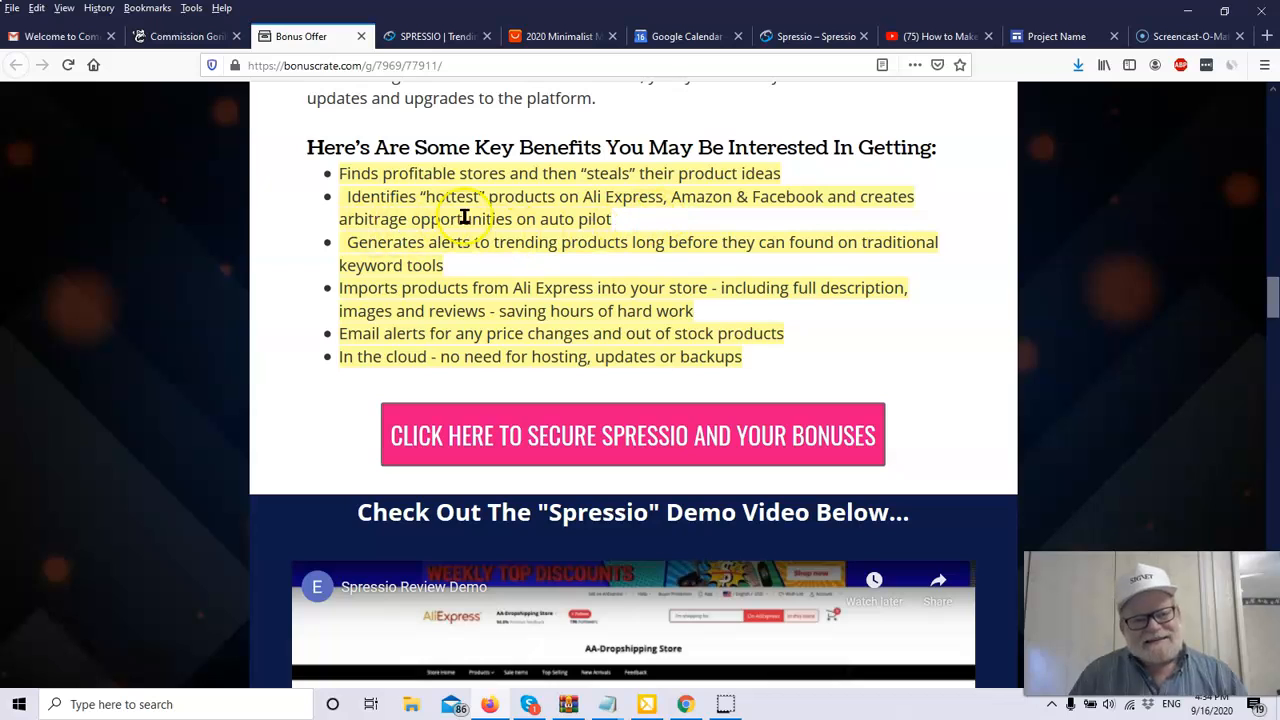
mouse_move(728, 224)
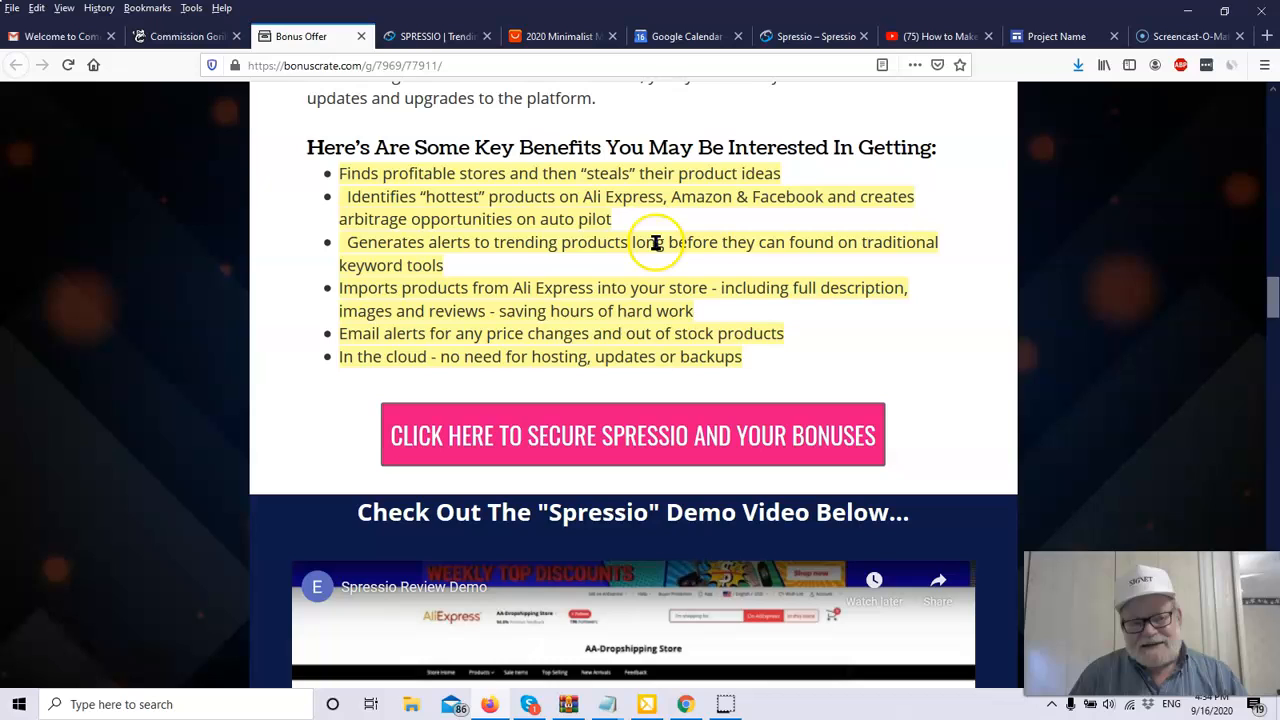
mouse_move(630, 240)
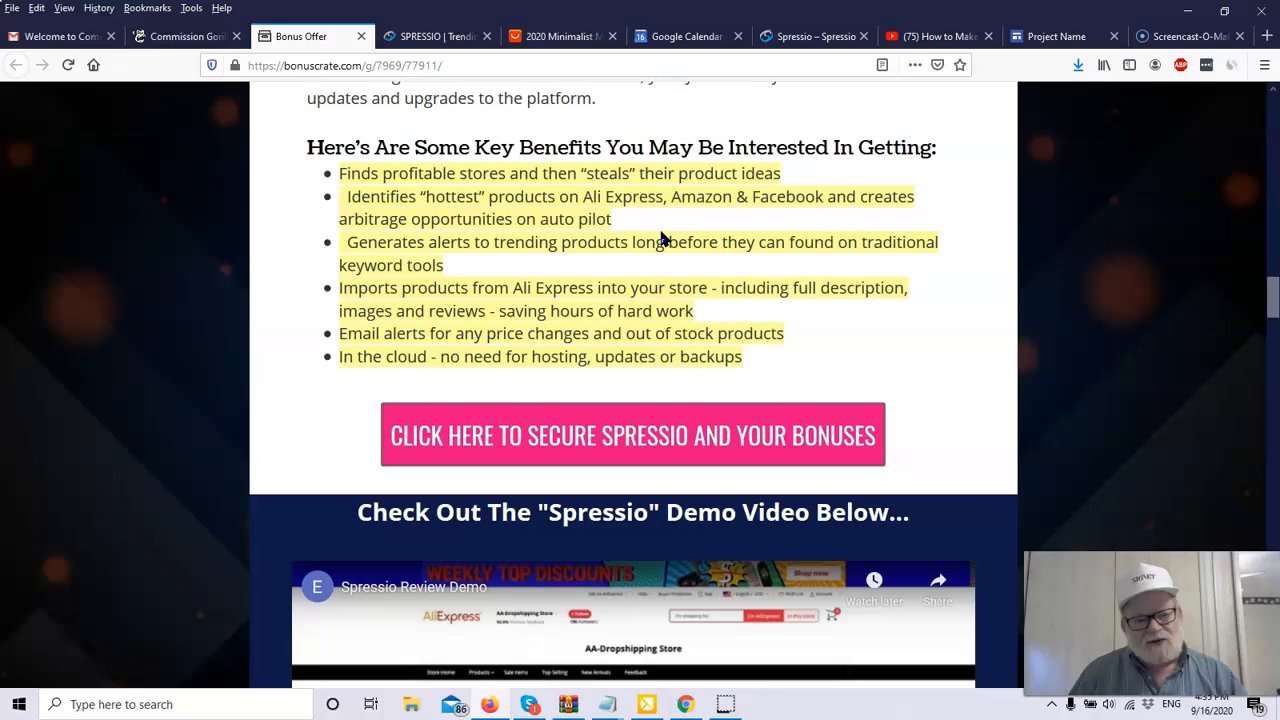
mouse_move(1038, 296)
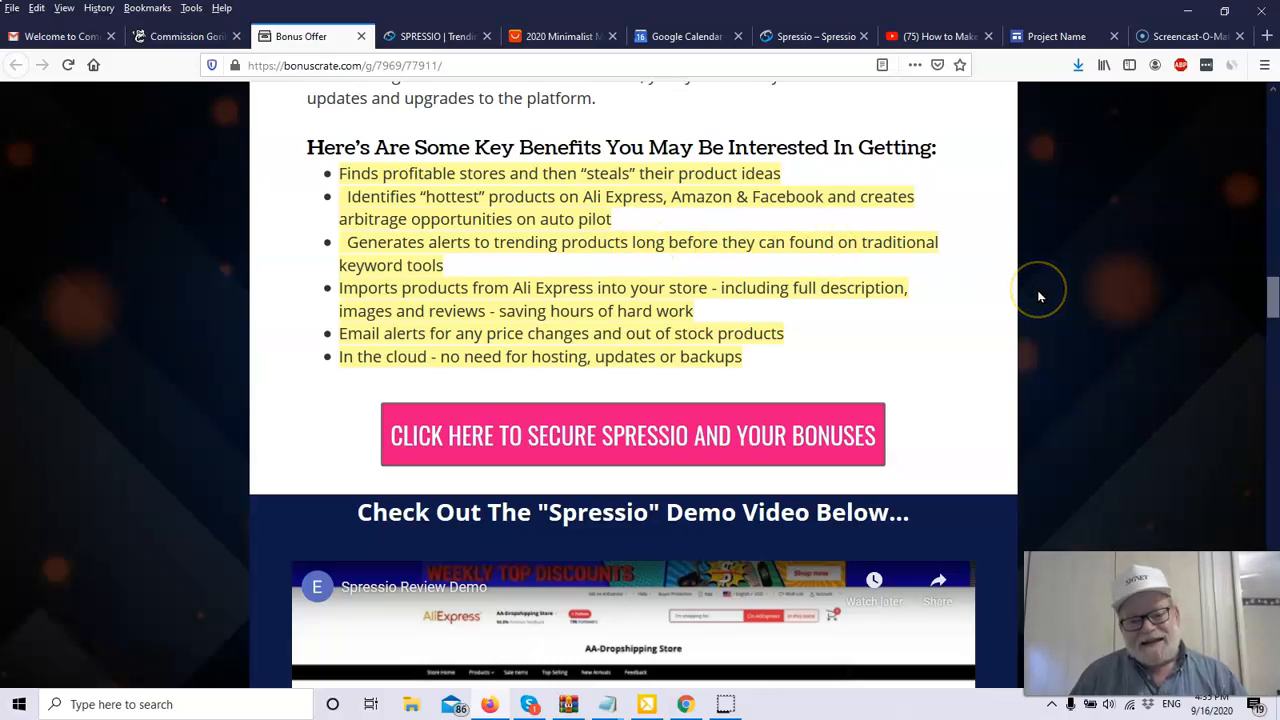
mouse_move(968, 320)
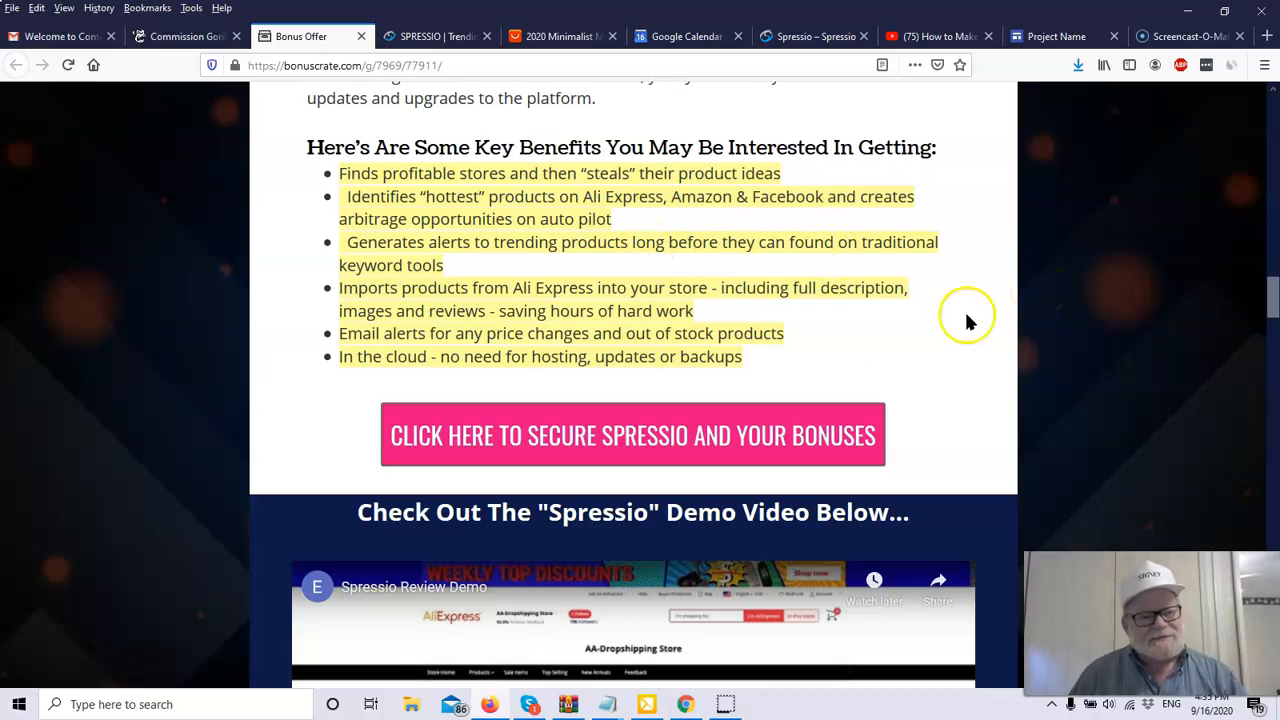
mouse_move(544, 276)
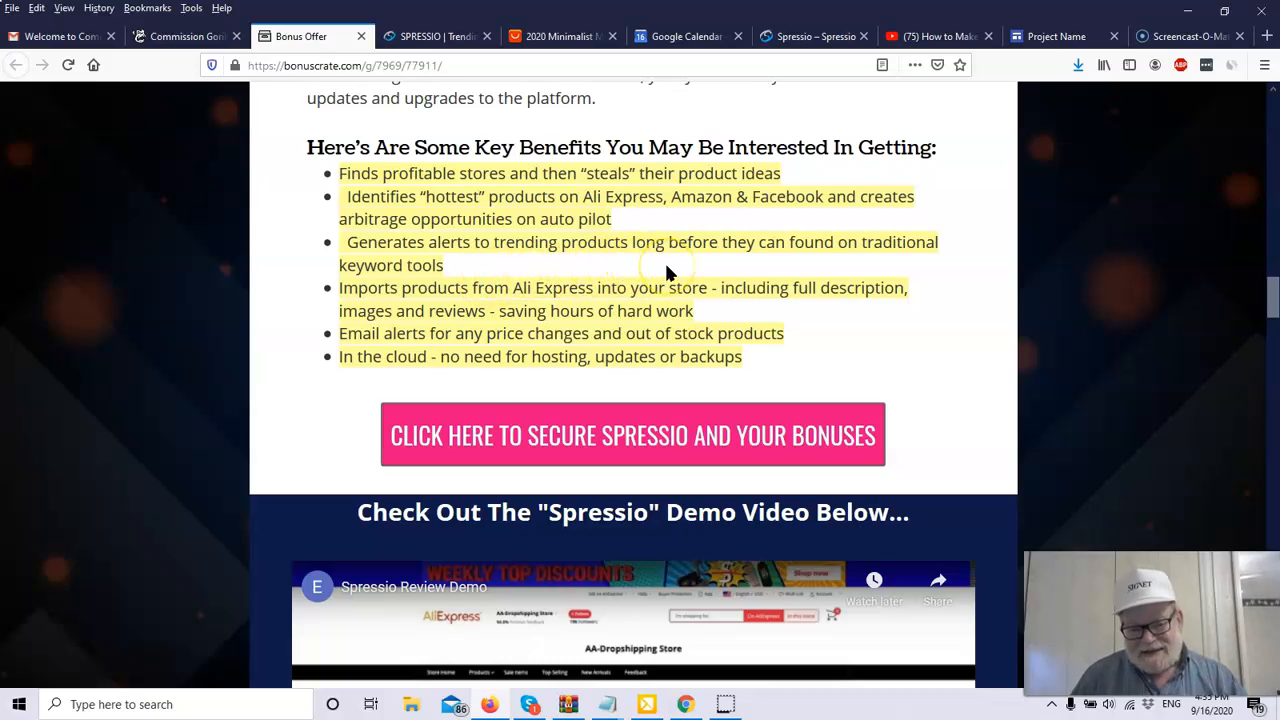
mouse_move(924, 280)
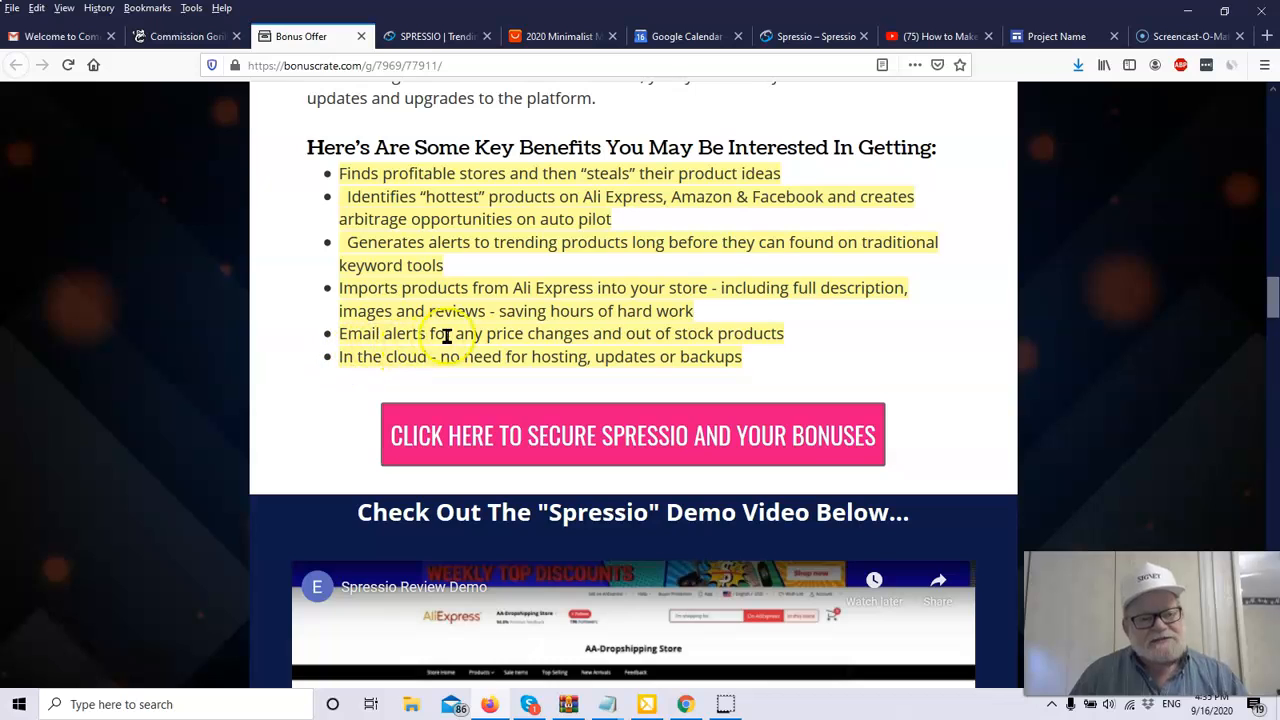
mouse_move(416, 378)
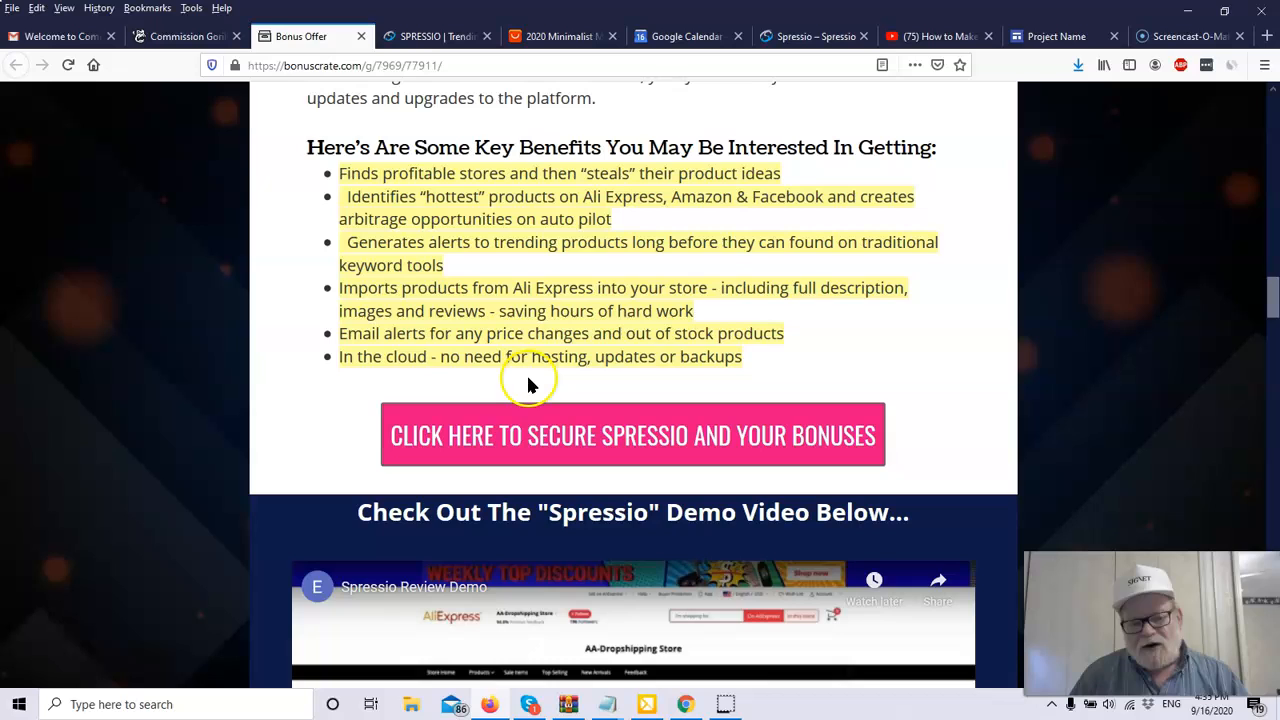
mouse_move(640, 390)
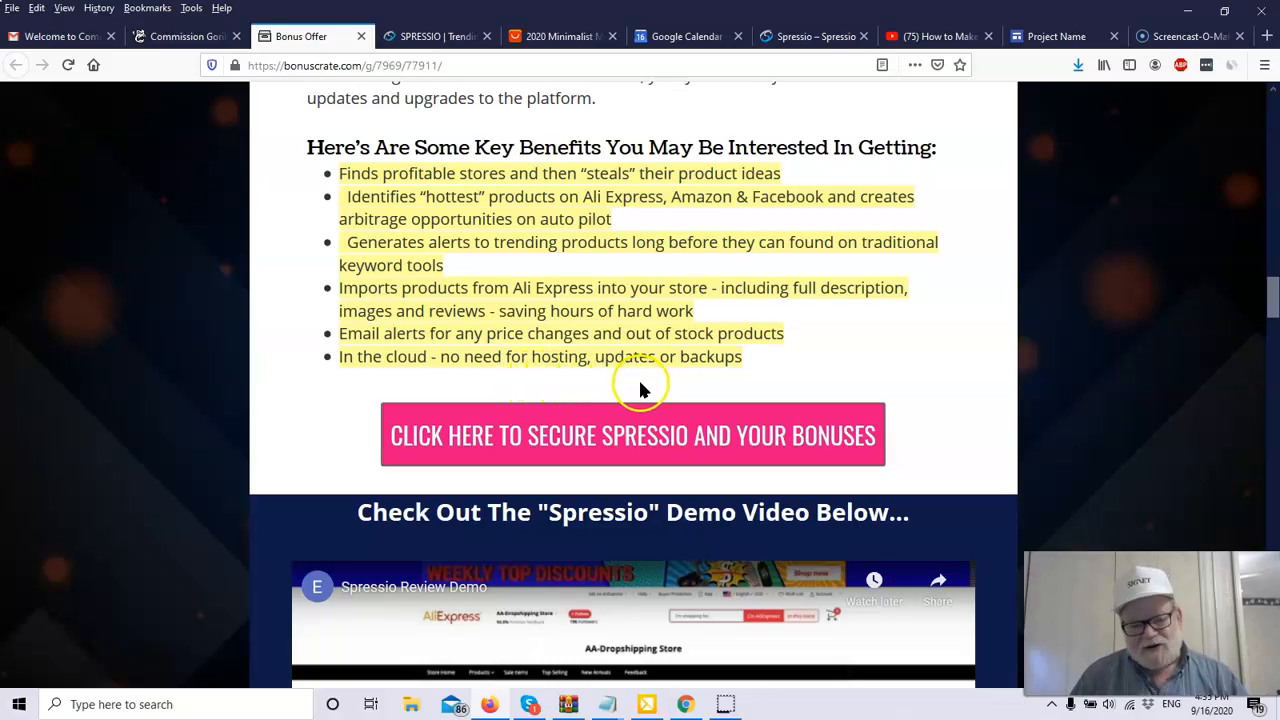
mouse_move(930, 356)
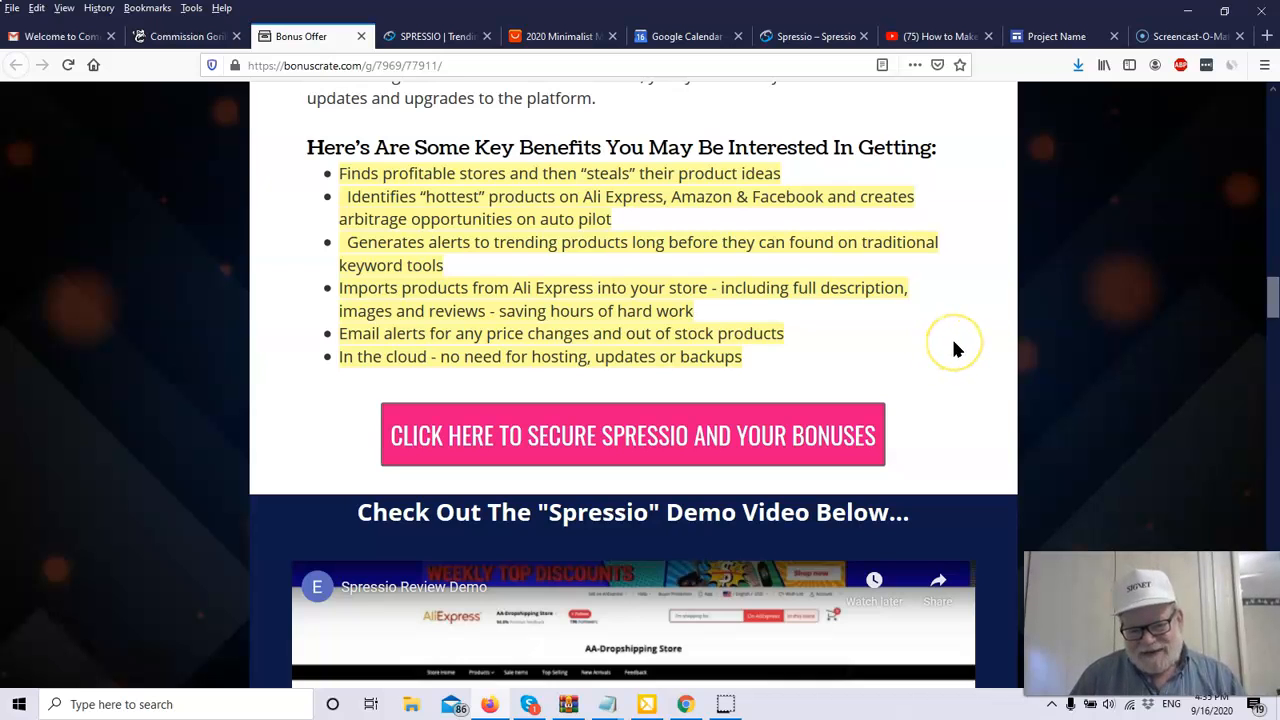
Scroll the bonus page until the 'Check Out The Spressio Demo Video' section is fully visible.
scroll("down", 3)
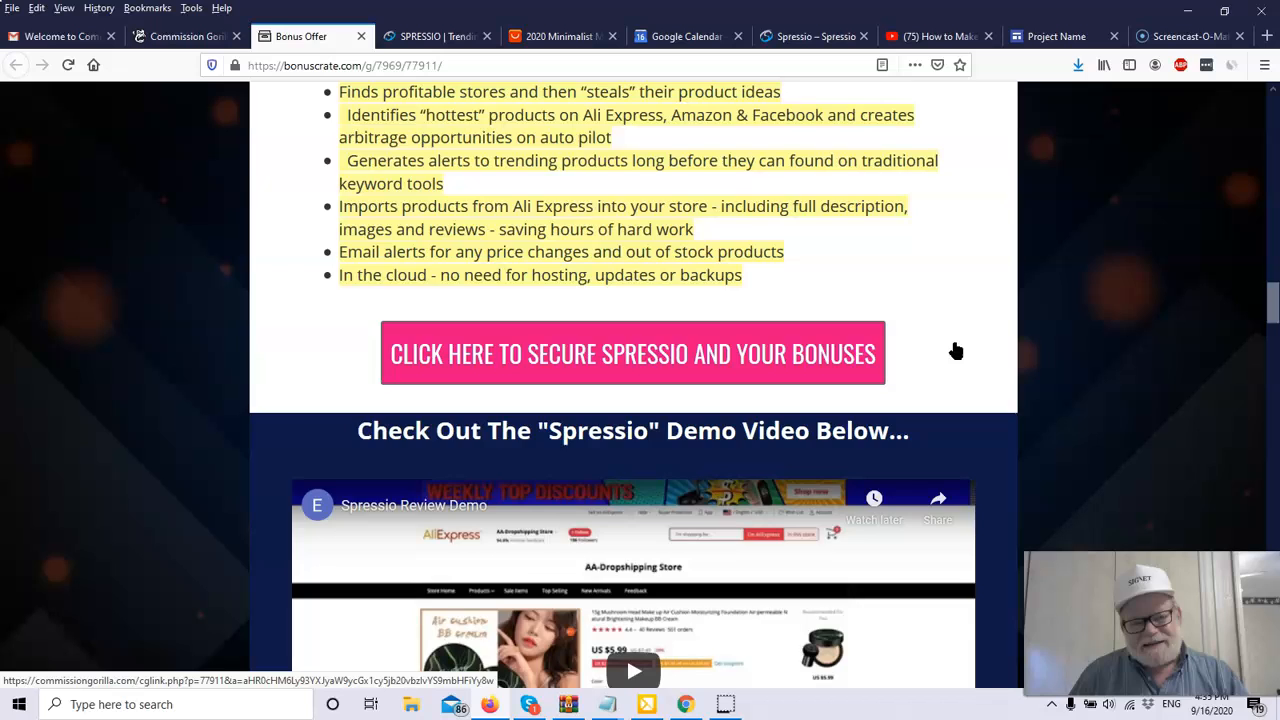
scroll("down", 3)
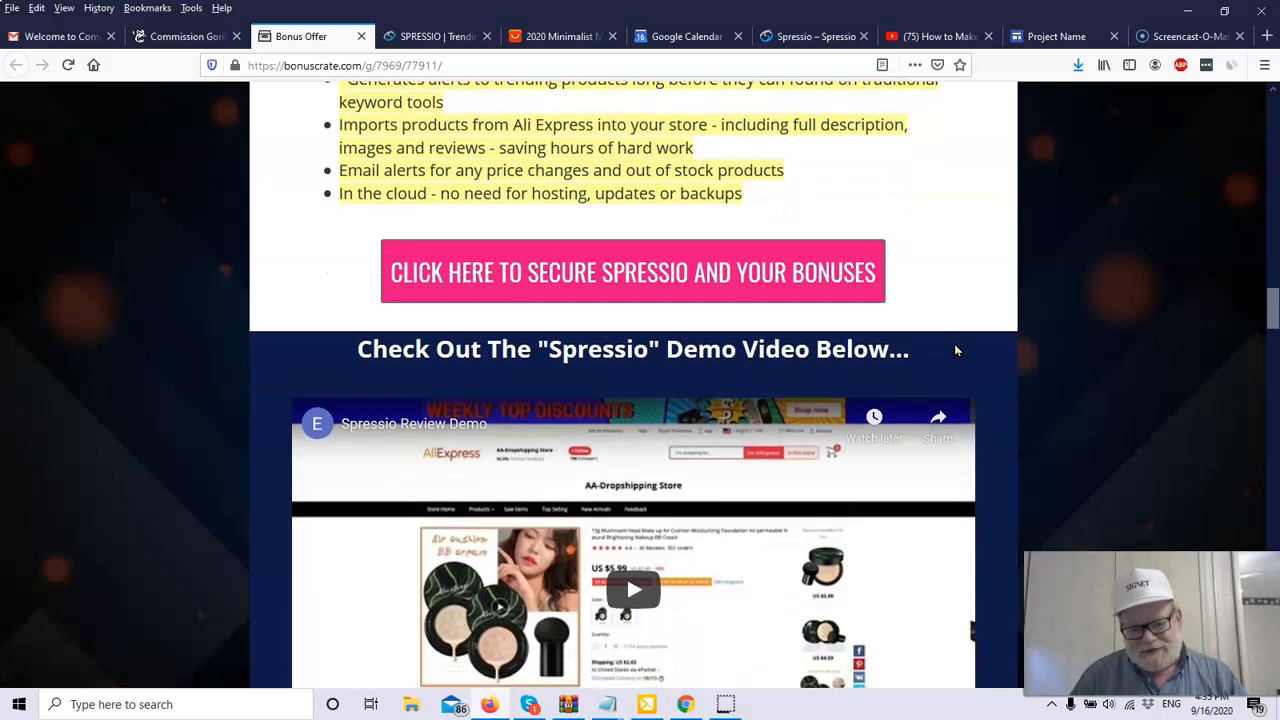
mouse_move(1148, 292)
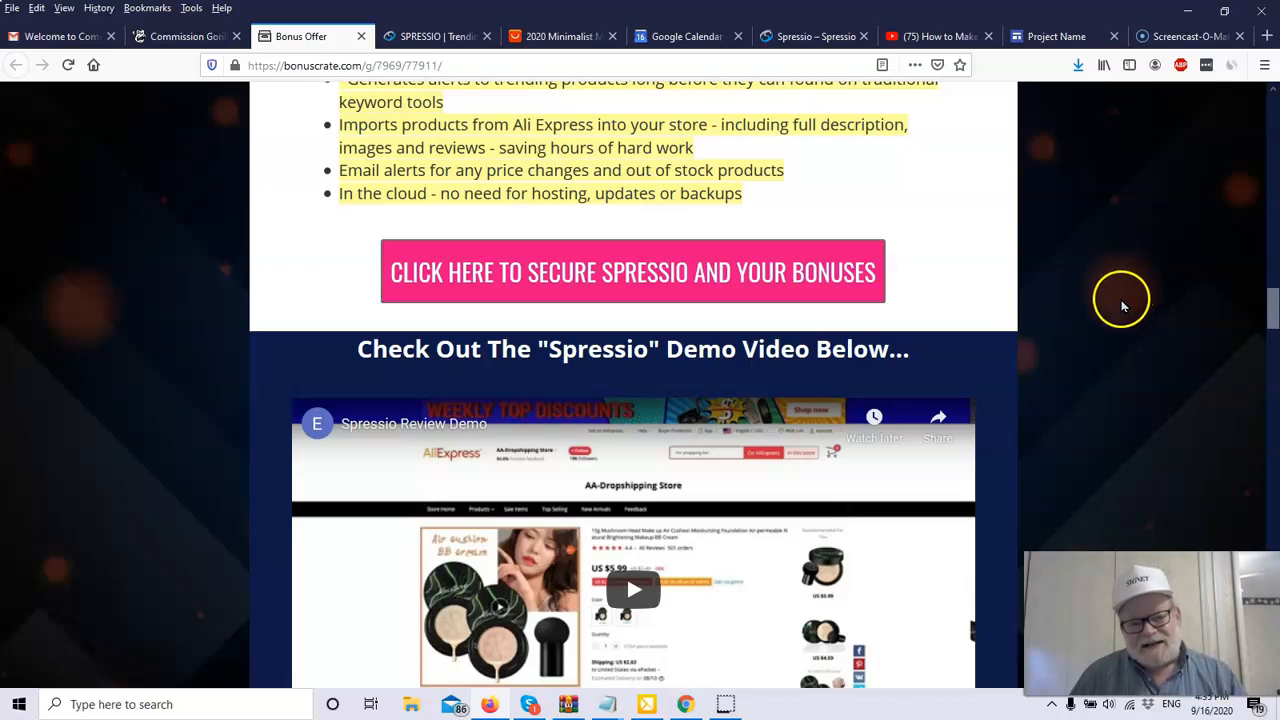
mouse_move(1024, 292)
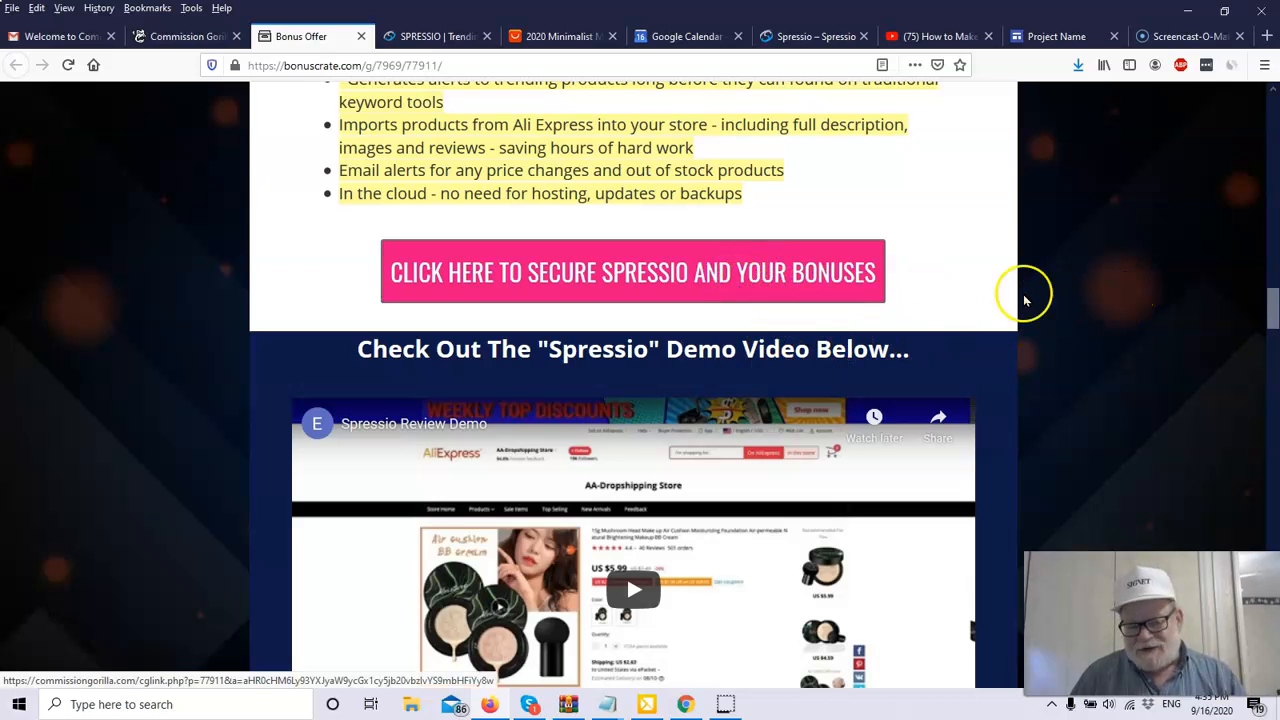
mouse_move(1116, 290)
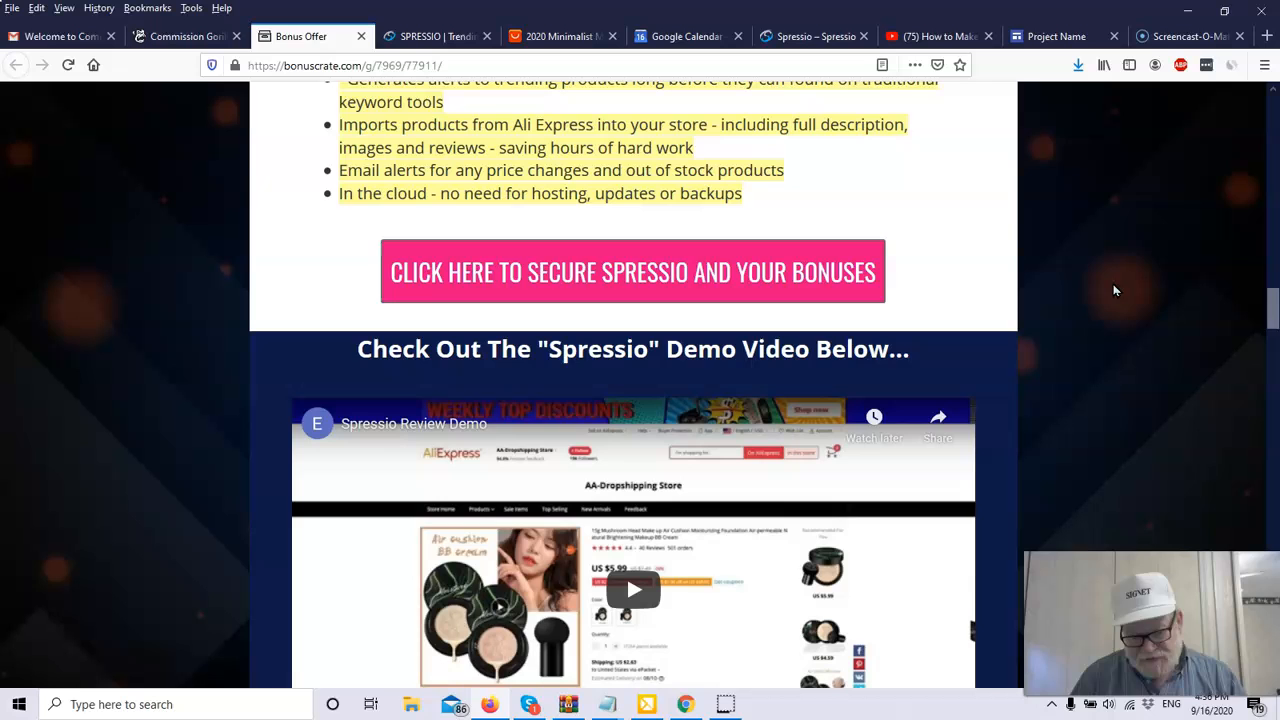
scroll("down", 3)
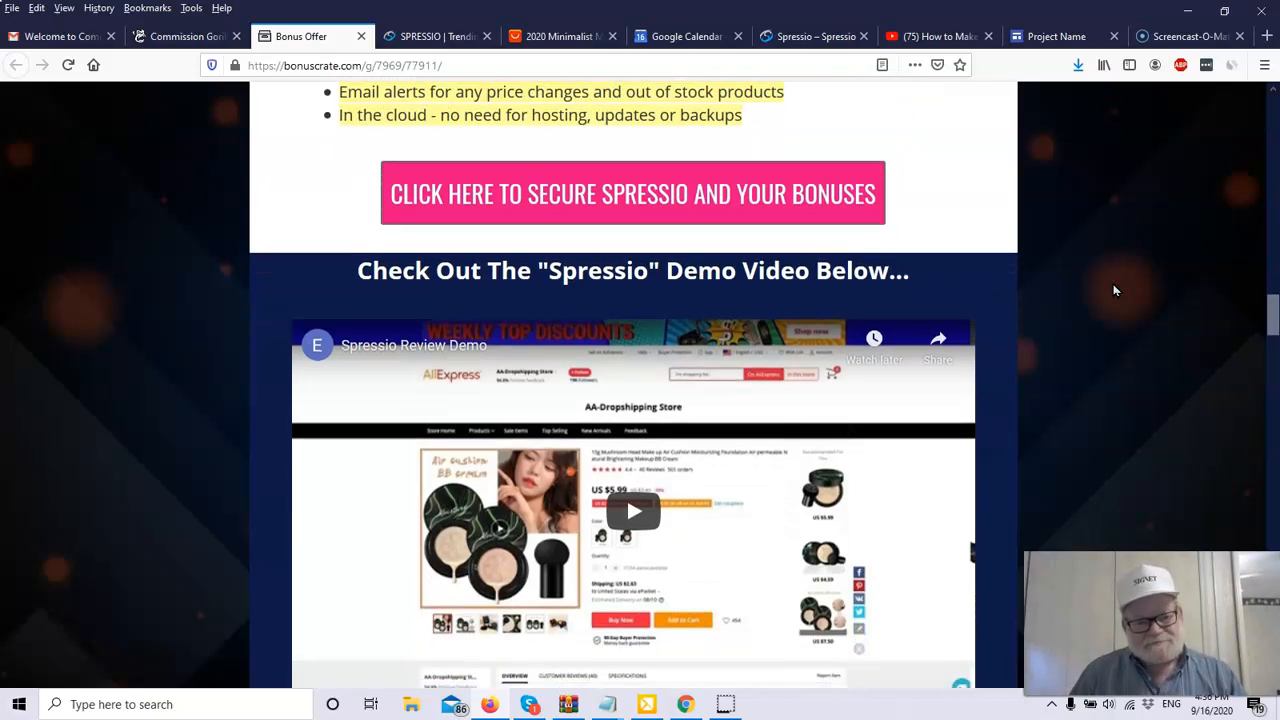
scroll("down", 3)
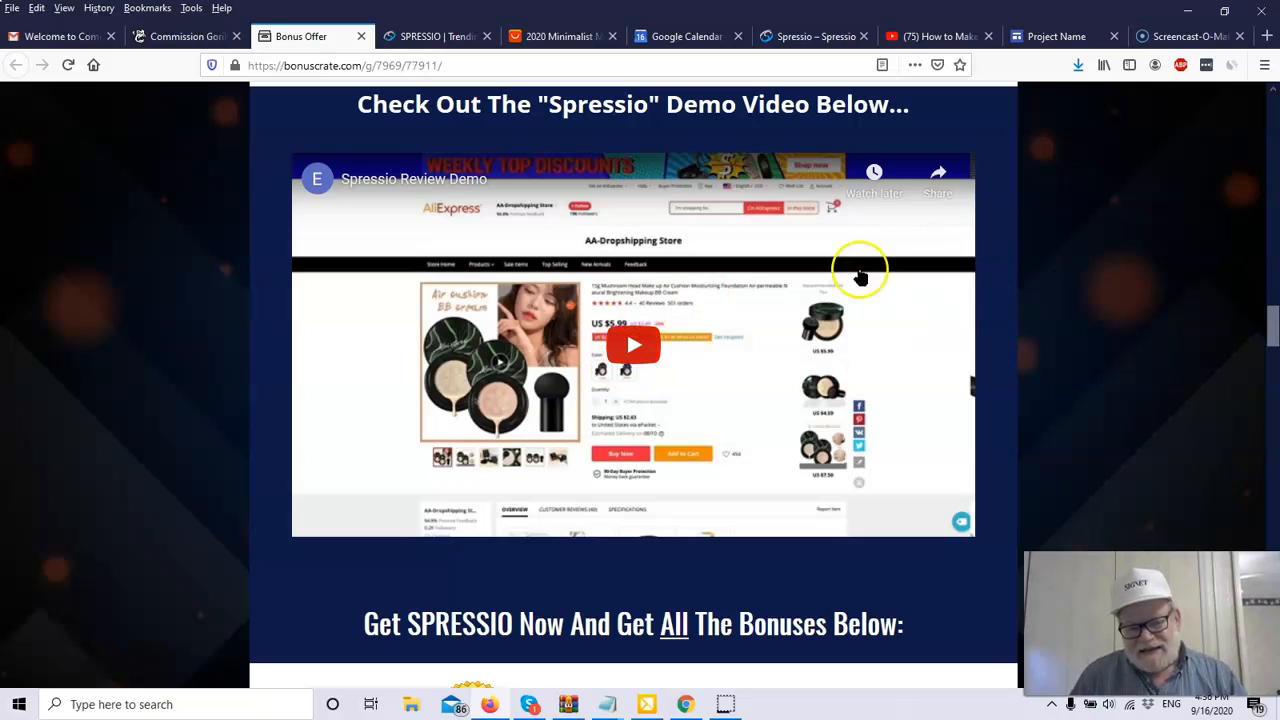
mouse_move(748, 414)
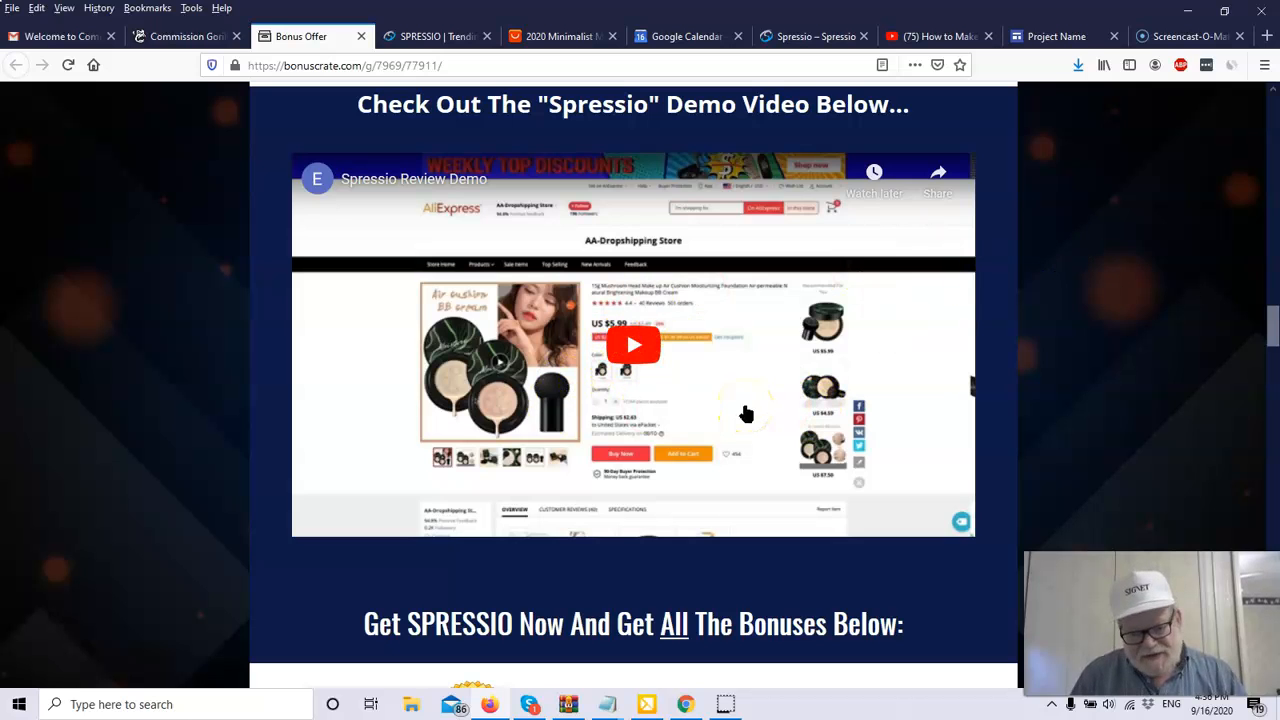
mouse_move(1064, 366)
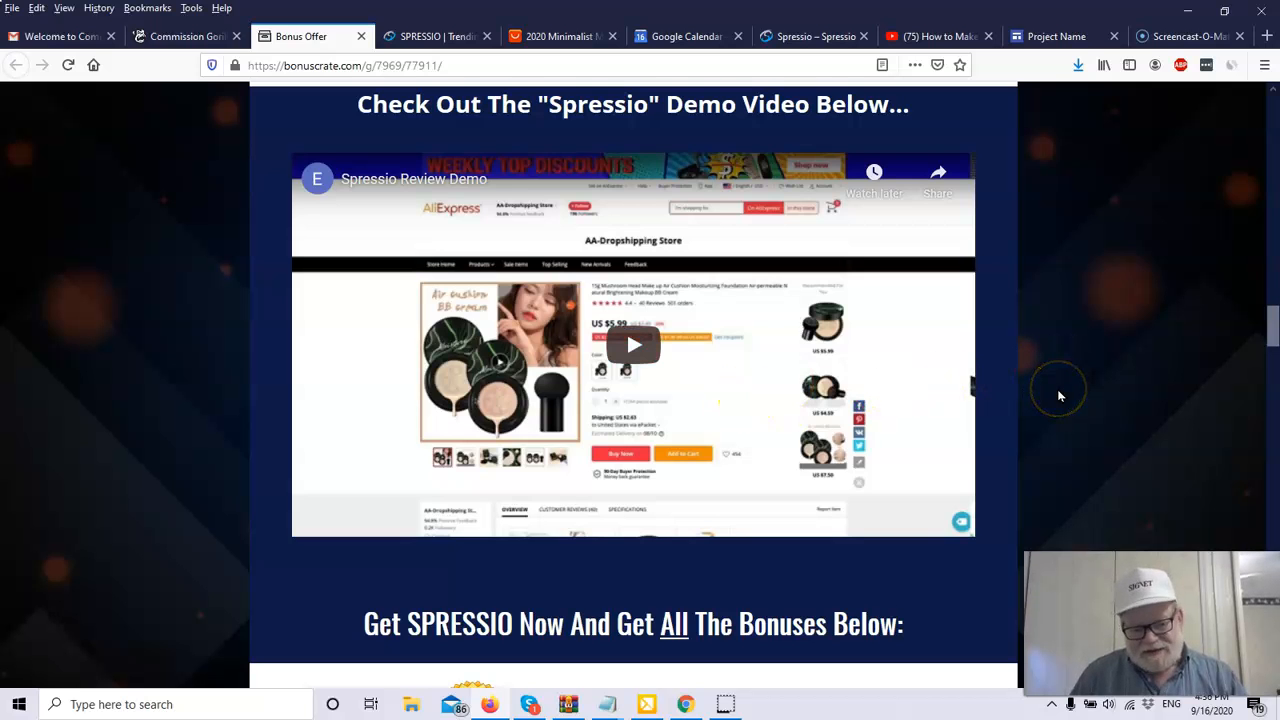
Scroll past Bonus #1 ($197.00) until the Bonus #2 ($67.00) heading appears.
scroll("down", 3)
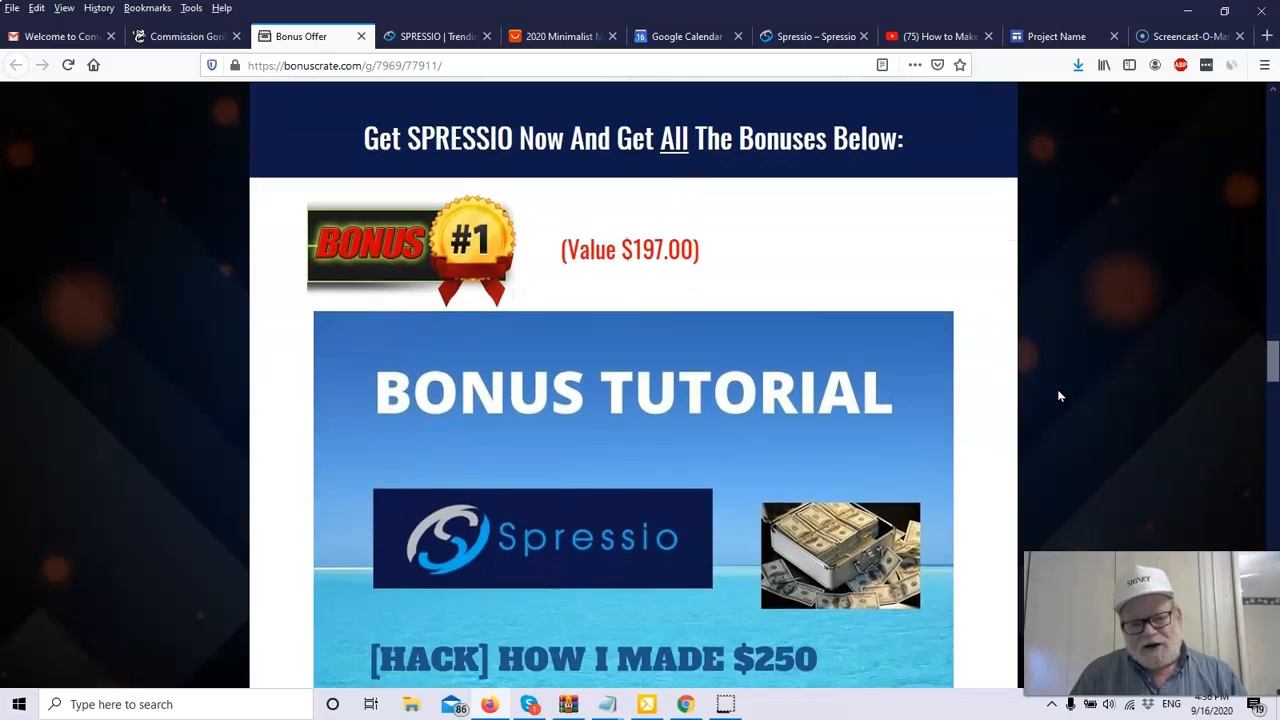
scroll("down", 3)
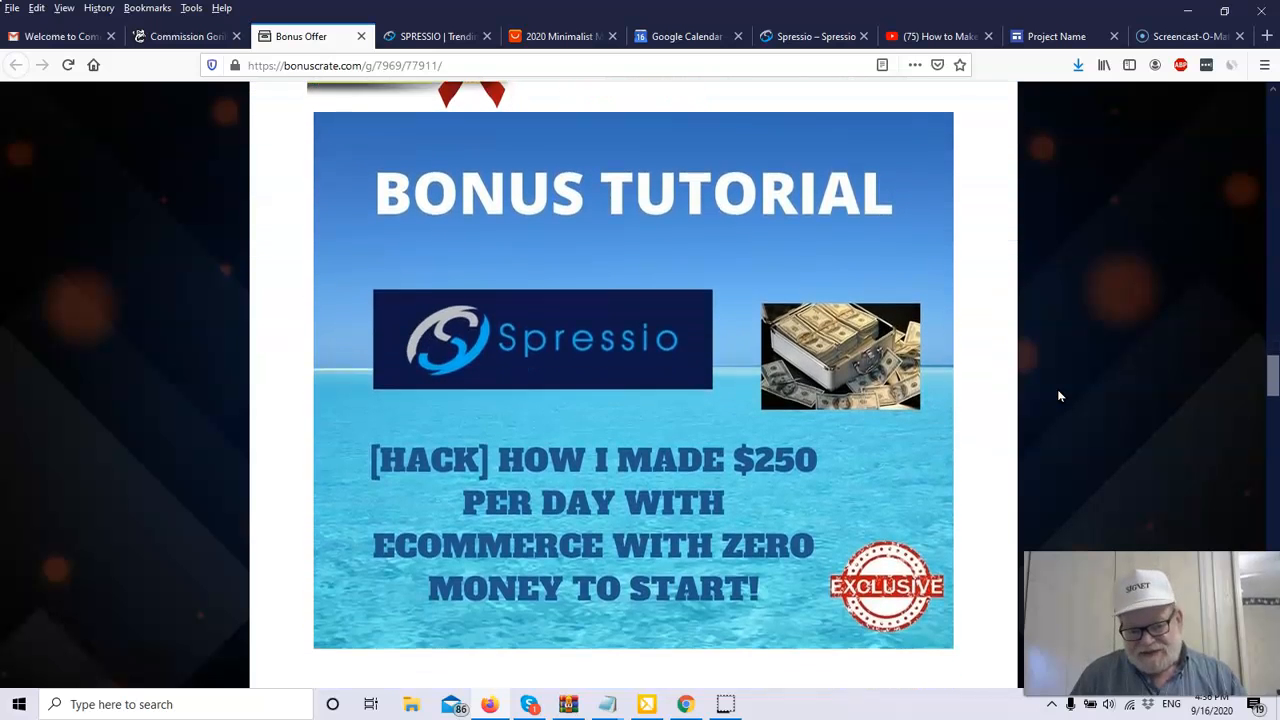
scroll("down", 3)
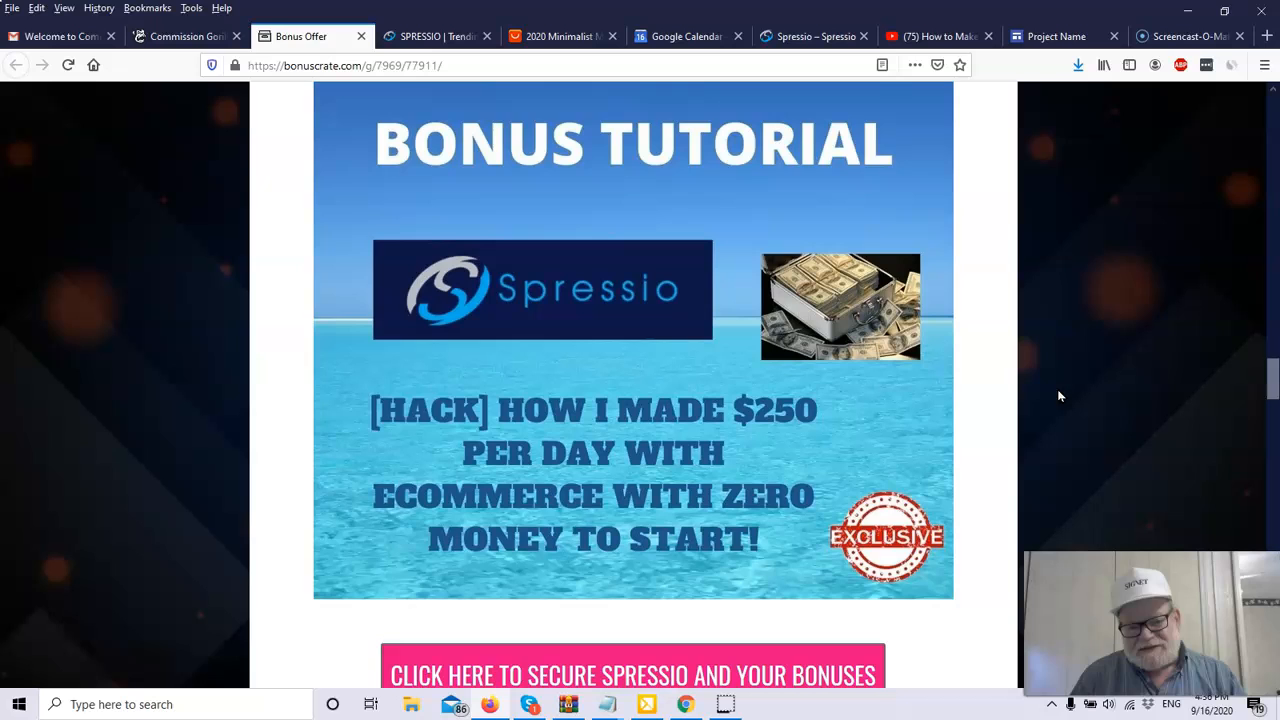
mouse_move(1200, 418)
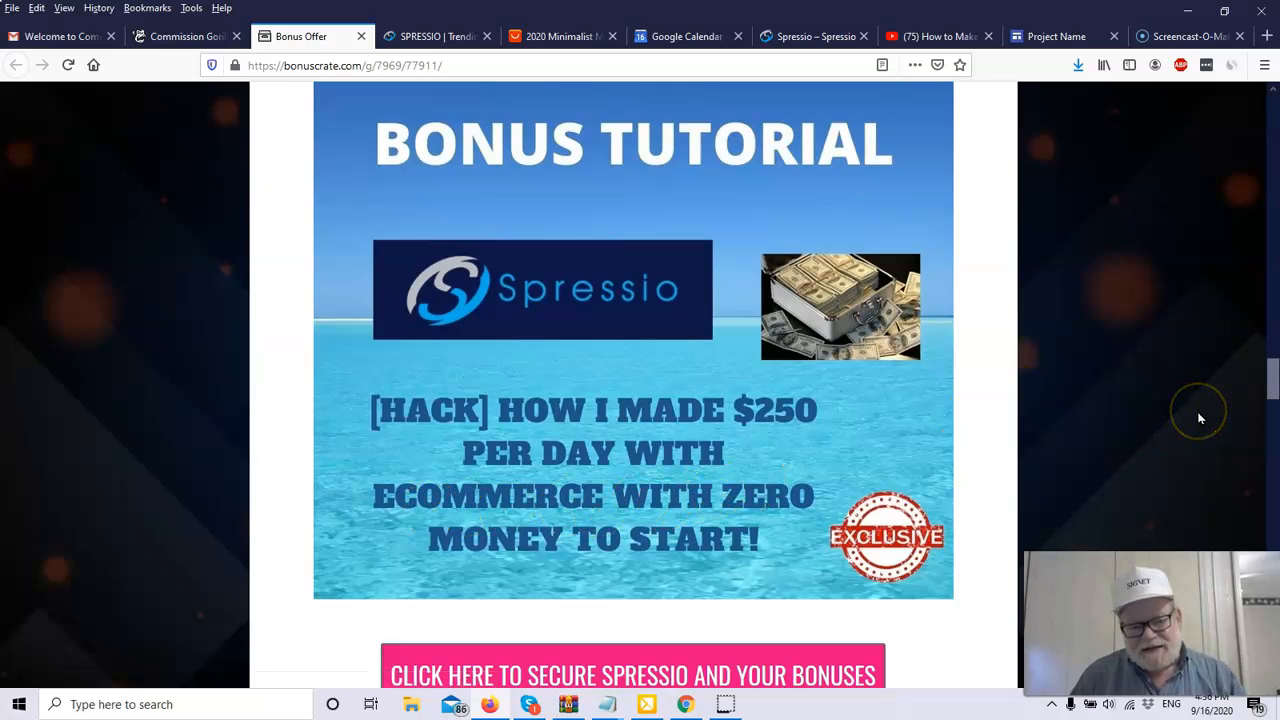
mouse_move(1200, 418)
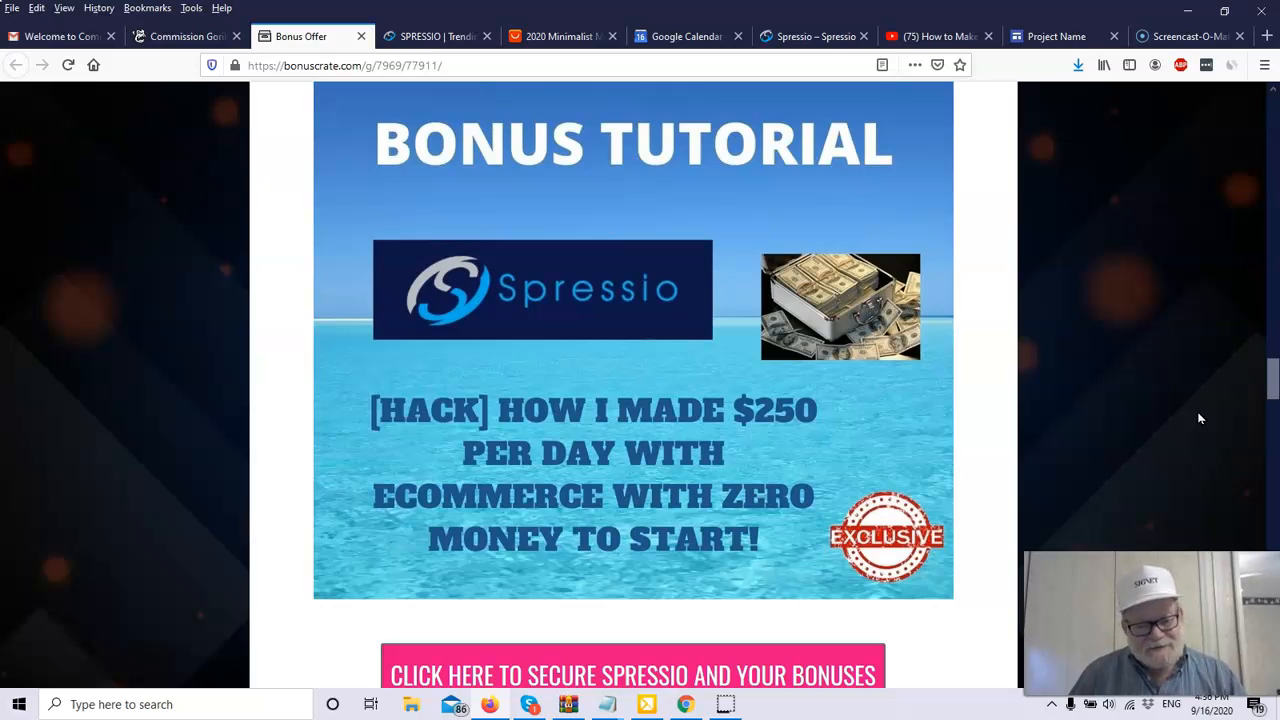
mouse_move(1130, 450)
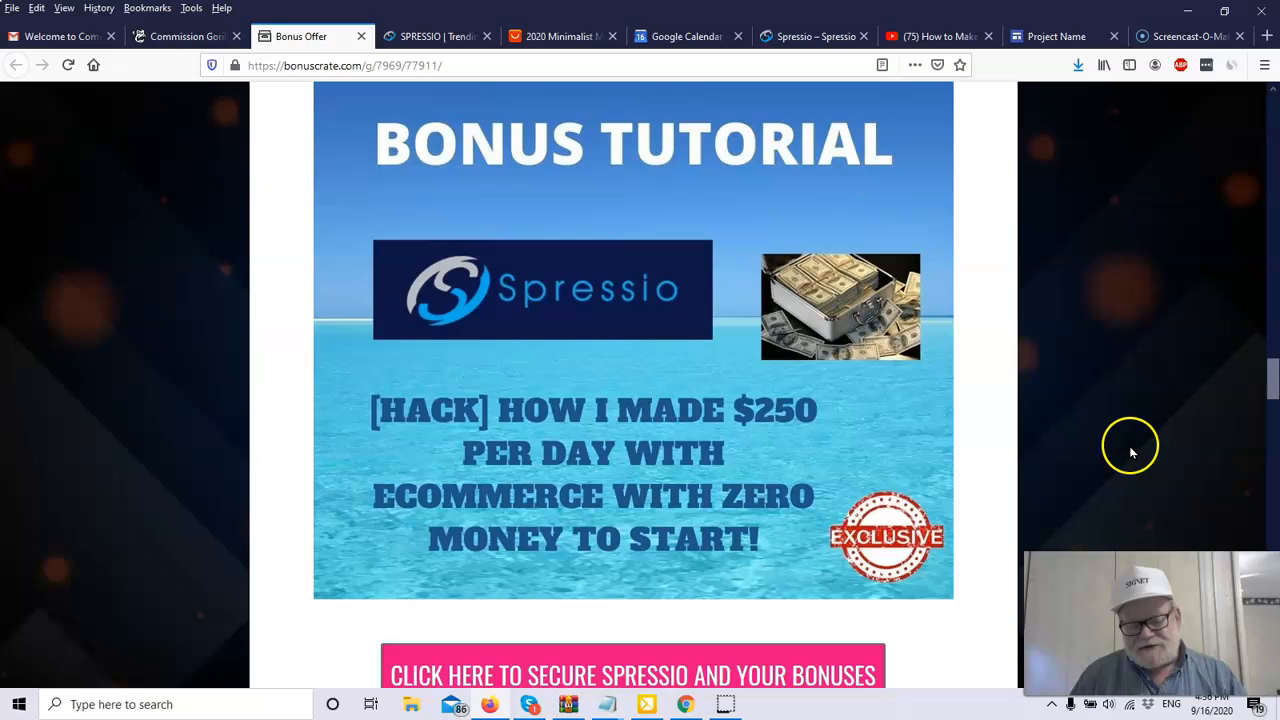
mouse_move(1132, 452)
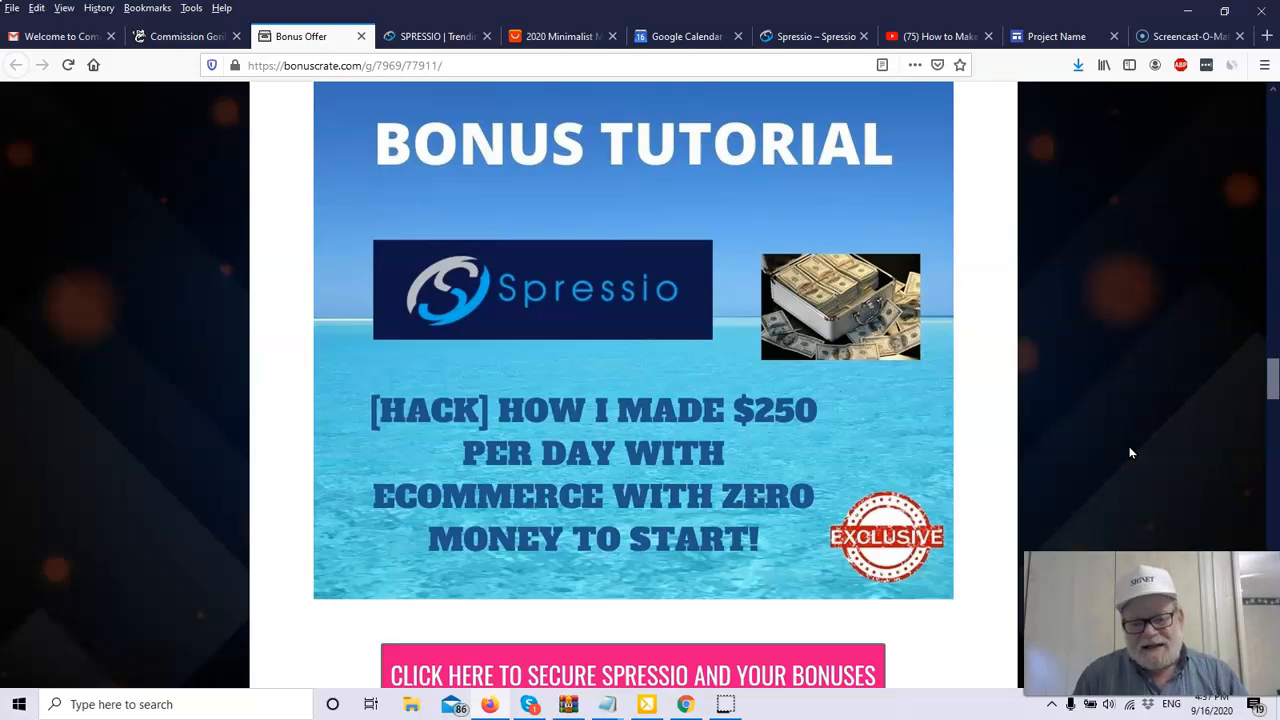
mouse_move(1220, 444)
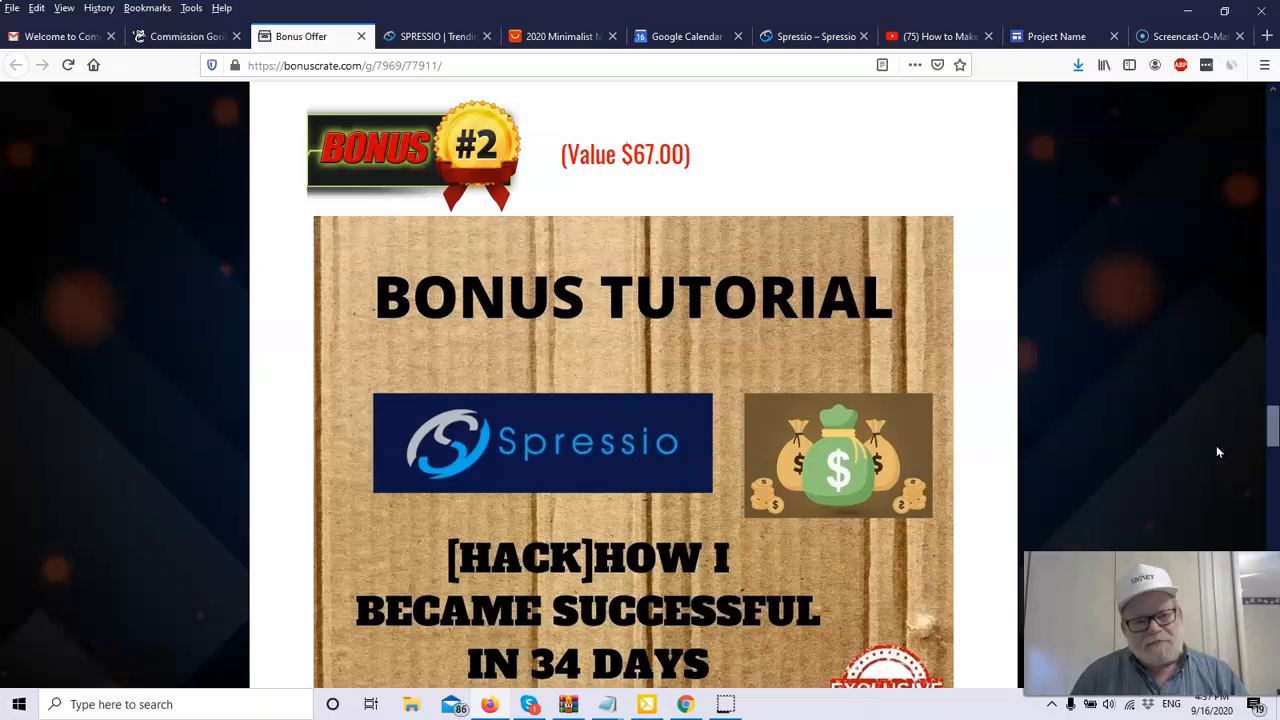
Scroll past the 34-days tutorial to the Shopify $10000/month bonus tutorial image.
scroll("down", 3)
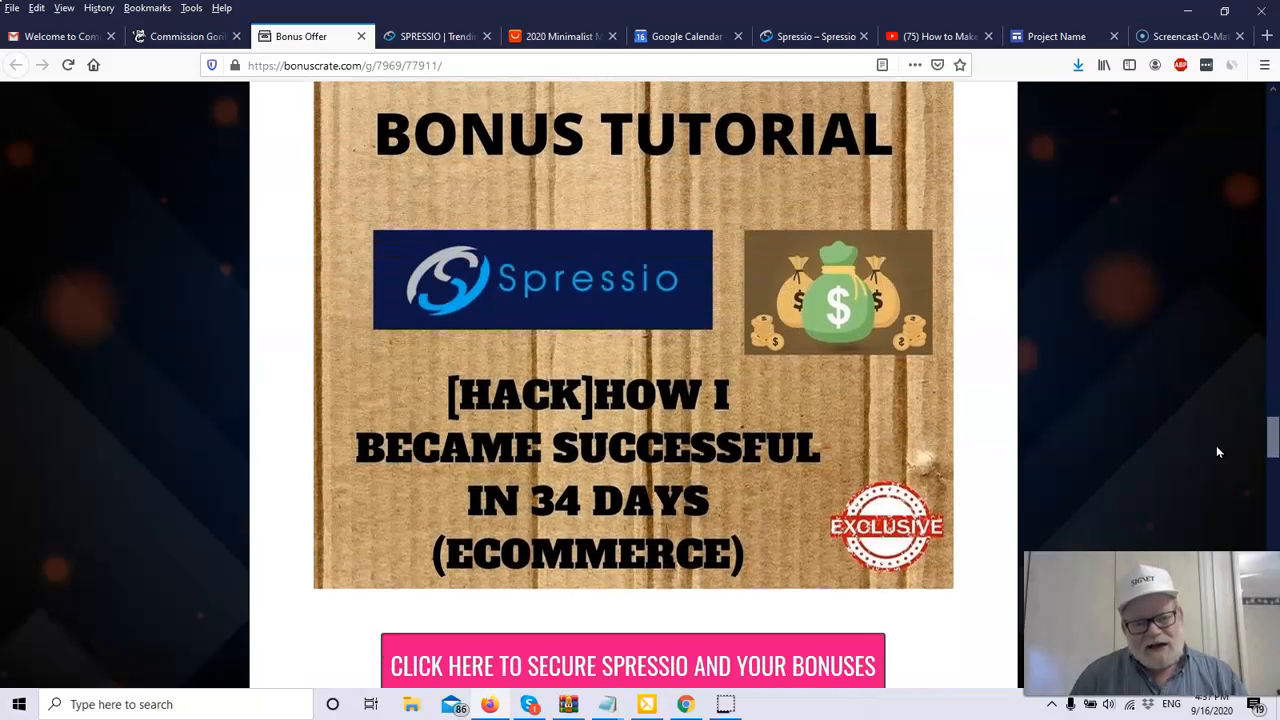
mouse_move(678, 572)
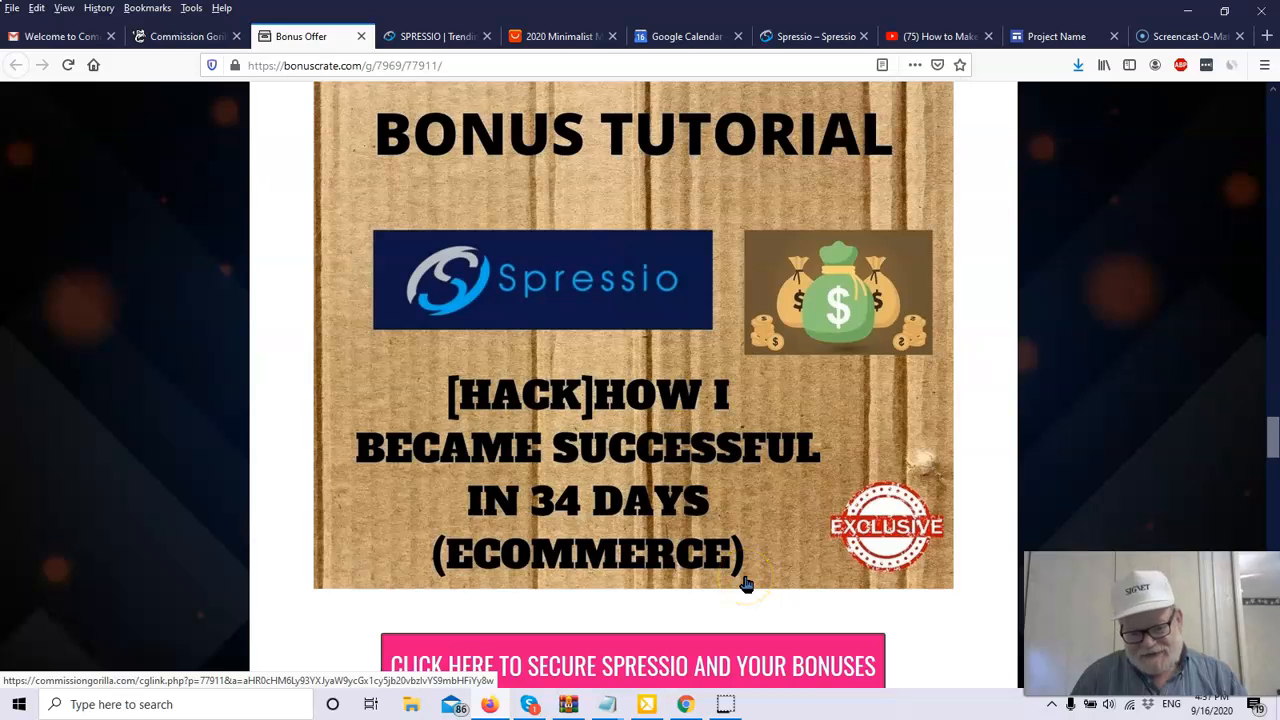
mouse_move(1032, 408)
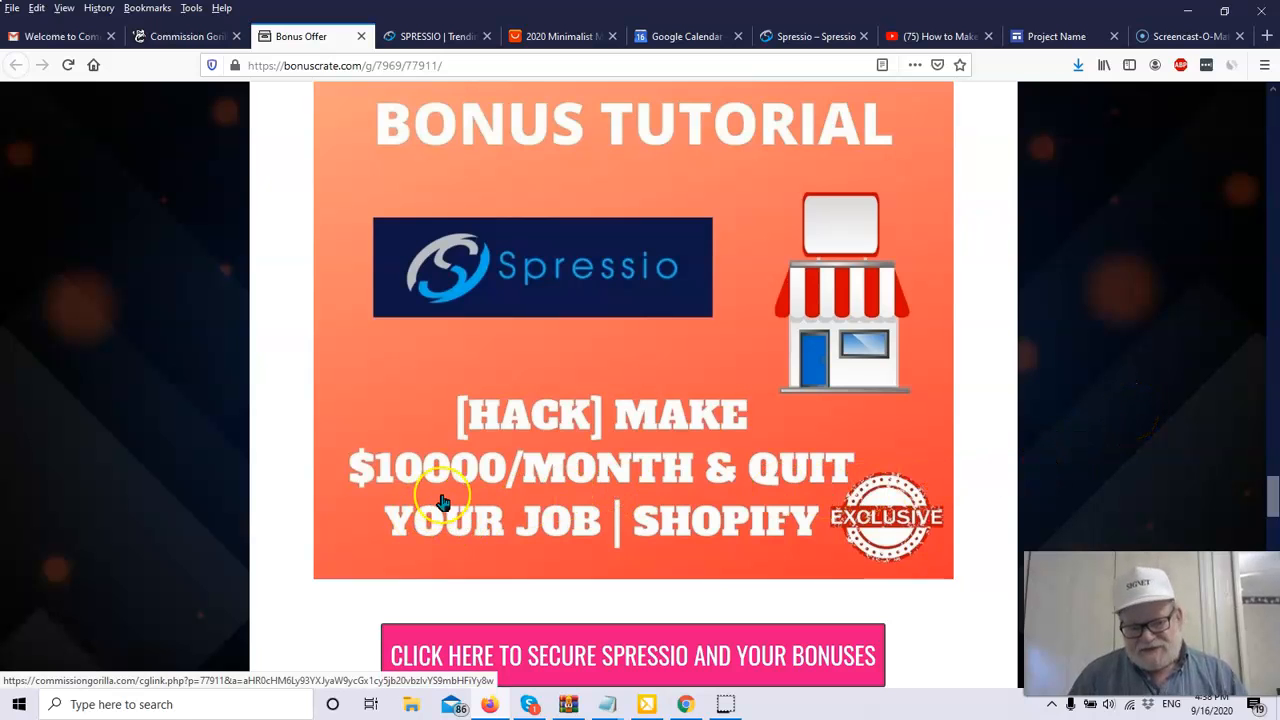
mouse_move(1096, 440)
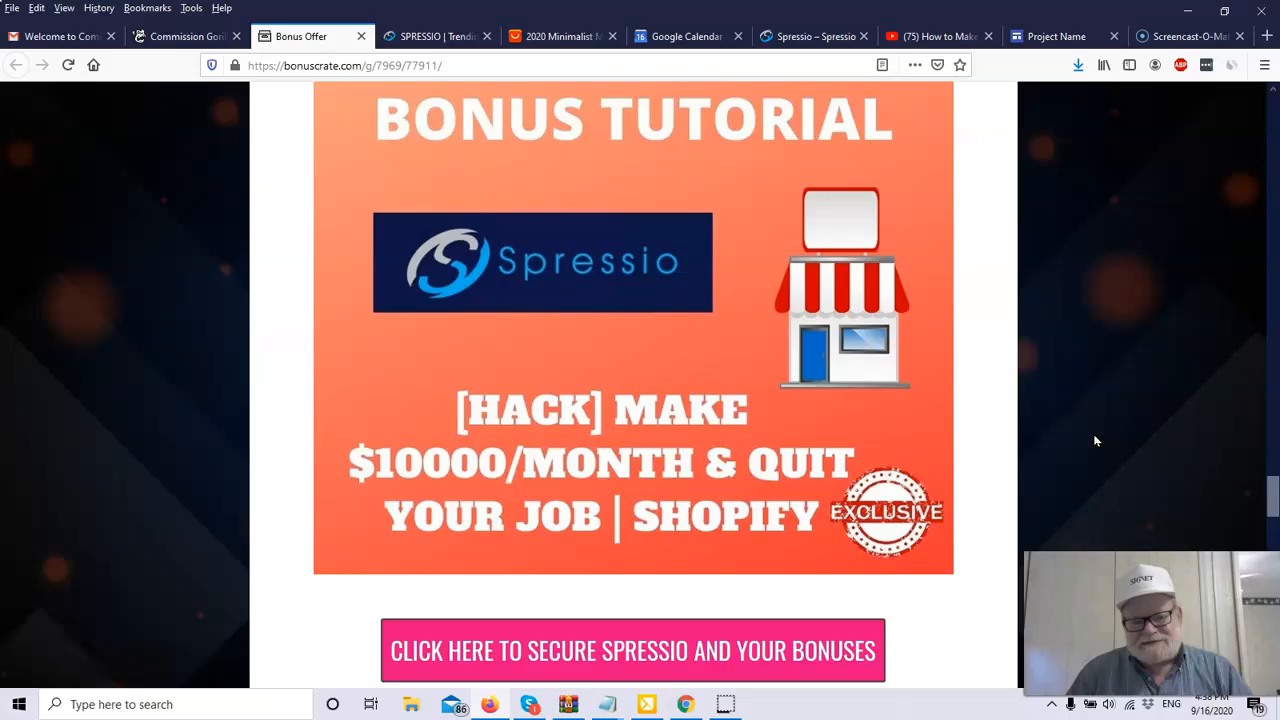
Scroll to the 'Access All Vendoor Bonuses' image and the 'Claim Your Free INSANE Bonus Package' countdown heading.
scroll("down", 3)
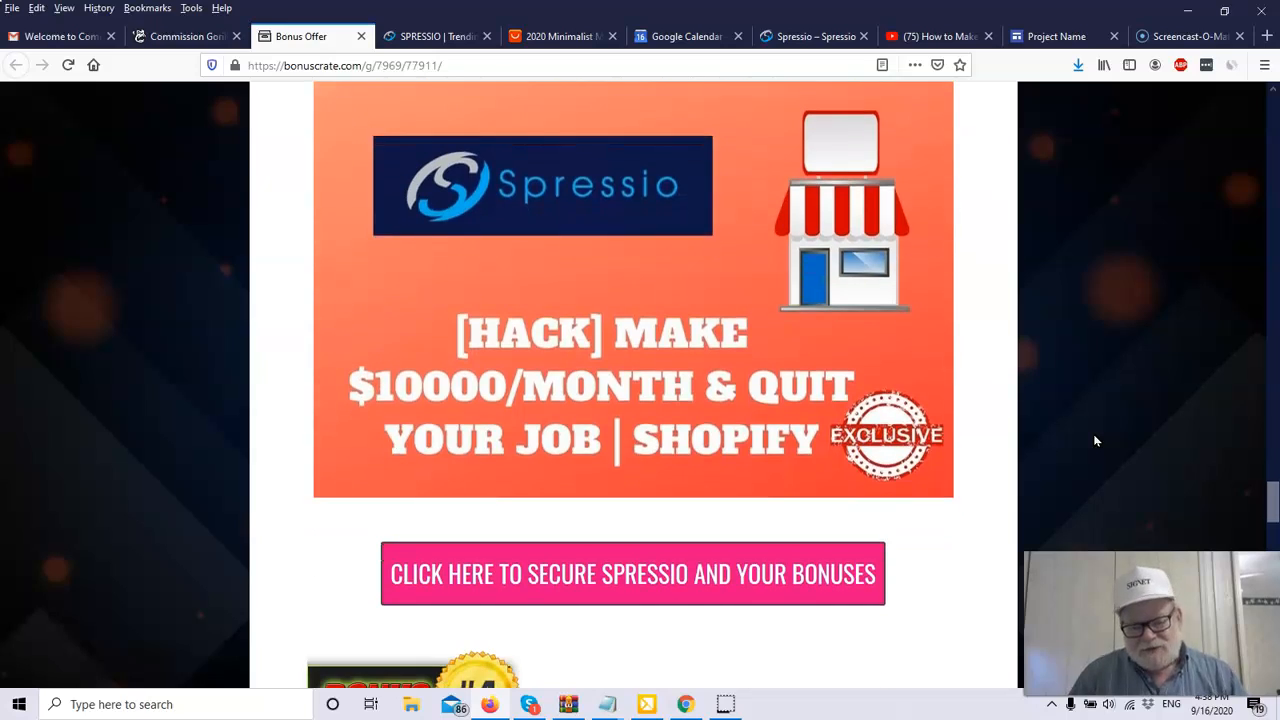
scroll("down", 3)
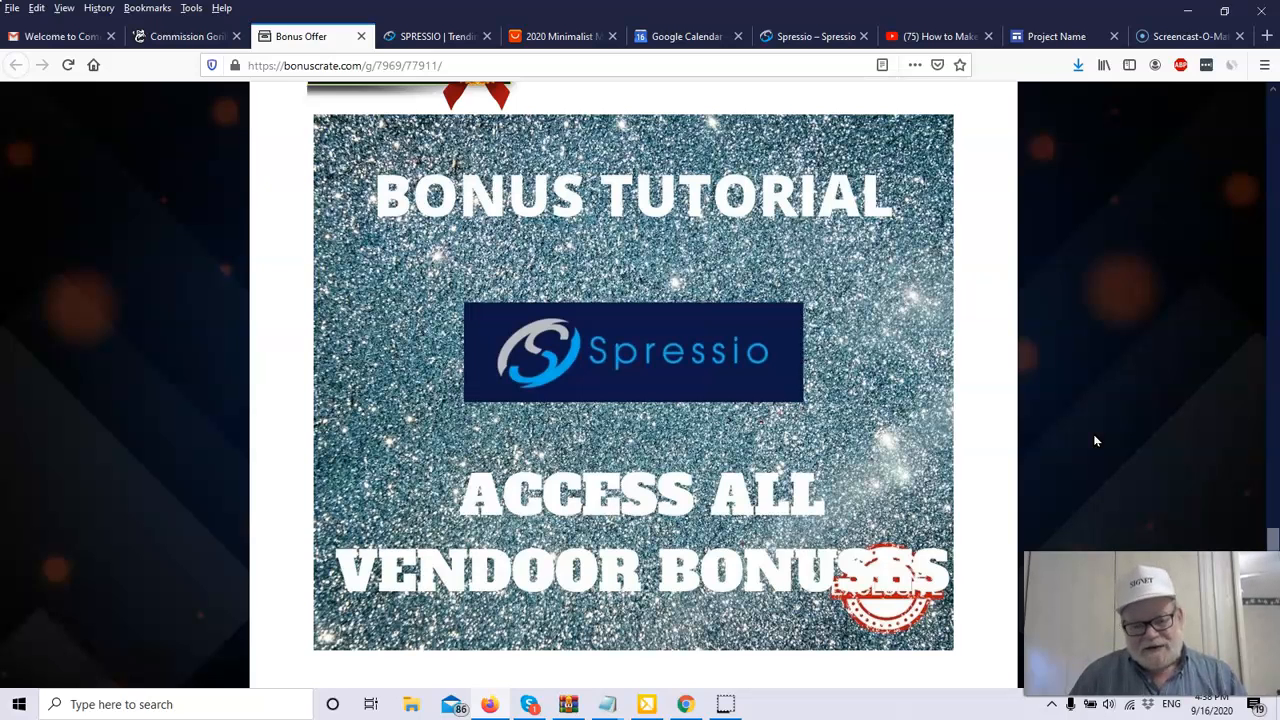
scroll("down", 3)
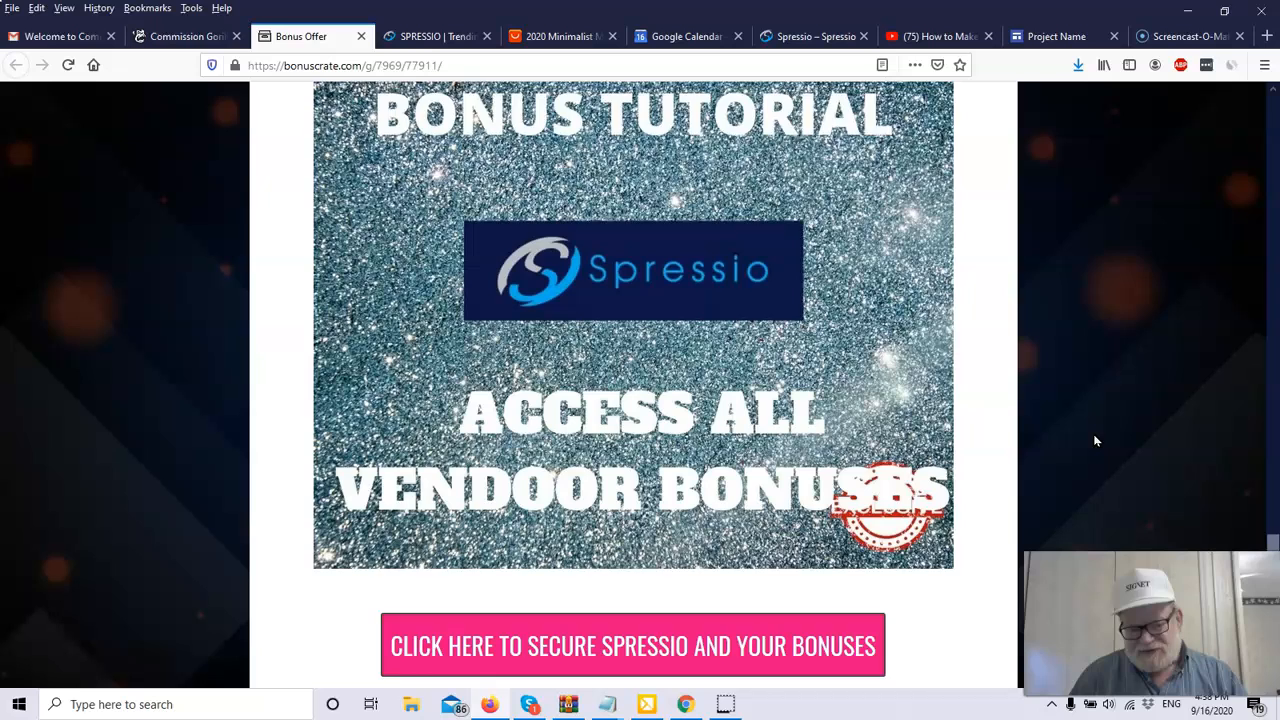
scroll("down", 3)
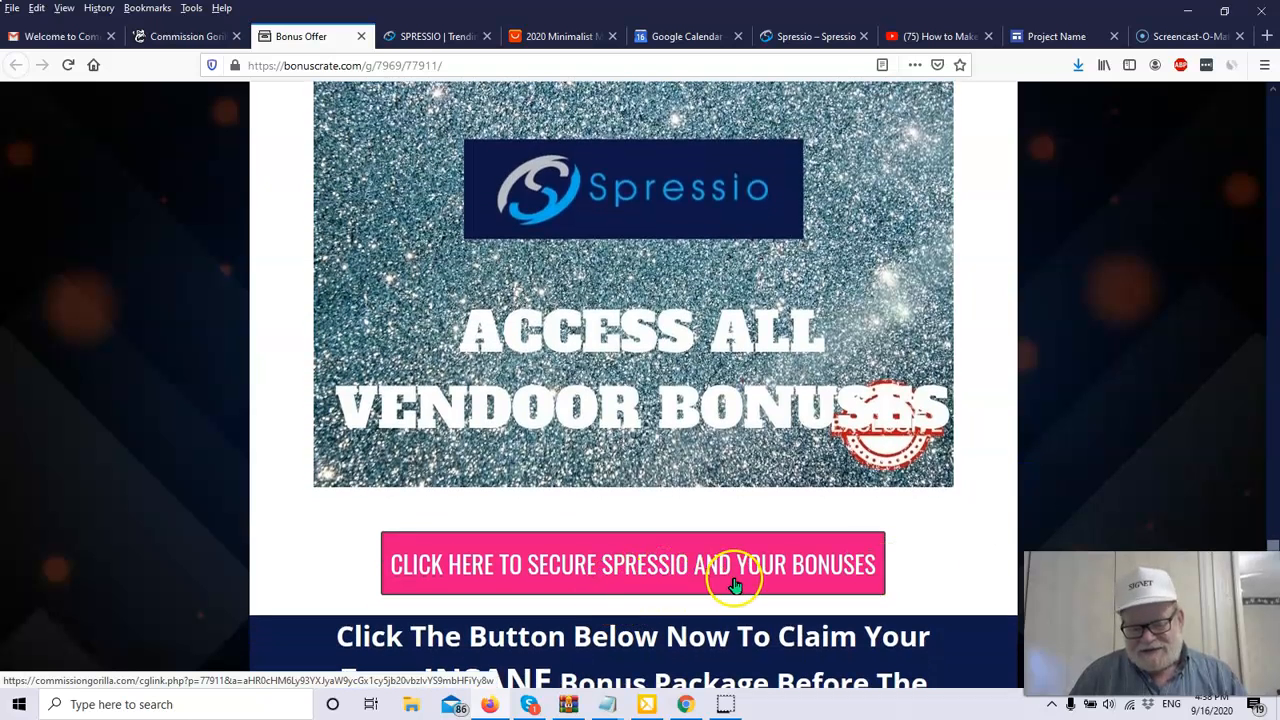
mouse_move(1100, 390)
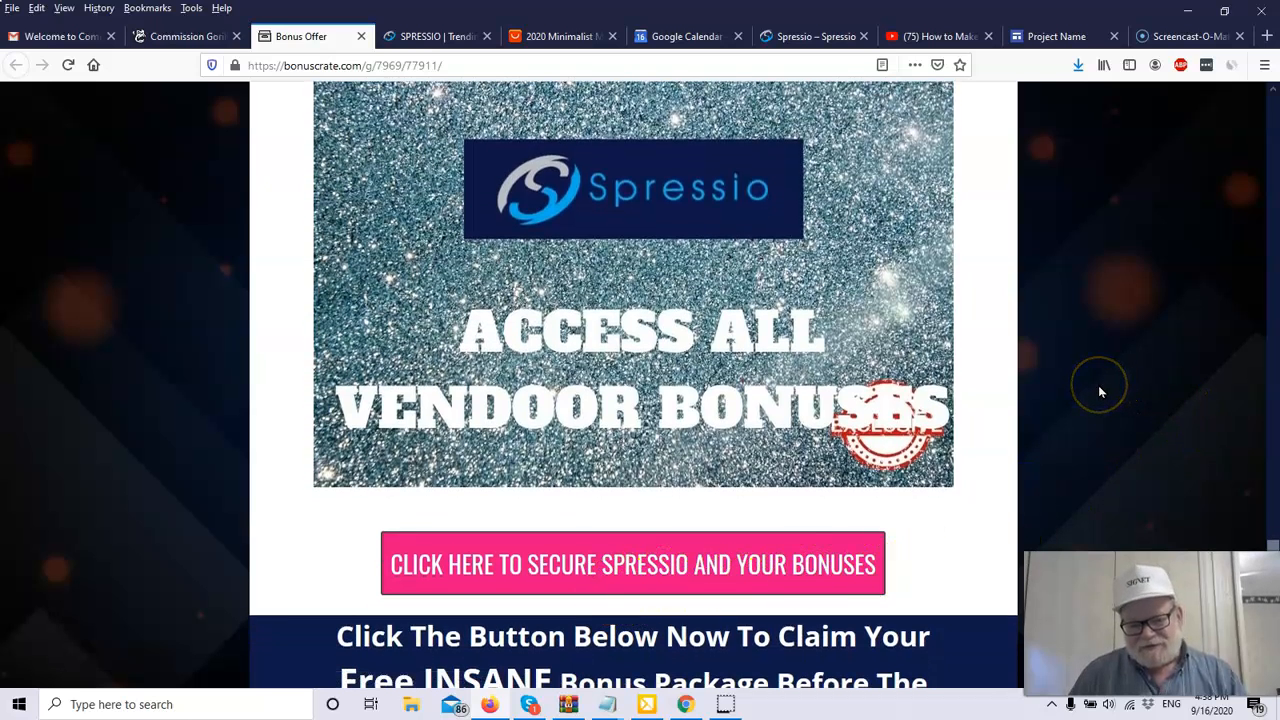
mouse_move(1110, 408)
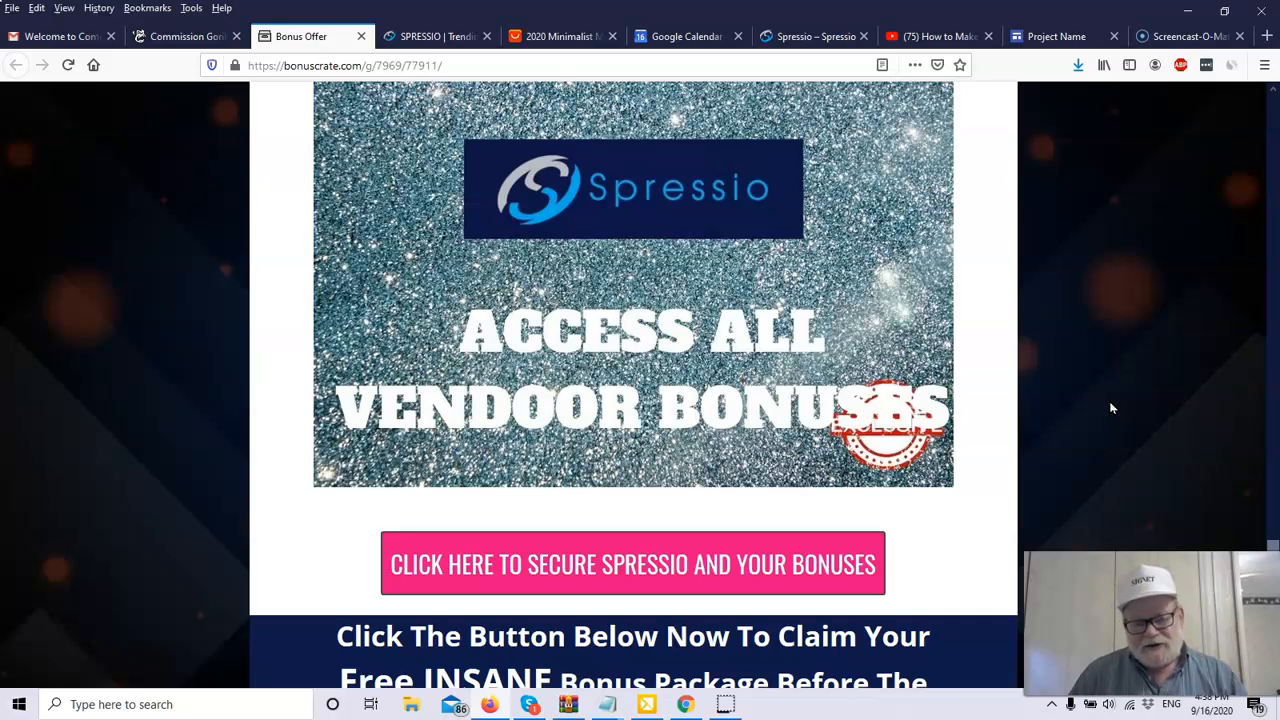
scroll("down", 3)
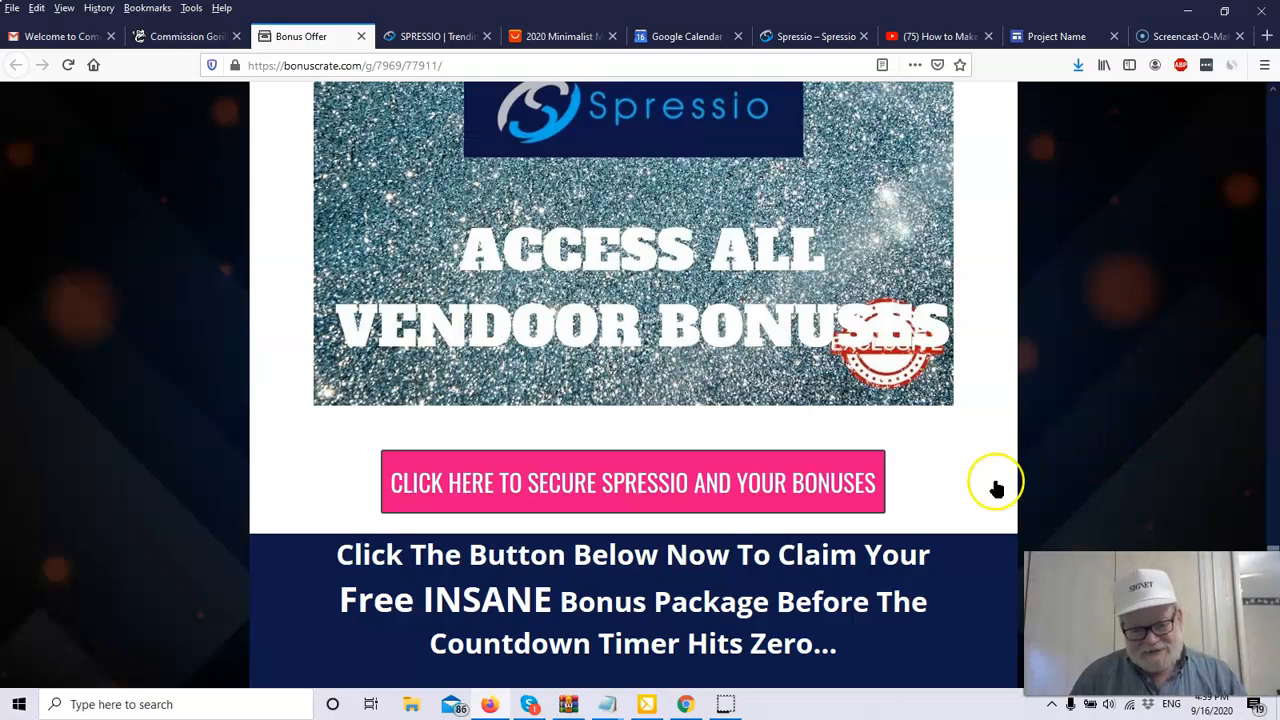
mouse_move(24, 692)
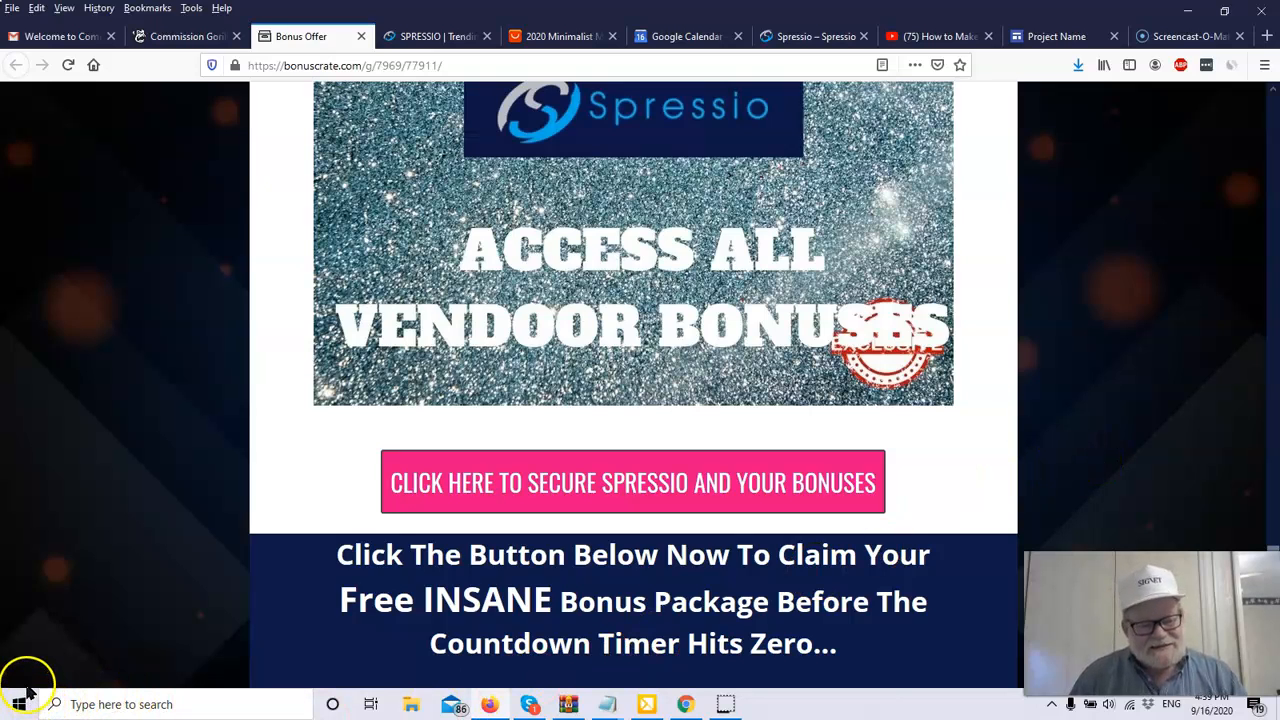